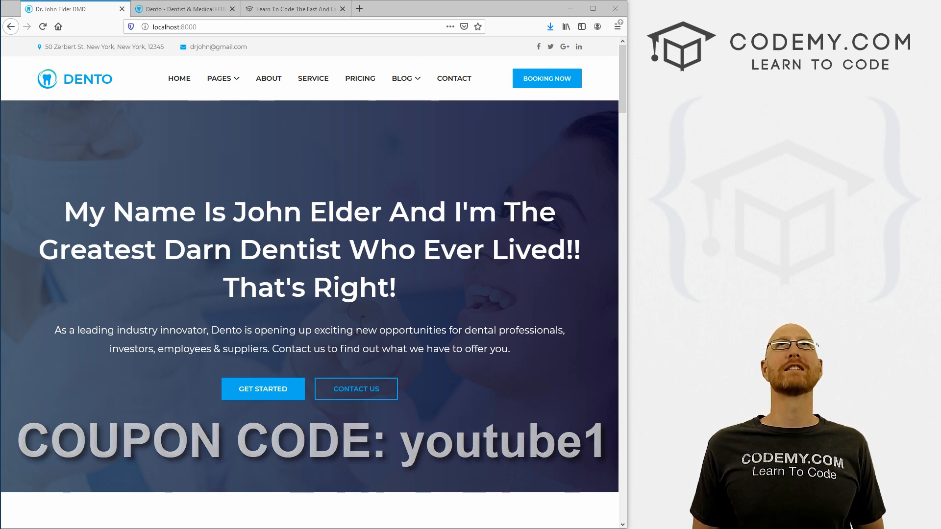
Step: View the local site's contact page, then switch to the Dento demo and its Pricing page
{"action": "left_click", "coordinate": [402, 78]}
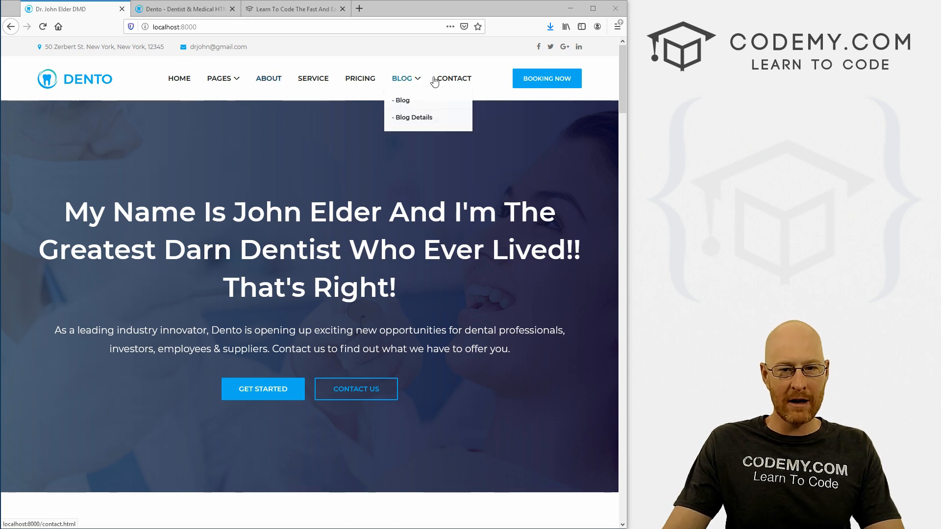
{"action": "left_click", "coordinate": [454, 78]}
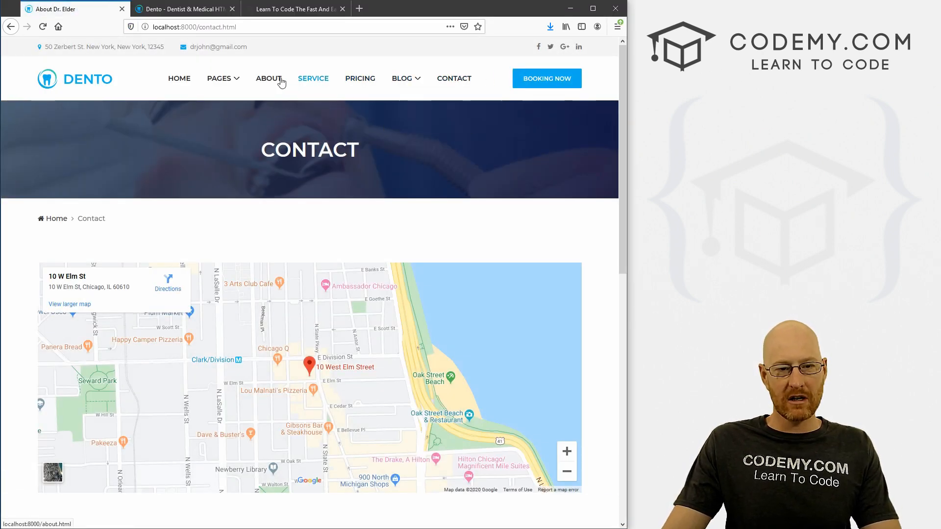
{"action": "left_click", "coordinate": [184, 9]}
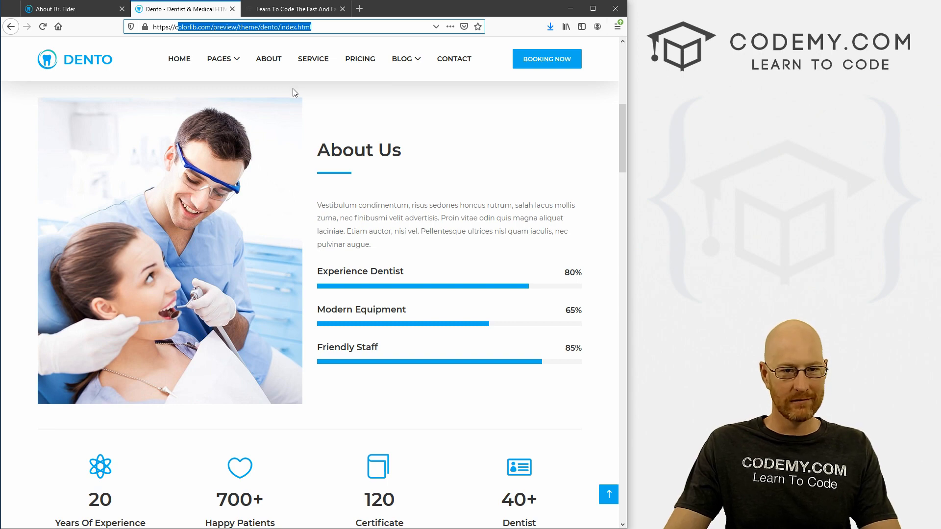
{"action": "left_click", "coordinate": [360, 58]}
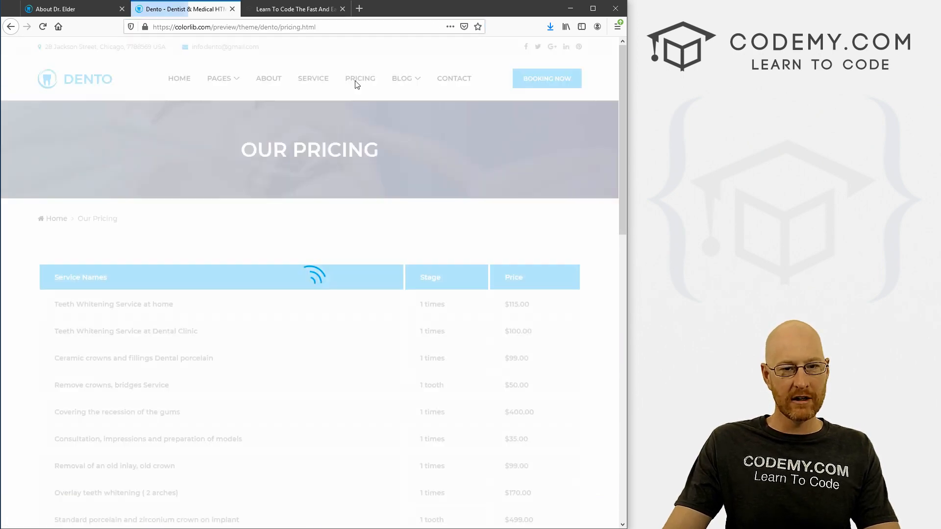
{"action": "scroll", "scroll_direction": "down", "scroll_amount": 3}
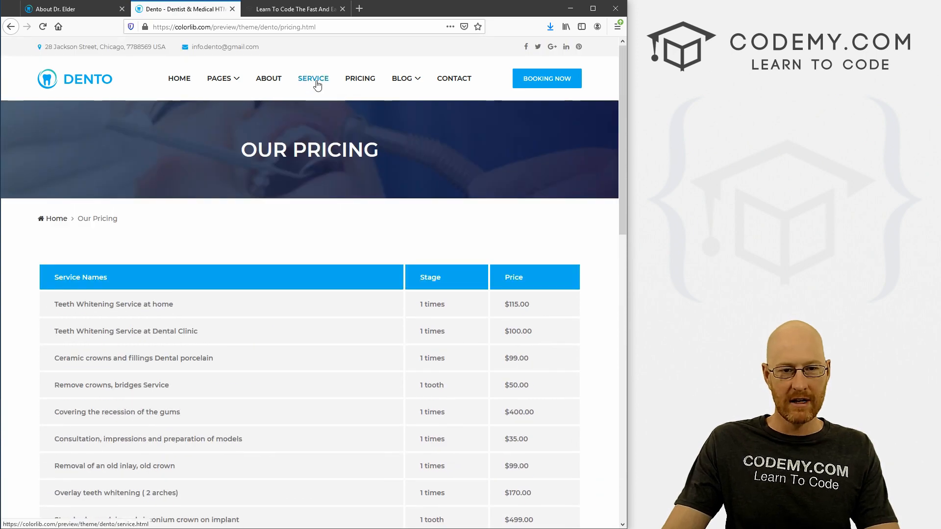
Step: Tour the Dento demo's Service, About and Blog pages, scrolling through their content
{"action": "left_click", "coordinate": [313, 79]}
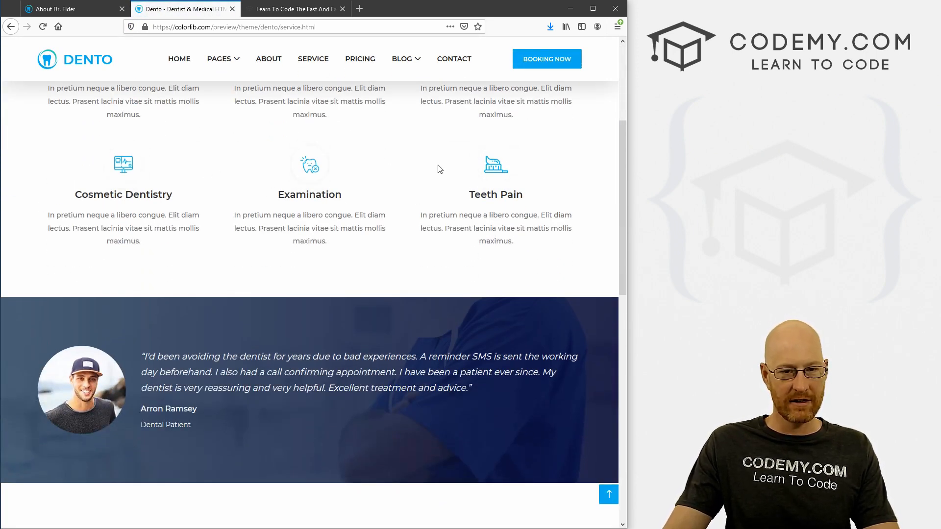
{"action": "left_click", "coordinate": [269, 58]}
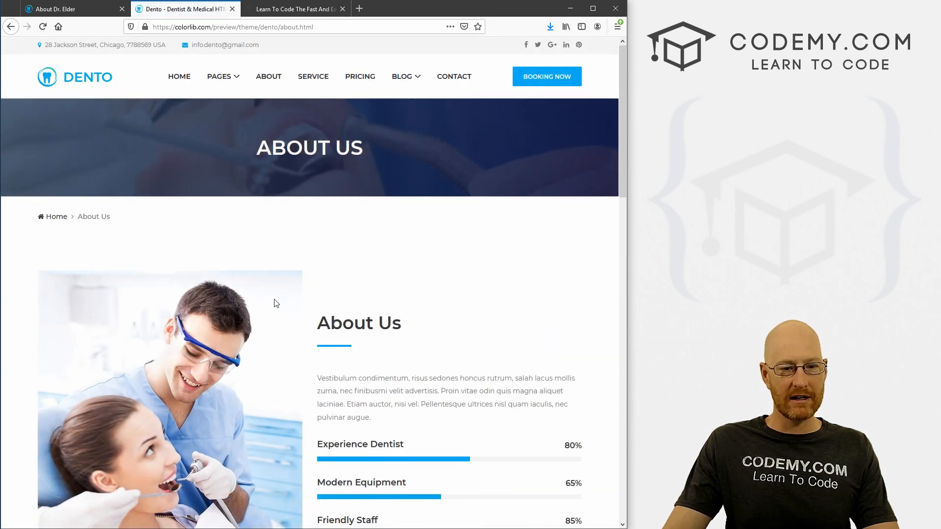
{"action": "scroll", "scroll_direction": "down", "scroll_amount": 3}
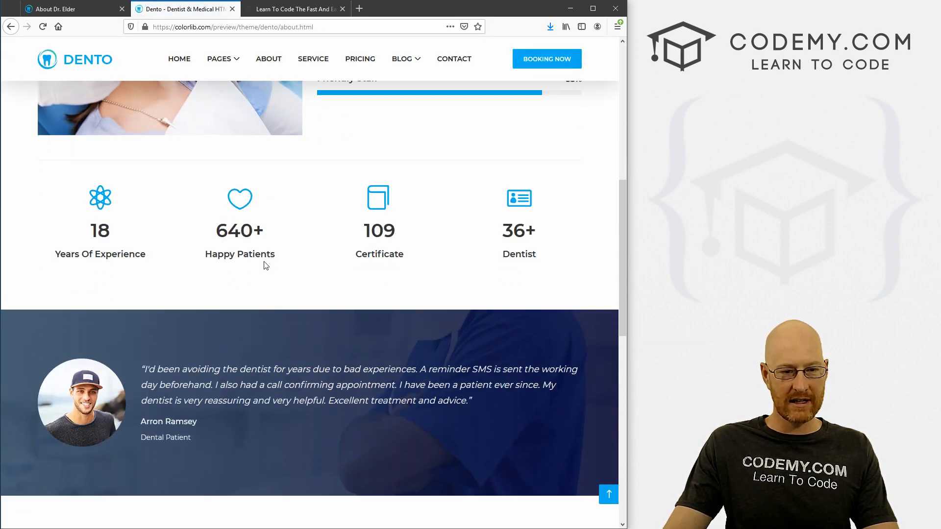
{"action": "scroll", "scroll_direction": "down", "scroll_amount": 3}
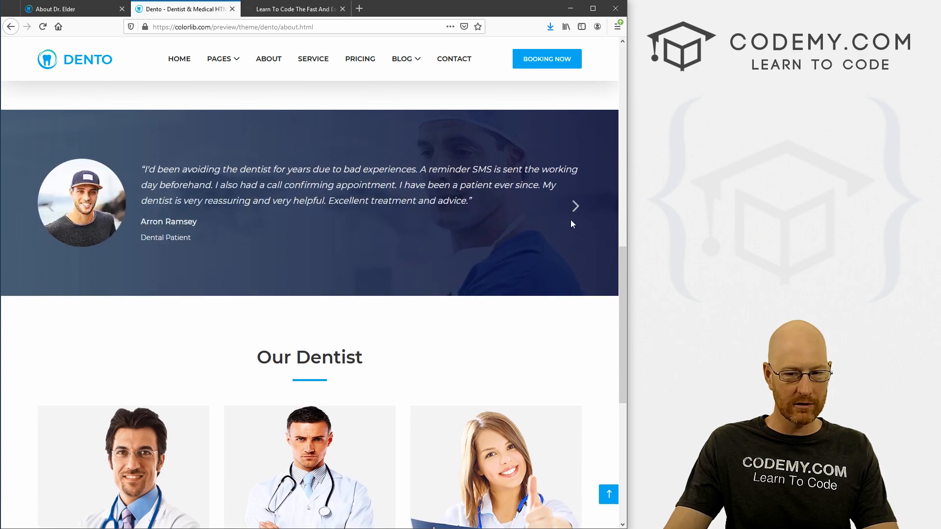
{"action": "scroll", "scroll_direction": "down", "scroll_amount": 3}
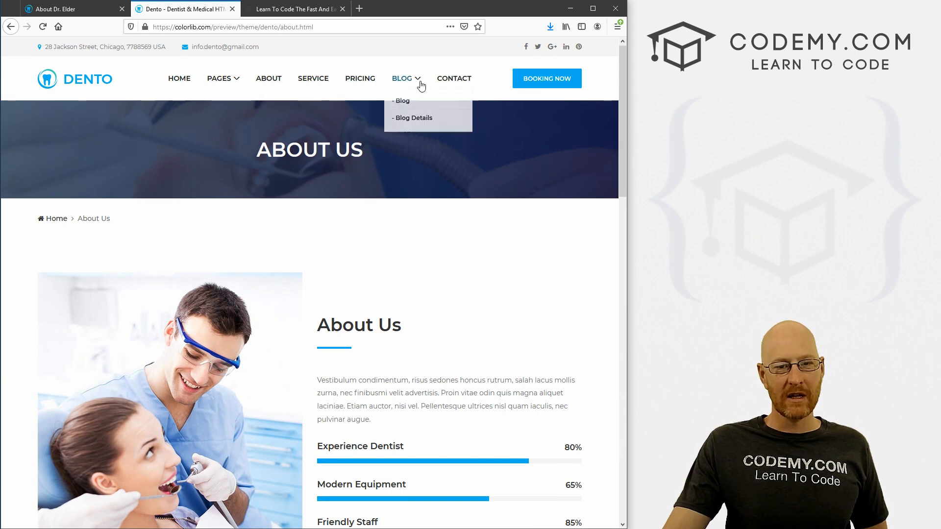
{"action": "left_click", "coordinate": [402, 100]}
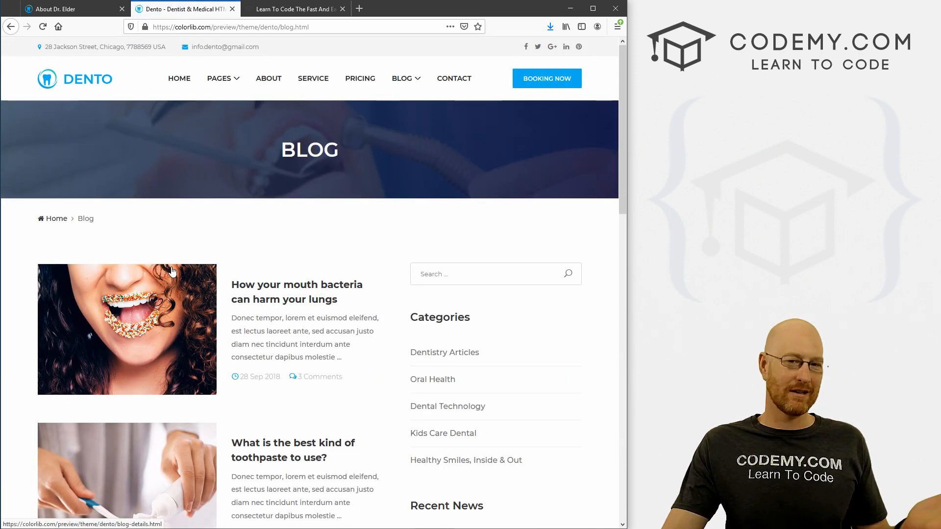
{"action": "mouse_move", "coordinate": [202, 271]}
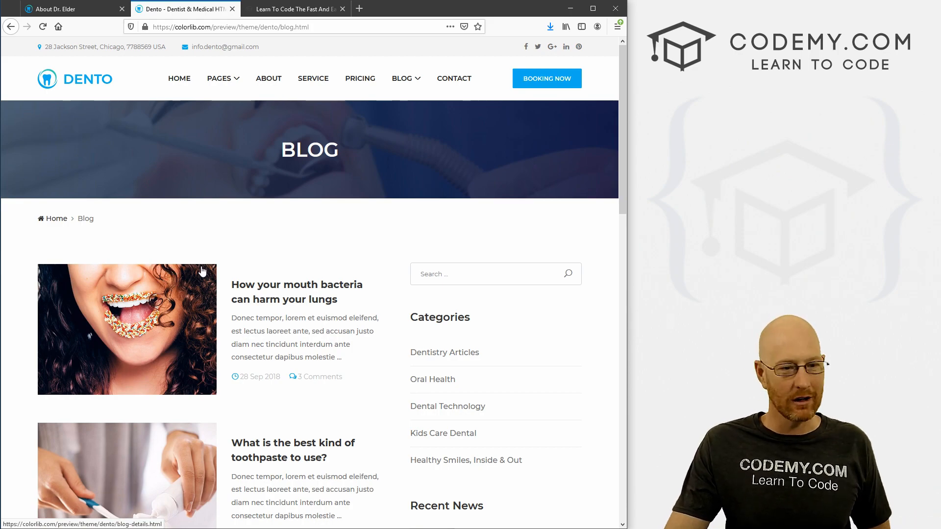
{"action": "scroll", "scroll_direction": "down", "scroll_amount": 3}
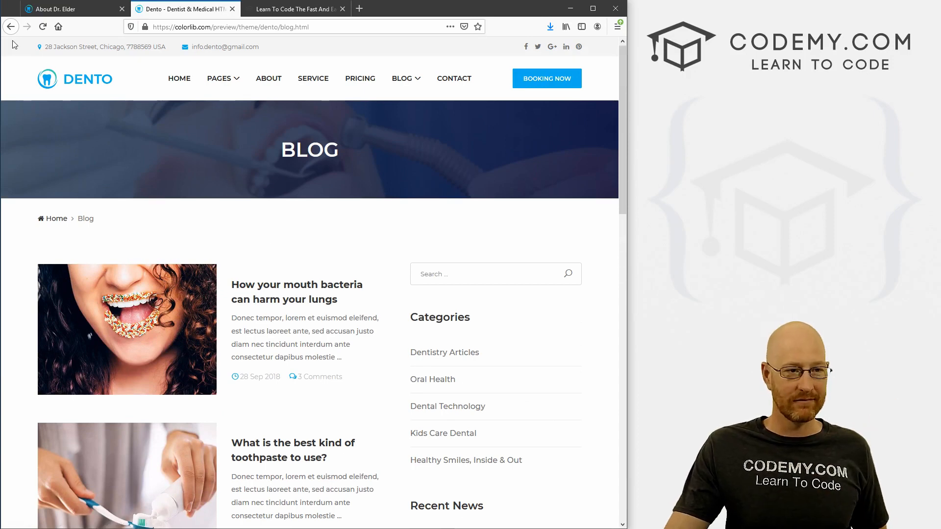
{"action": "left_click", "coordinate": [269, 79]}
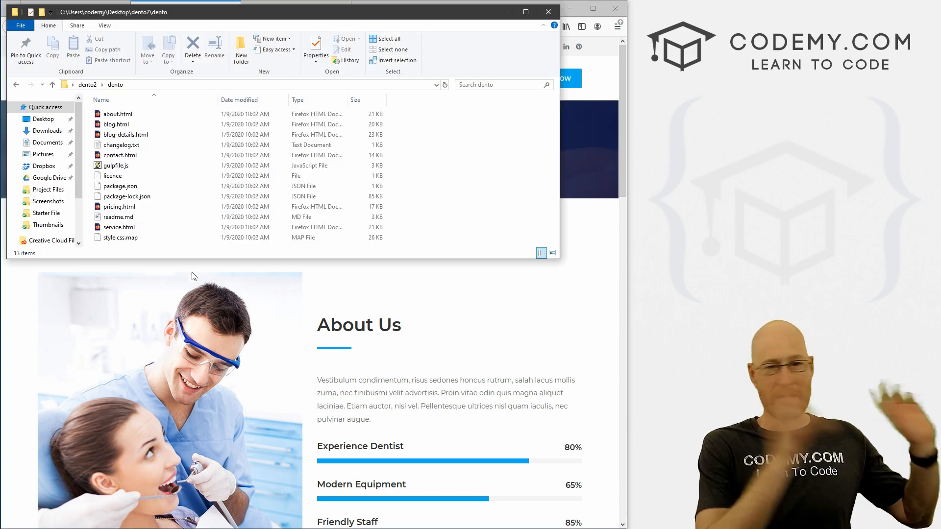
Step: Select about.html, pricing.html and service.html and copy them, with C:\dentistsite\dentist\website\templates open alongside
{"action": "left_click", "coordinate": [116, 166]}
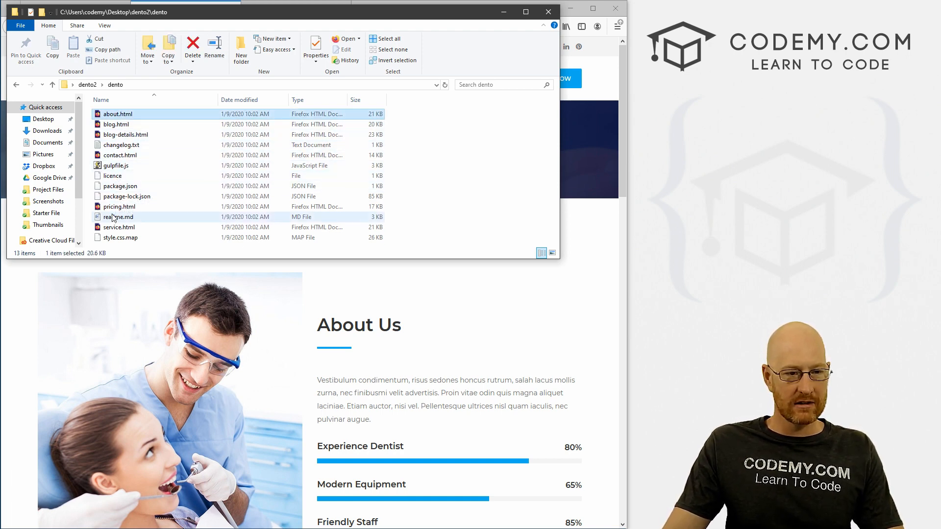
{"action": "left_click", "coordinate": [119, 226]}
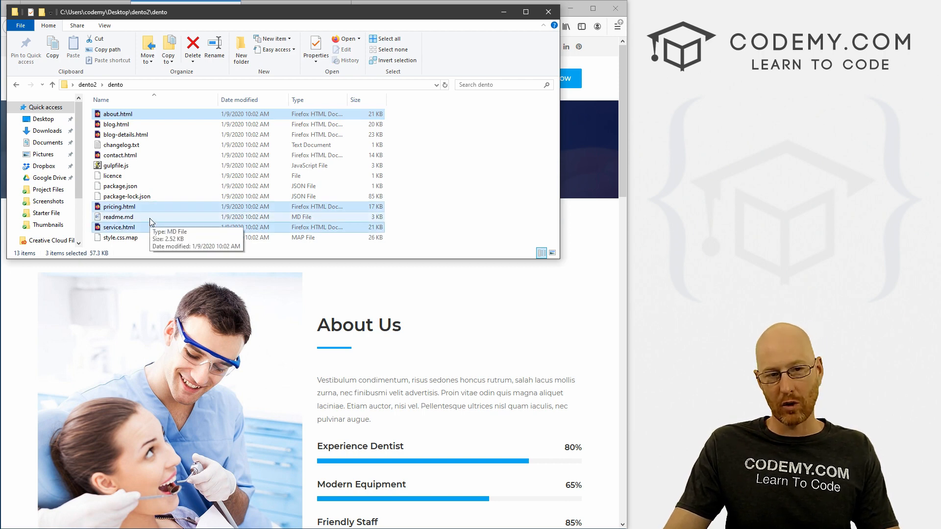
{"action": "mouse_move", "coordinate": [162, 226]}
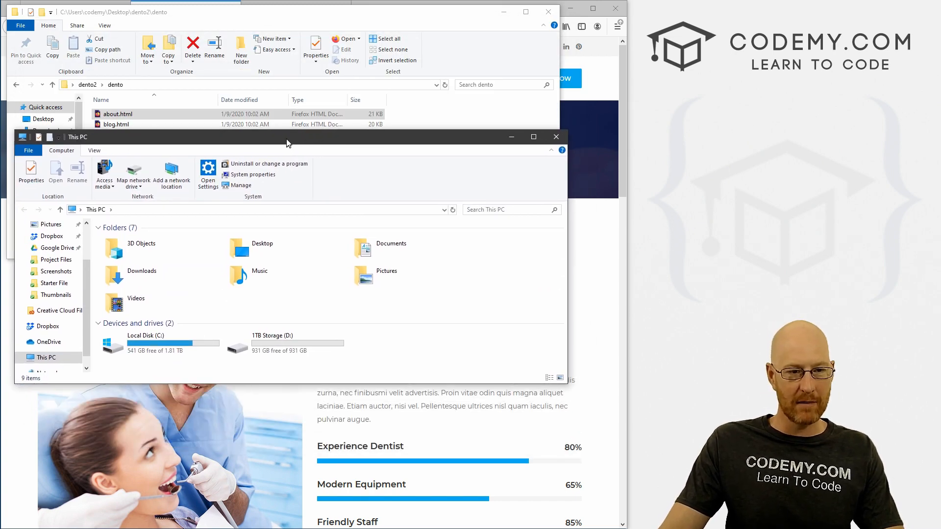
{"action": "double_click", "coordinate": [146, 343]}
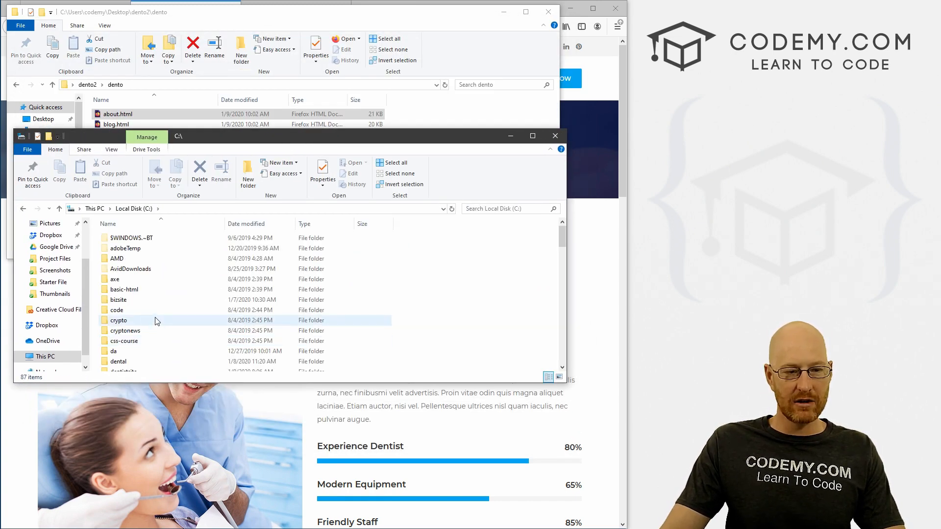
{"action": "left_click", "coordinate": [131, 238]}
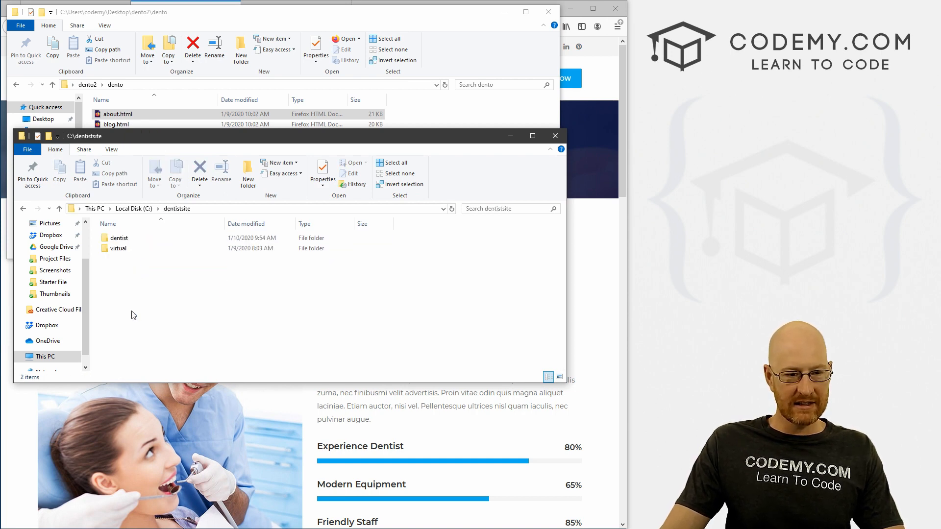
{"action": "double_click", "coordinate": [118, 238]}
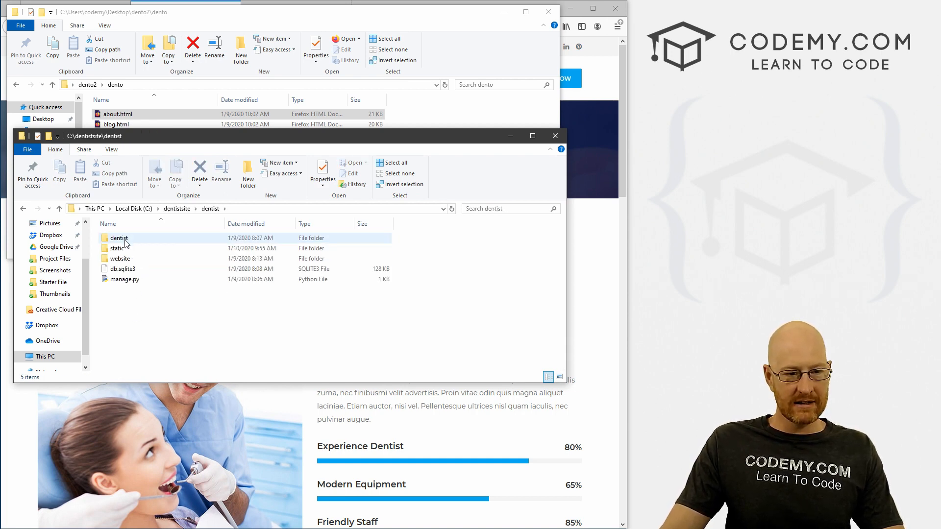
{"action": "double_click", "coordinate": [119, 258]}
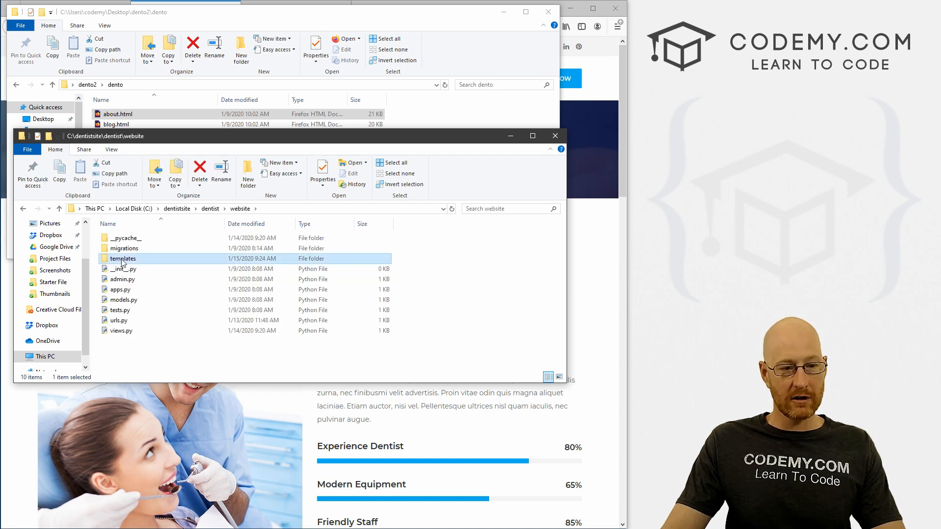
{"action": "double_click", "coordinate": [123, 258]}
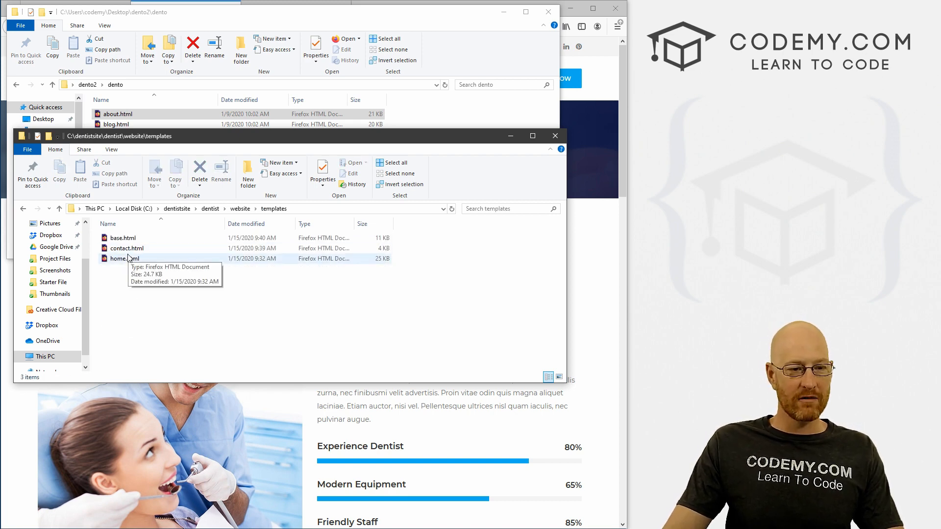
{"action": "left_click", "coordinate": [124, 258]}
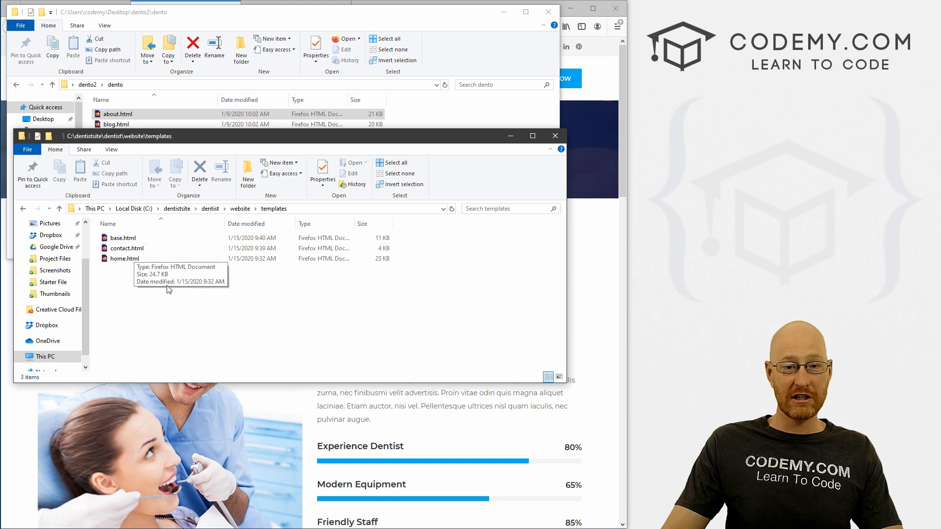
{"action": "left_click", "coordinate": [117, 114]}
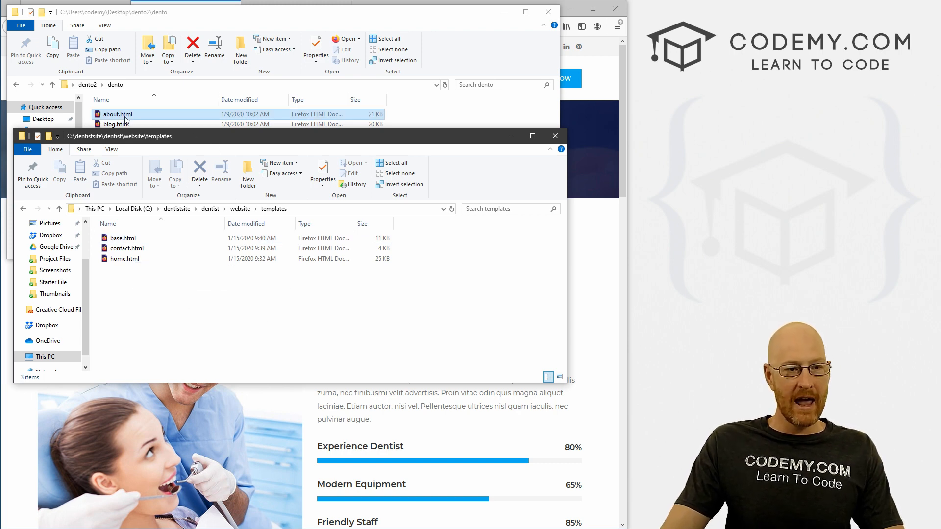
{"action": "right_click", "coordinate": [118, 114]}
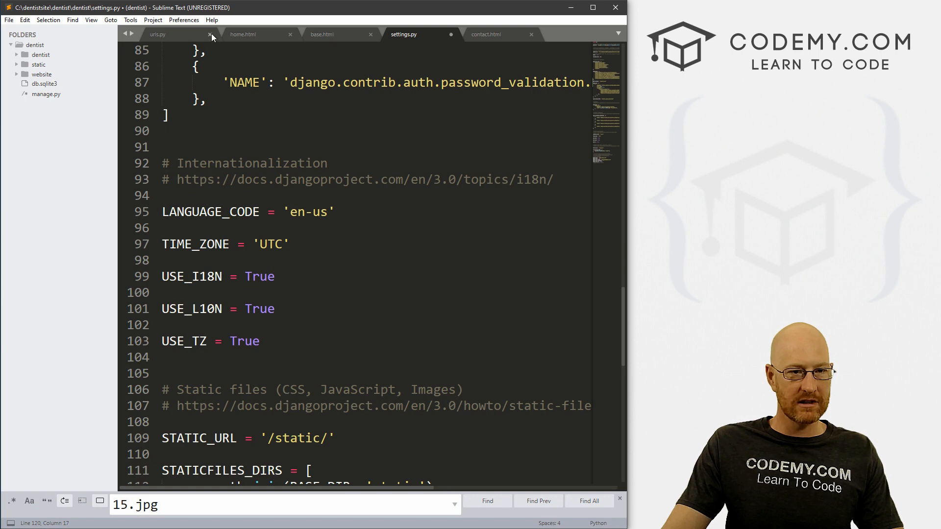
Step: Close urls.py, open the copied service and about templates, and return to contact.html's header block
{"action": "left_click", "coordinate": [211, 35]}
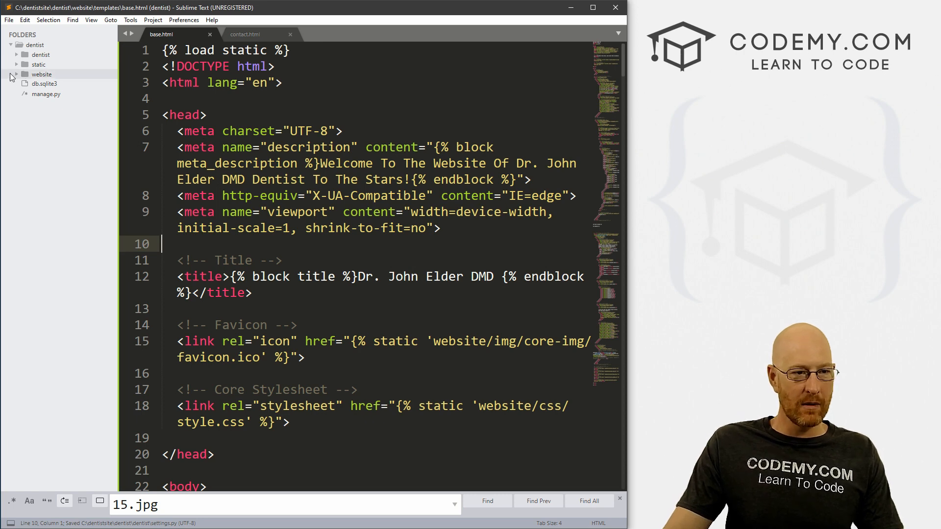
{"action": "left_click", "coordinate": [17, 74]}
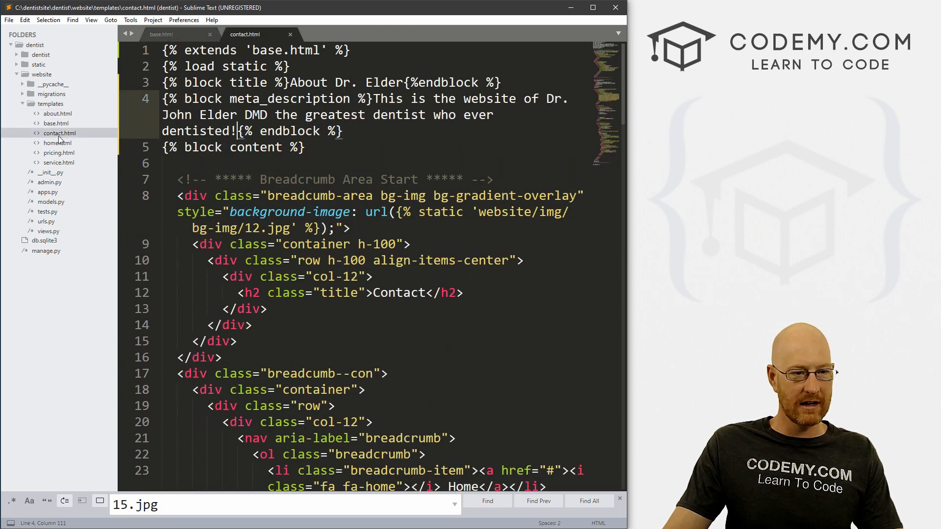
{"action": "left_click", "coordinate": [57, 162]}
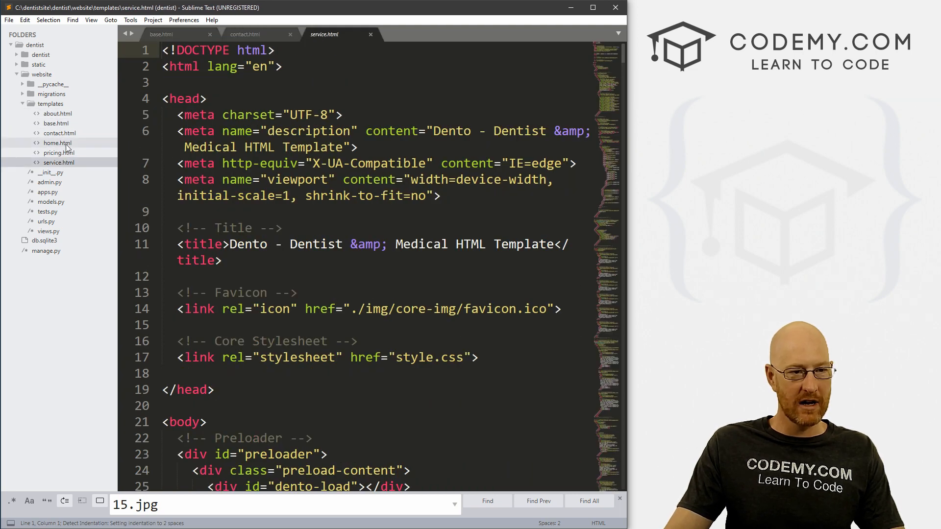
{"action": "left_click", "coordinate": [57, 113]}
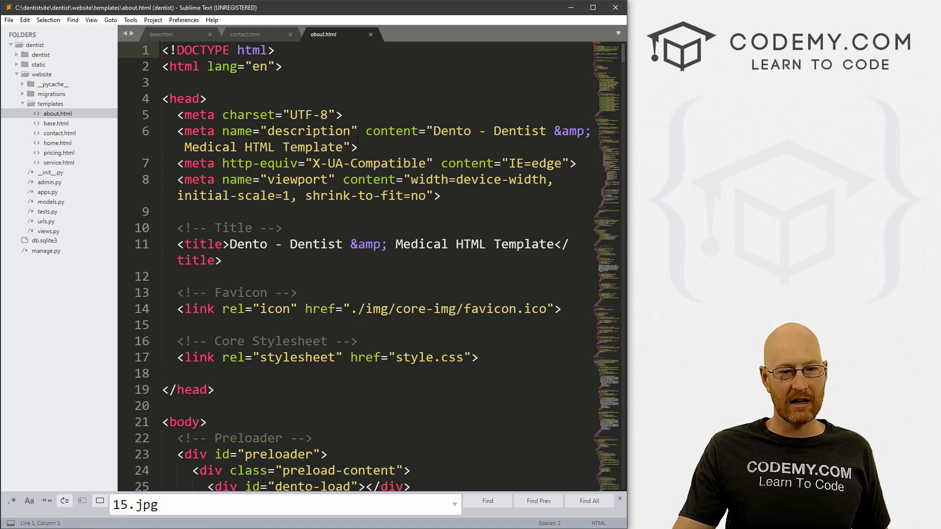
{"action": "left_click", "coordinate": [246, 34]}
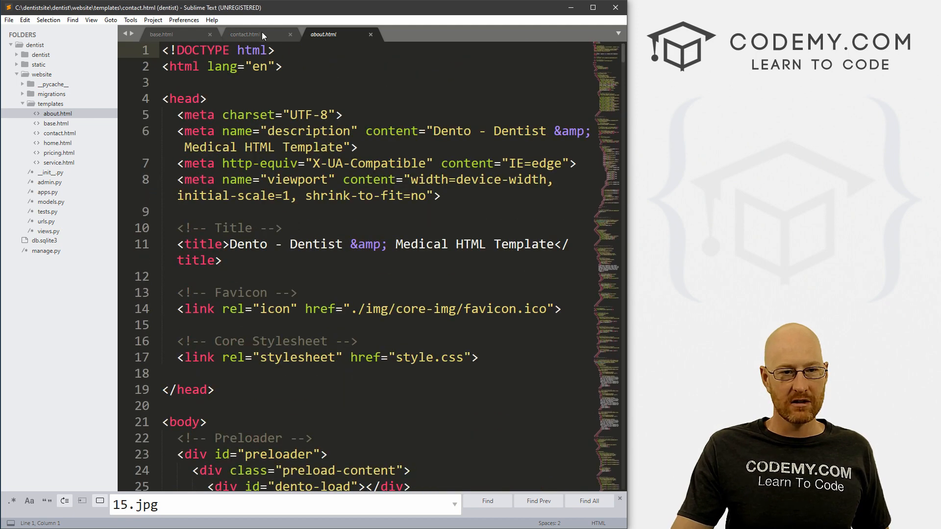
{"action": "left_click", "coordinate": [245, 34]}
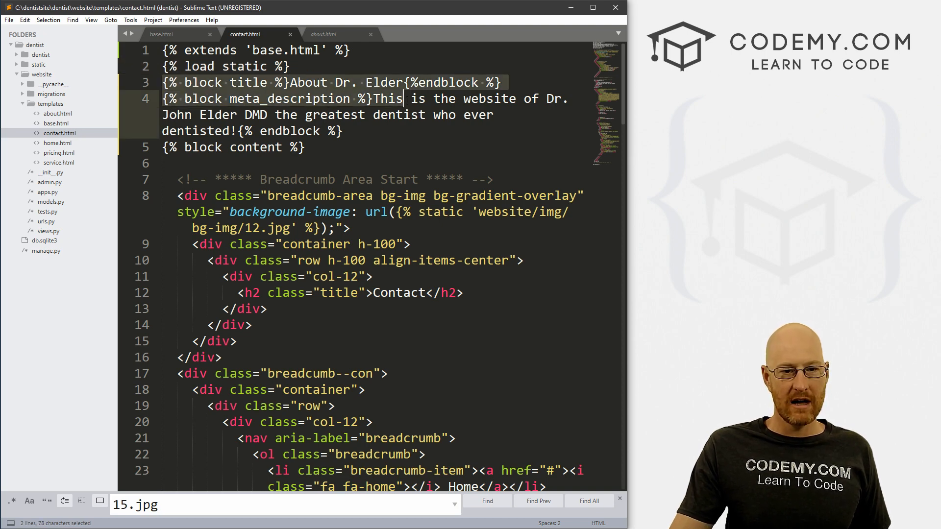
{"action": "left_click", "coordinate": [304, 147]}
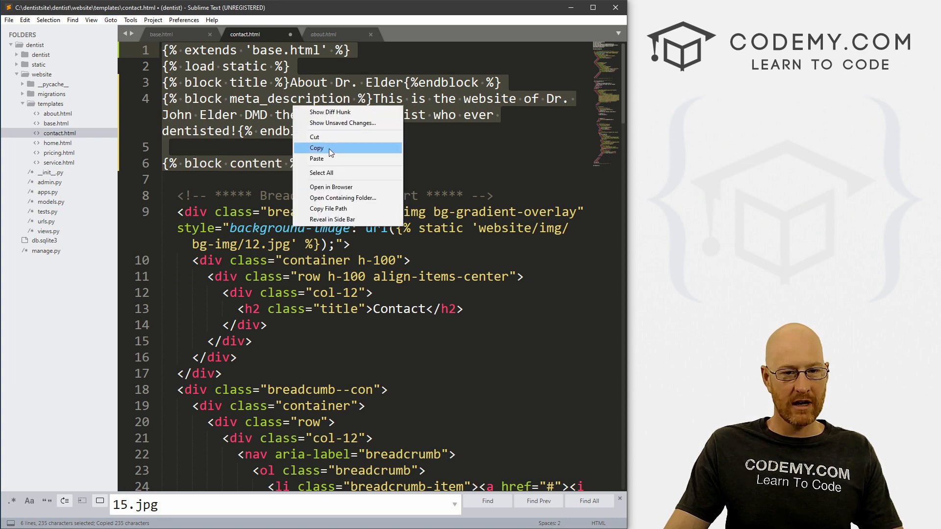
Step: Paste contact.html's extends, static, title, description and content tags atop pricing.html
{"action": "left_click", "coordinate": [317, 148]}
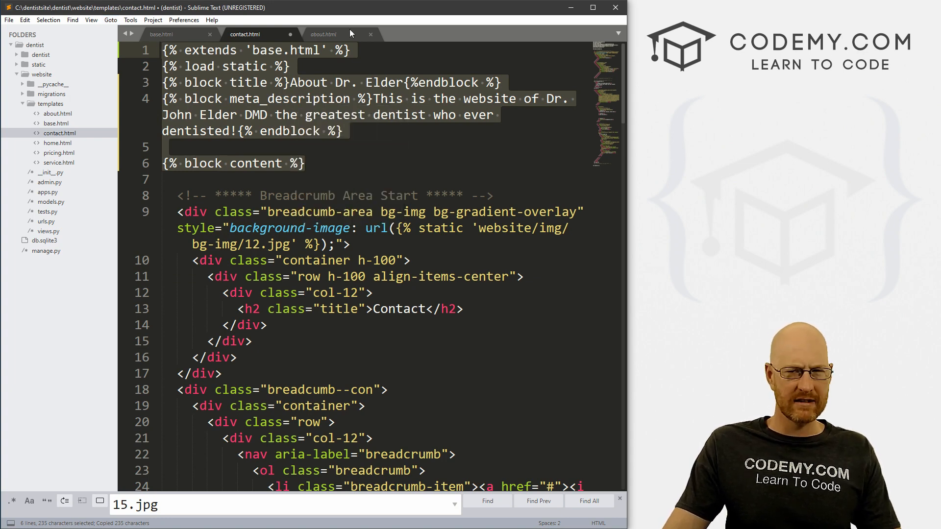
{"action": "left_click", "coordinate": [324, 34]}
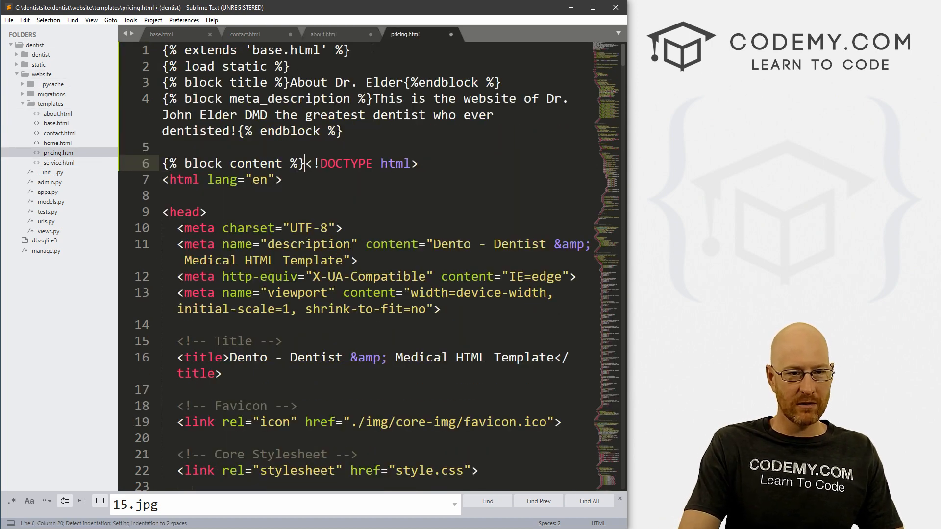
{"action": "key", "text": "enter"}
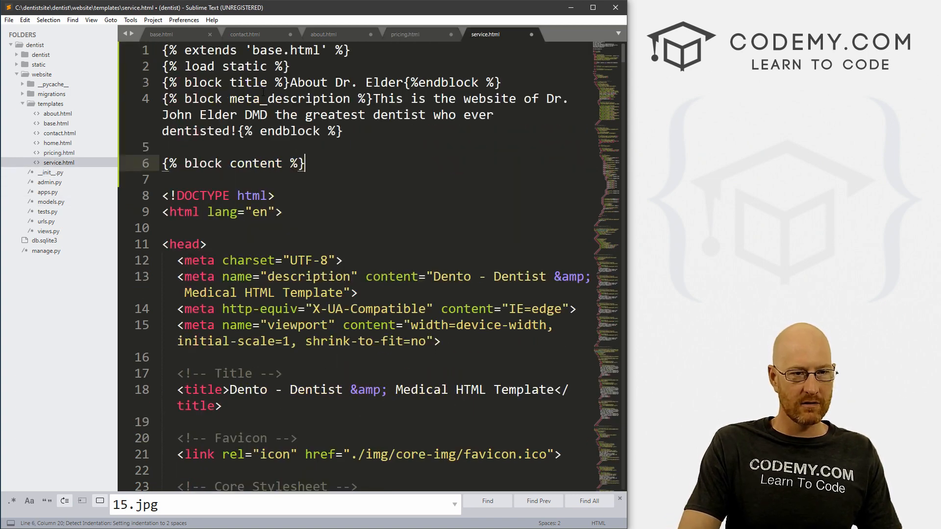
Step: Copy {% endblock %} from contact.html and add it at the ends of about.html and pricing.html
{"action": "left_click", "coordinate": [244, 34]}
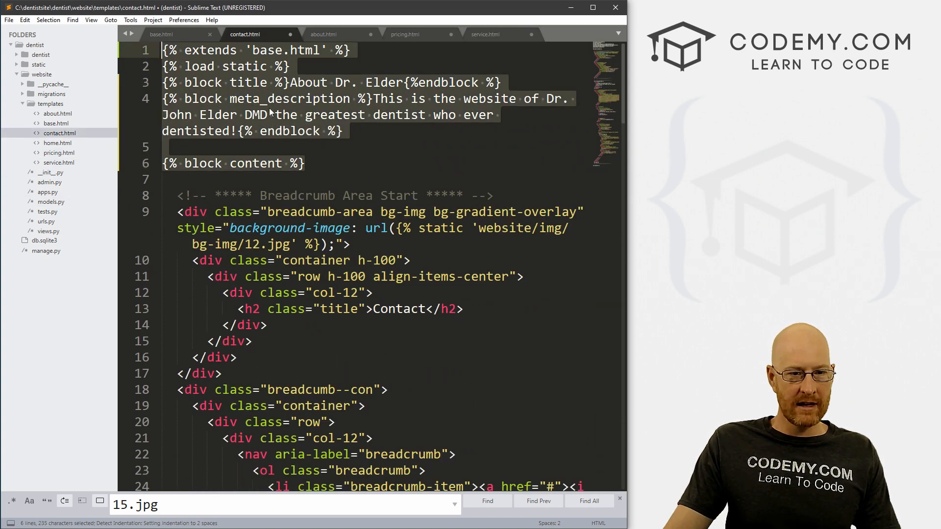
{"action": "scroll", "scroll_direction": "down", "scroll_amount": 3}
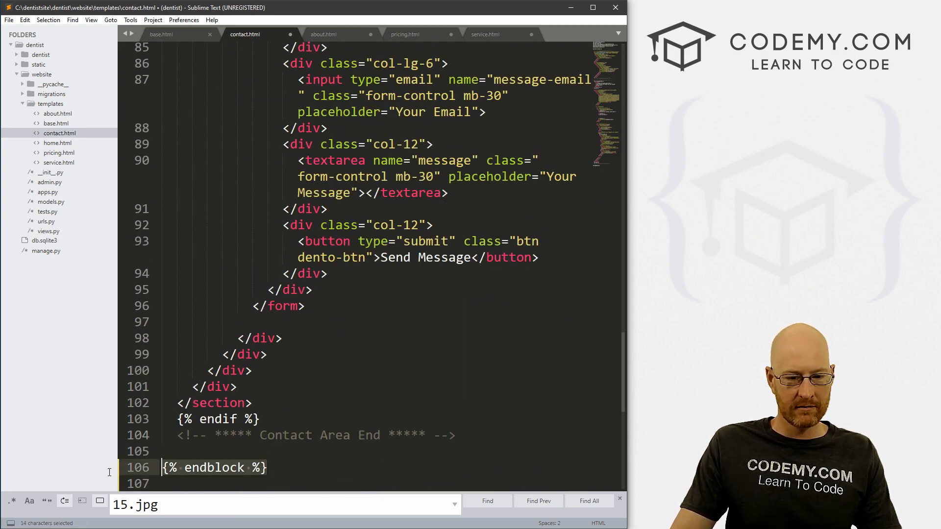
{"action": "left_click", "coordinate": [323, 34]}
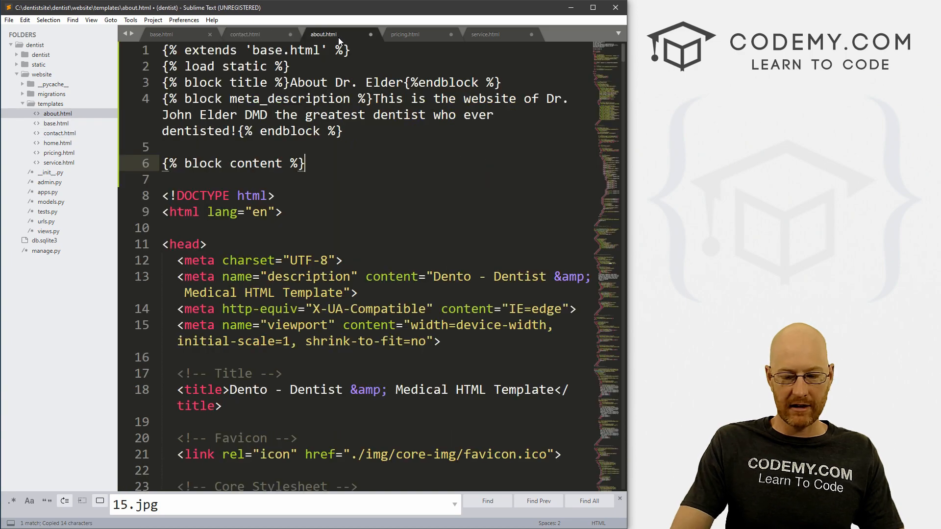
{"action": "scroll", "scroll_direction": "down", "scroll_amount": 3}
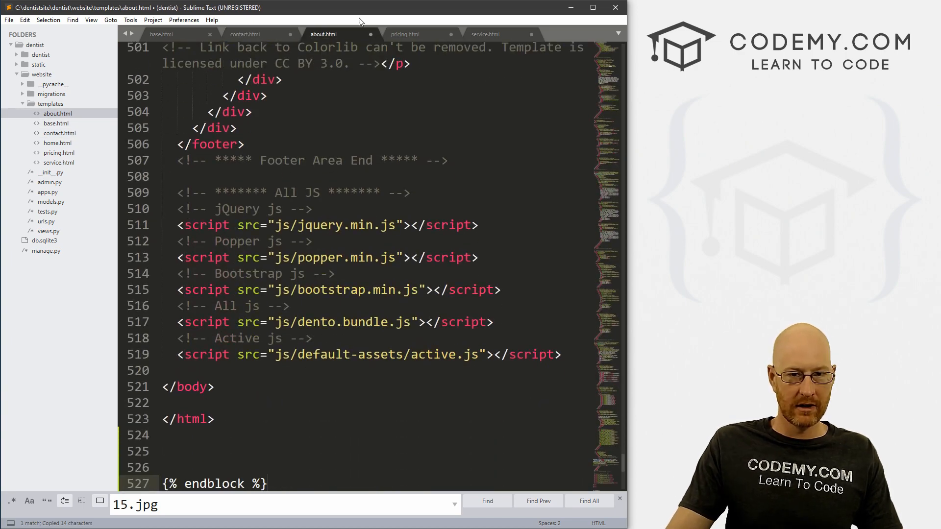
{"action": "left_click", "coordinate": [406, 34]}
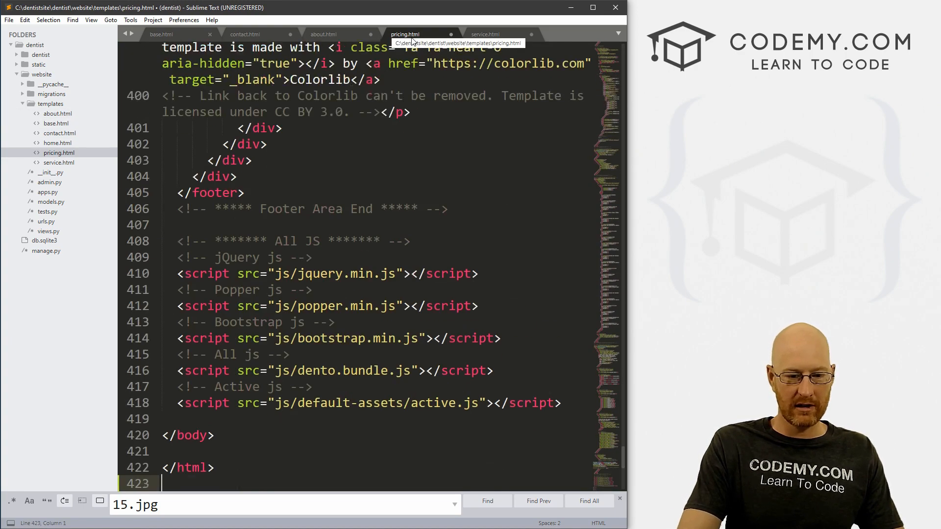
{"action": "left_click", "coordinate": [486, 34]}
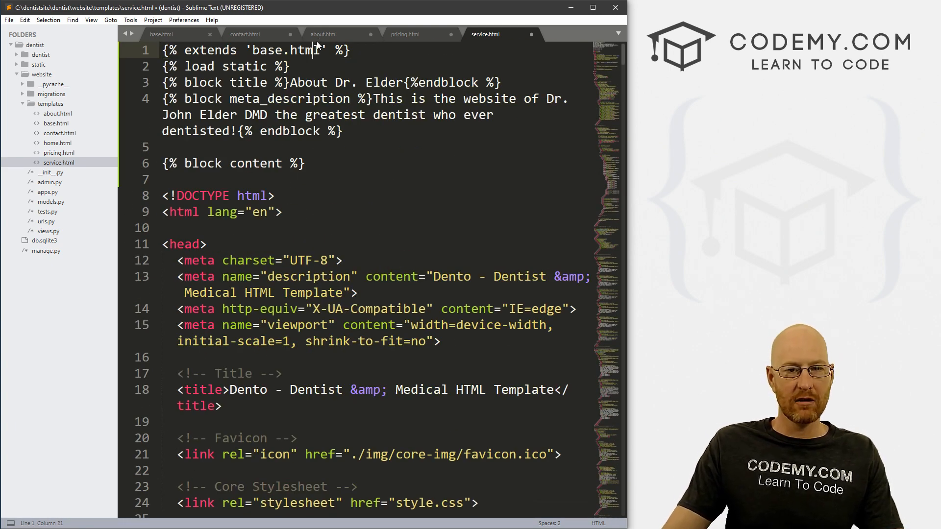
Step: Delete about.html's DOCTYPE, head and header/nav markup and locate its Our Dentist section
{"action": "left_click", "coordinate": [323, 34]}
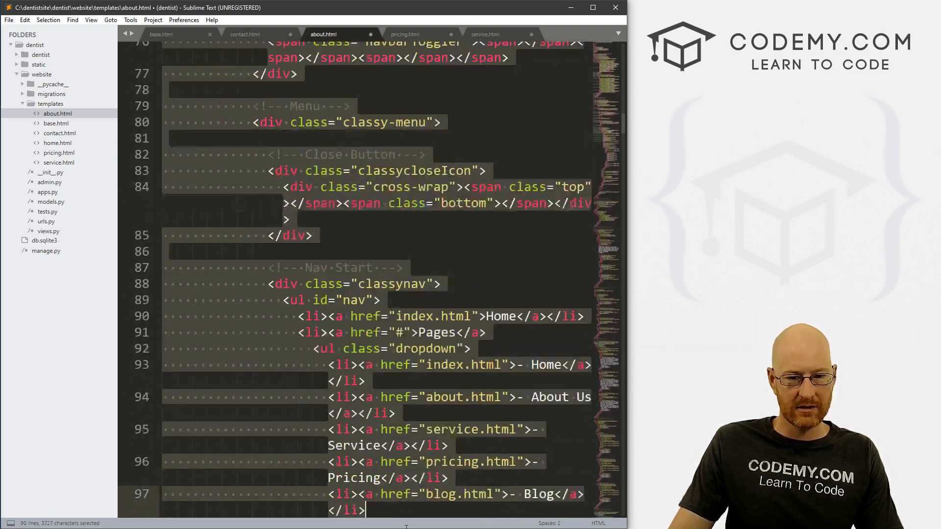
{"action": "scroll", "scroll_direction": "down", "scroll_amount": 3}
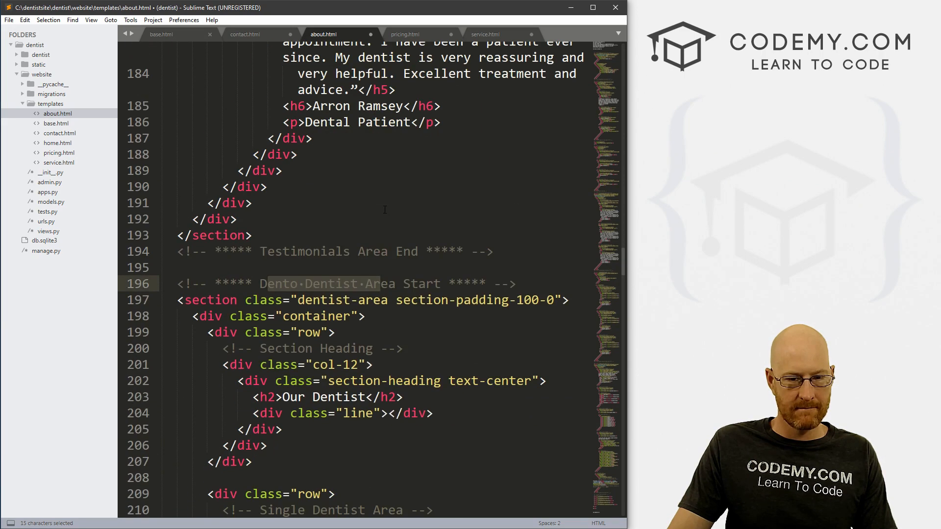
{"action": "scroll", "scroll_direction": "down", "scroll_amount": 3}
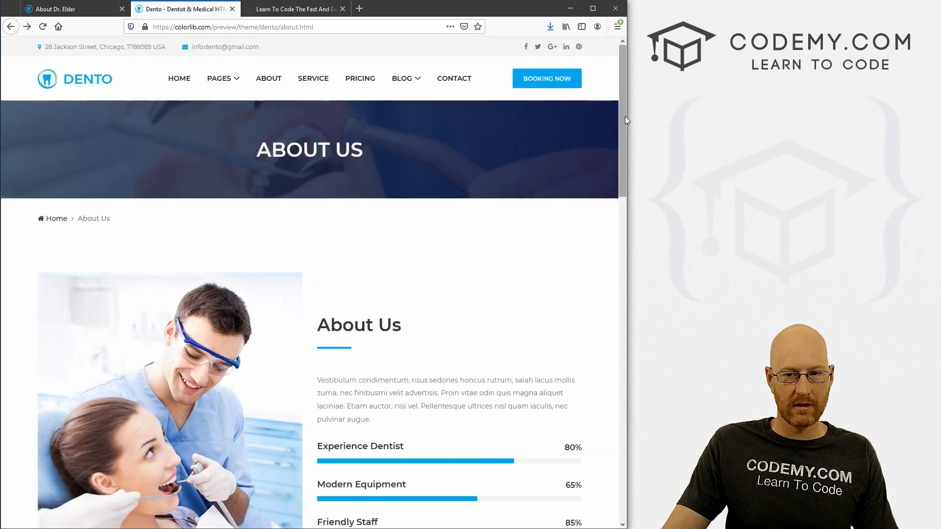
{"action": "scroll", "scroll_direction": "down", "scroll_amount": 3}
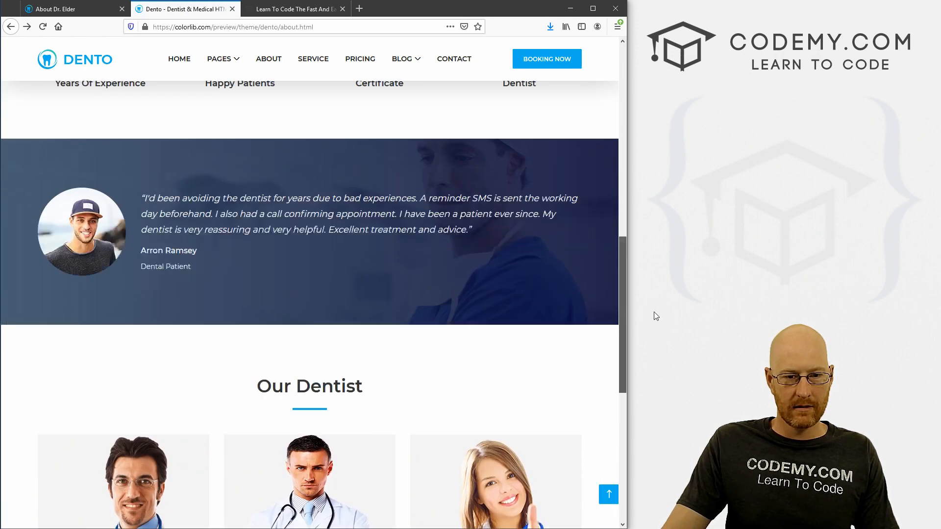
{"action": "scroll", "scroll_direction": "down", "scroll_amount": 3}
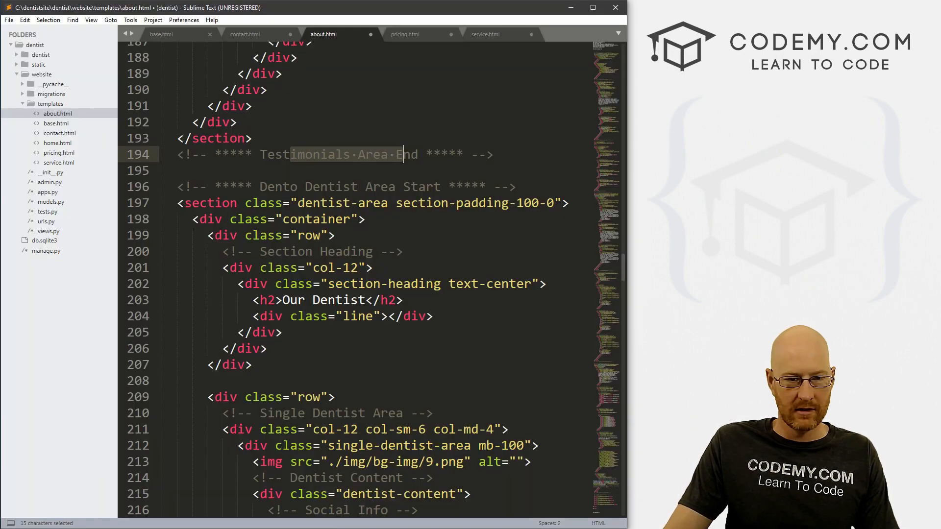
Step: Review about.html's Our Dentist section to its end and save the trimmed file
{"action": "scroll", "scroll_direction": "down", "scroll_amount": 3}
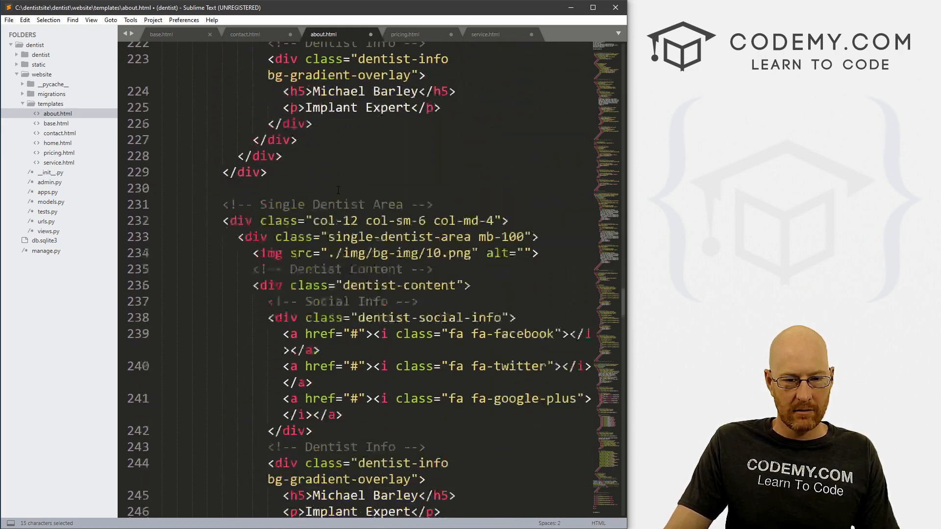
{"action": "scroll", "scroll_direction": "down", "scroll_amount": 3}
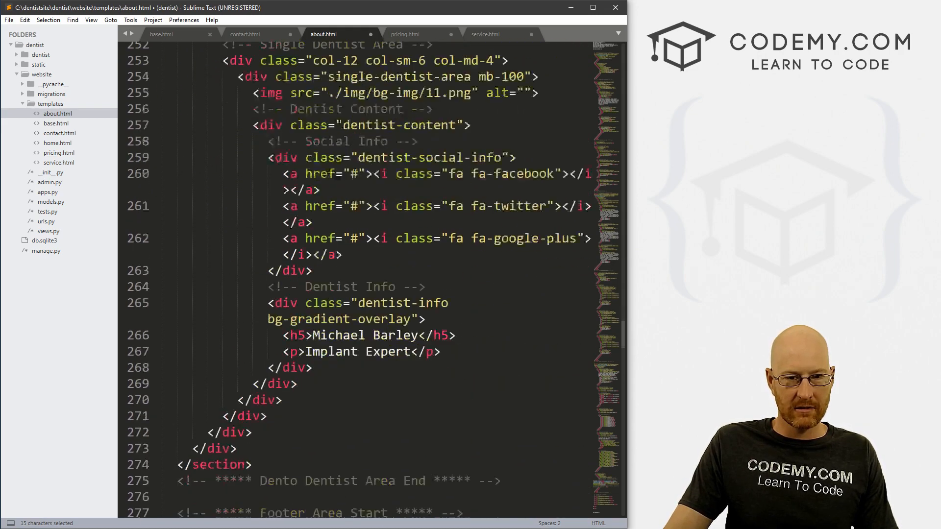
{"action": "scroll", "scroll_direction": "down", "scroll_amount": 3}
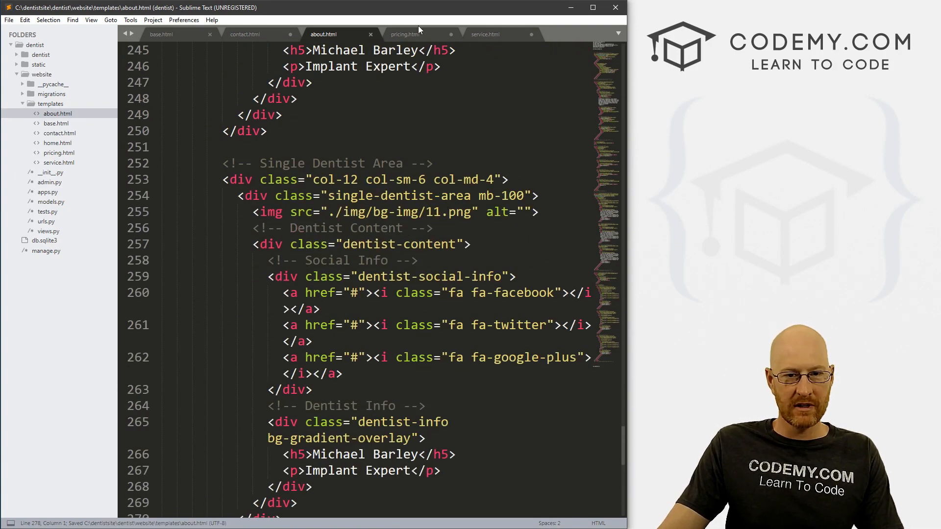
Step: Strip pricing.html's DOCTYPE, head, header and footer so content starts at the breadcrumb, and save
{"action": "left_click", "coordinate": [405, 33]}
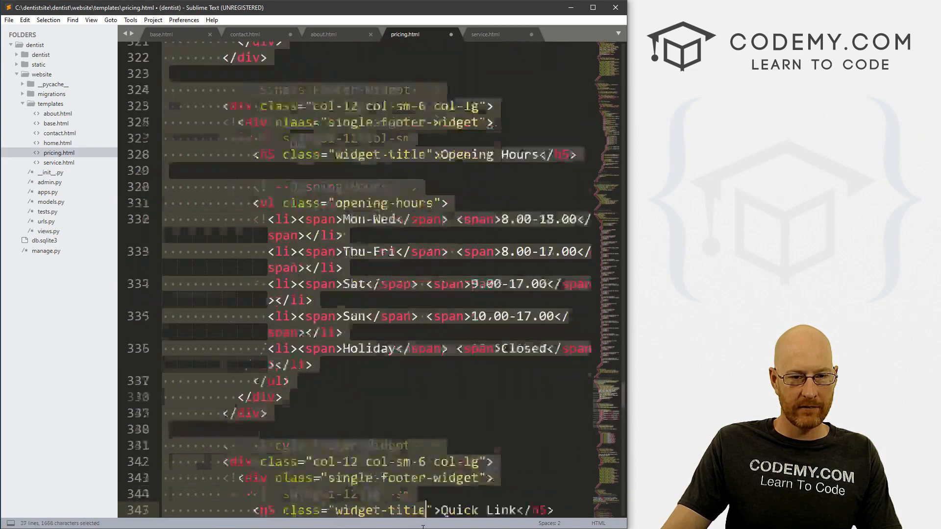
{"action": "scroll", "scroll_direction": "down", "scroll_amount": 3}
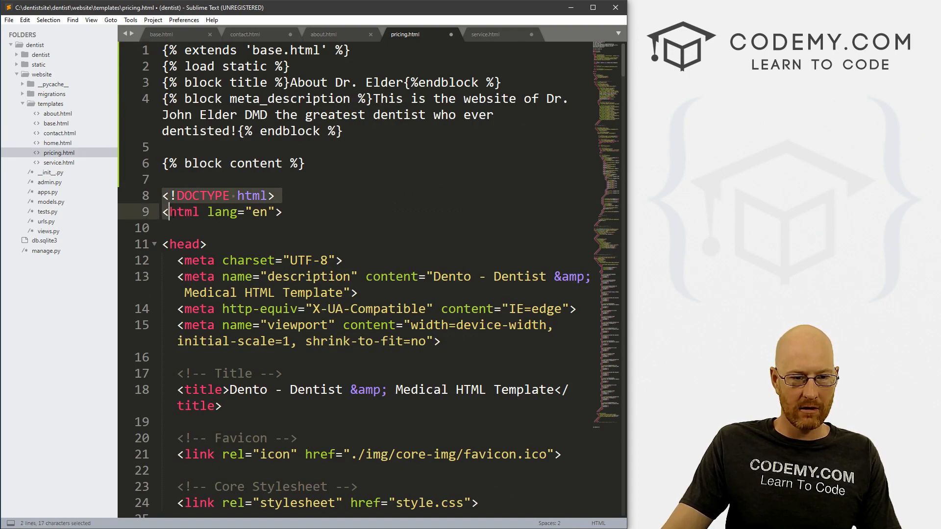
{"action": "scroll", "scroll_direction": "down", "scroll_amount": 3}
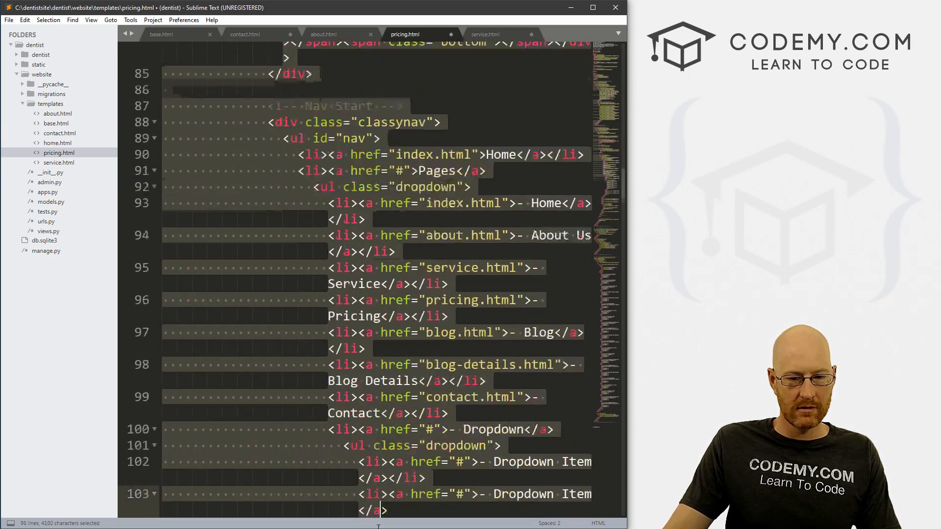
{"action": "scroll", "scroll_direction": "down", "scroll_amount": 3}
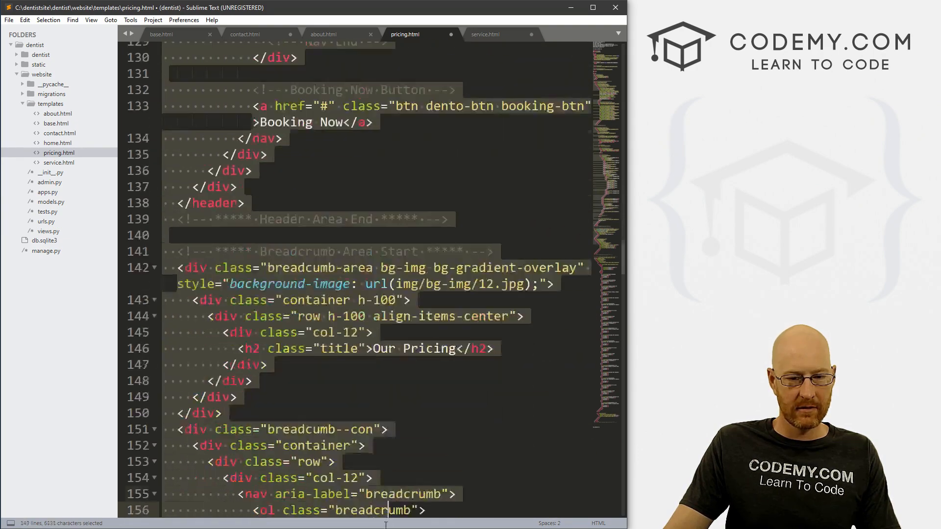
{"action": "scroll", "scroll_direction": "down", "scroll_amount": 3}
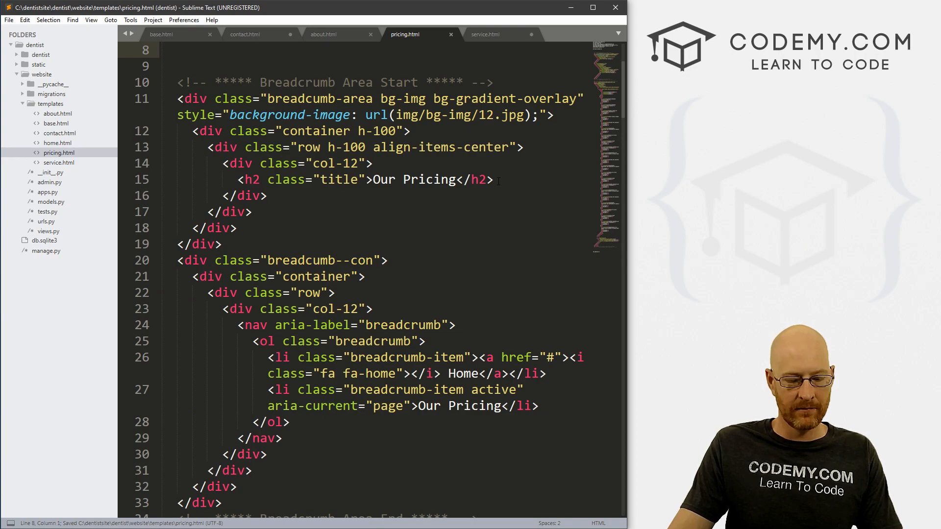
{"action": "left_click", "coordinate": [486, 34]}
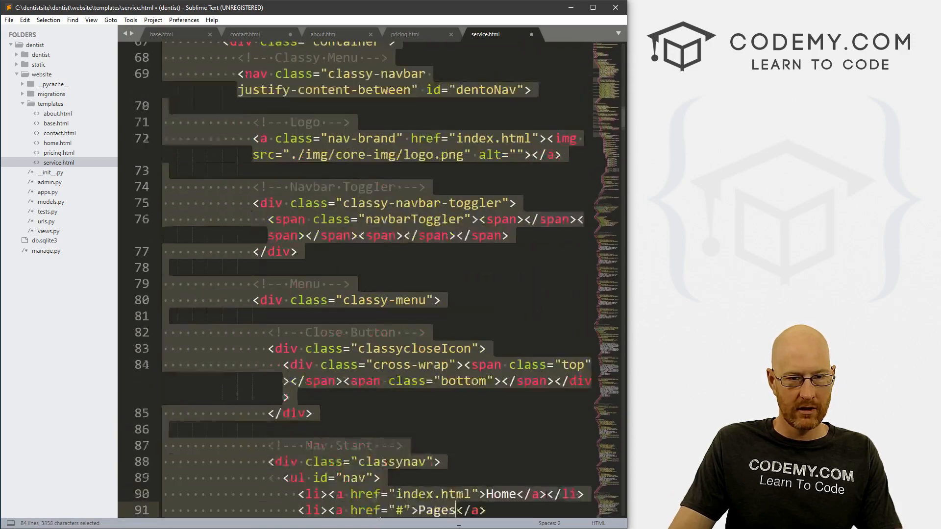
Step: Strip service.html's head, navigation and footer so content starts at the Service breadcrumb, and save
{"action": "scroll", "scroll_direction": "down", "scroll_amount": 3}
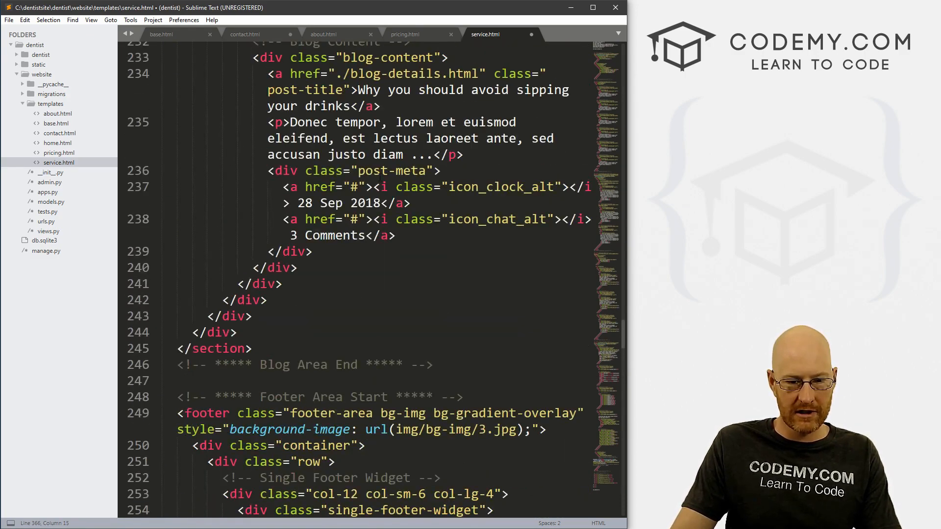
{"action": "scroll", "scroll_direction": "down", "scroll_amount": 3}
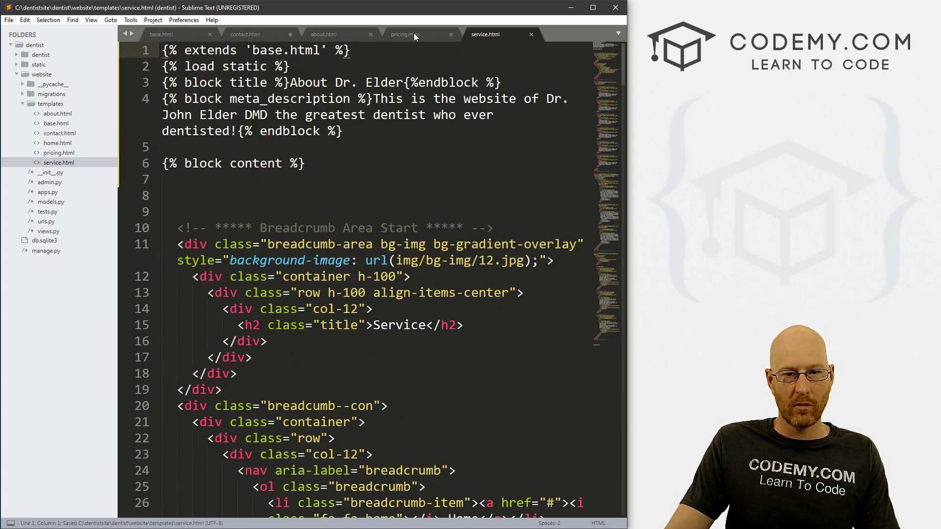
Step: Check about.html's title block and meta description wording as a reference
{"action": "left_click", "coordinate": [405, 34]}
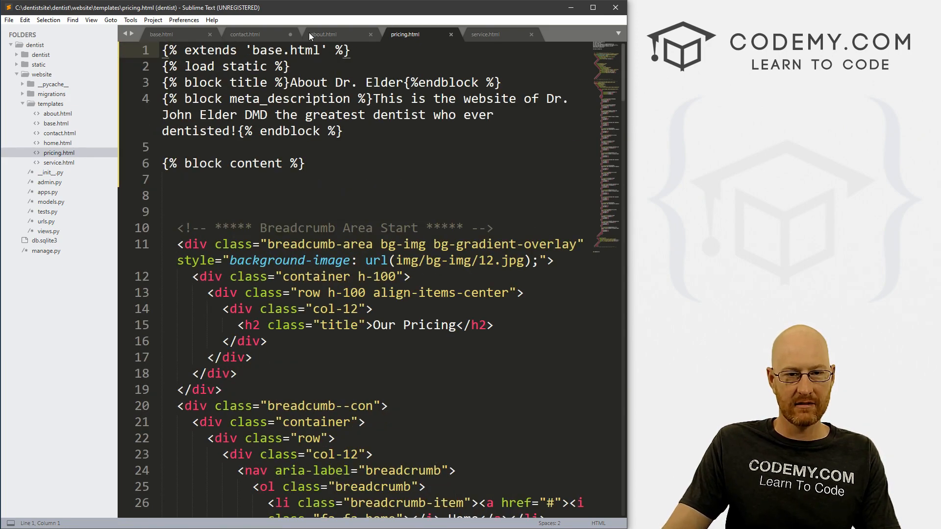
{"action": "left_click", "coordinate": [323, 34]}
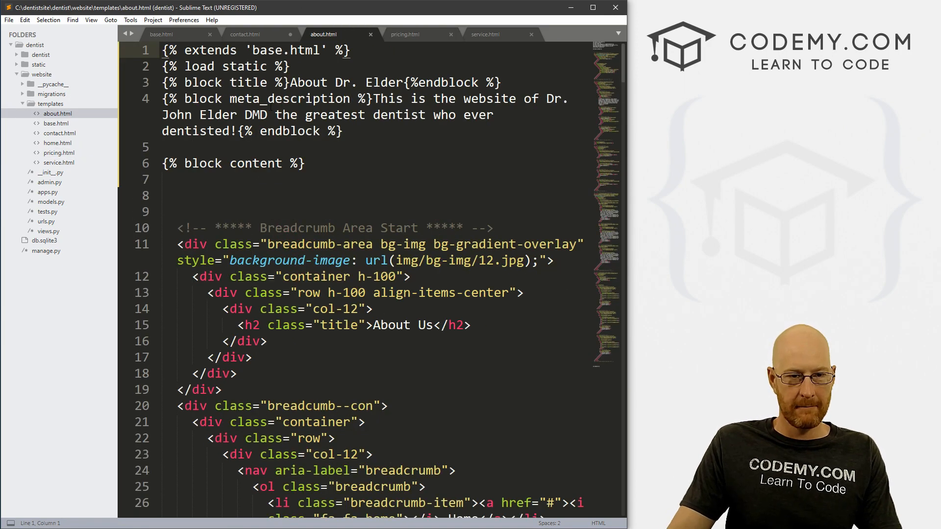
{"action": "left_click", "coordinate": [214, 82]}
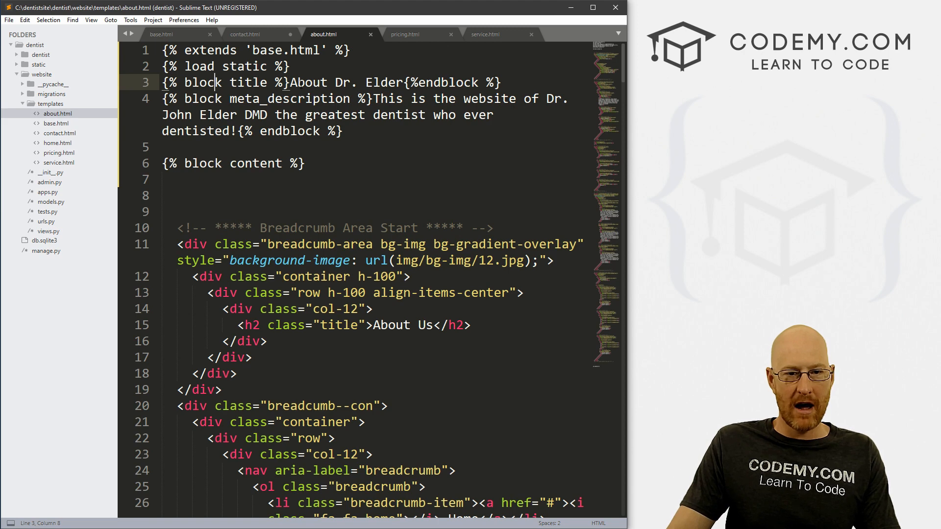
{"action": "left_click_drag", "start_coordinate": [291, 83], "coordinate": [341, 82]}
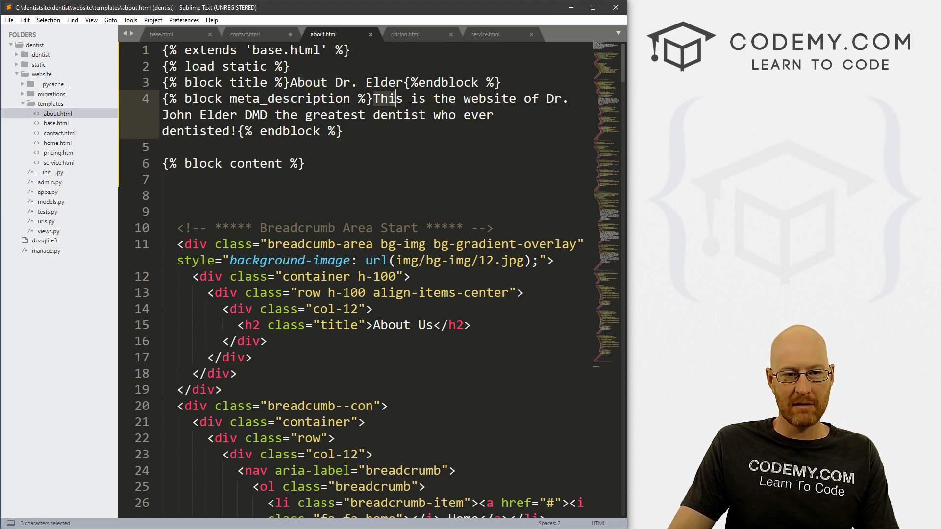
Step: Give pricing.html the title 'Pricing For Dr. Elder' and description 'Find our current prices for all major Dental Procedures.'
{"action": "left_click", "coordinate": [405, 35]}
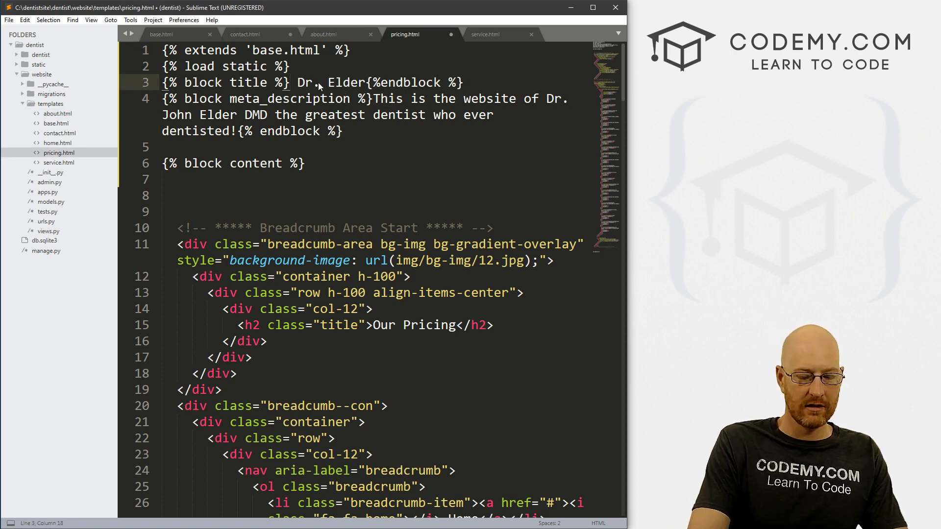
{"action": "type", "text": "Pric"}
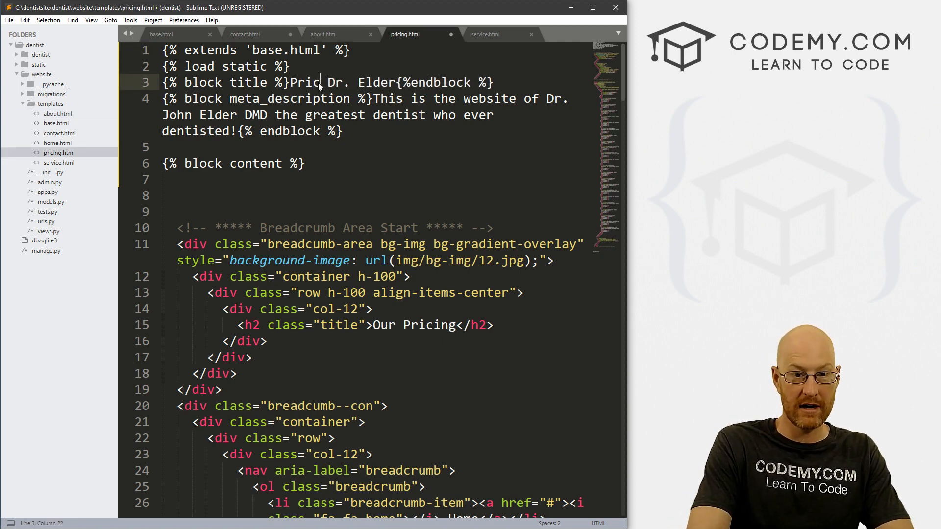
{"action": "type", "text": "ing For"}
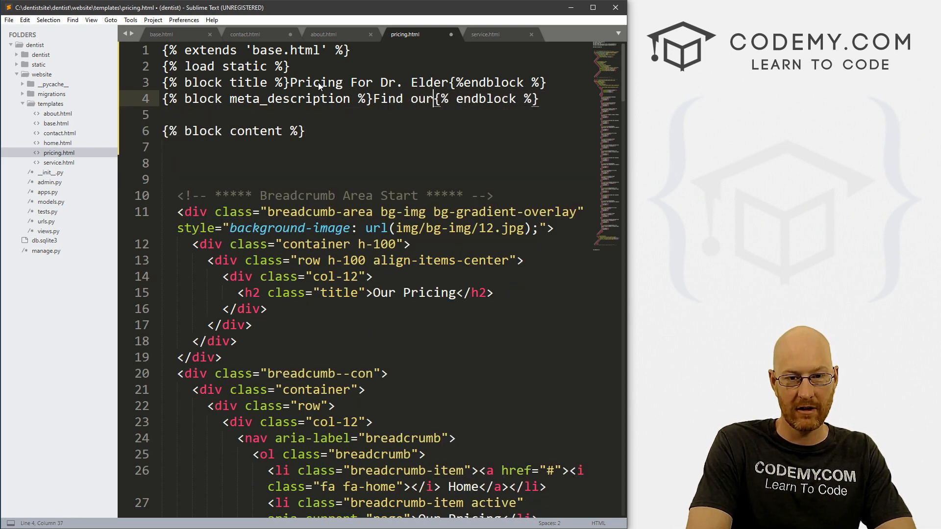
{"action": "type", "text": "current prices for all major Dental"}
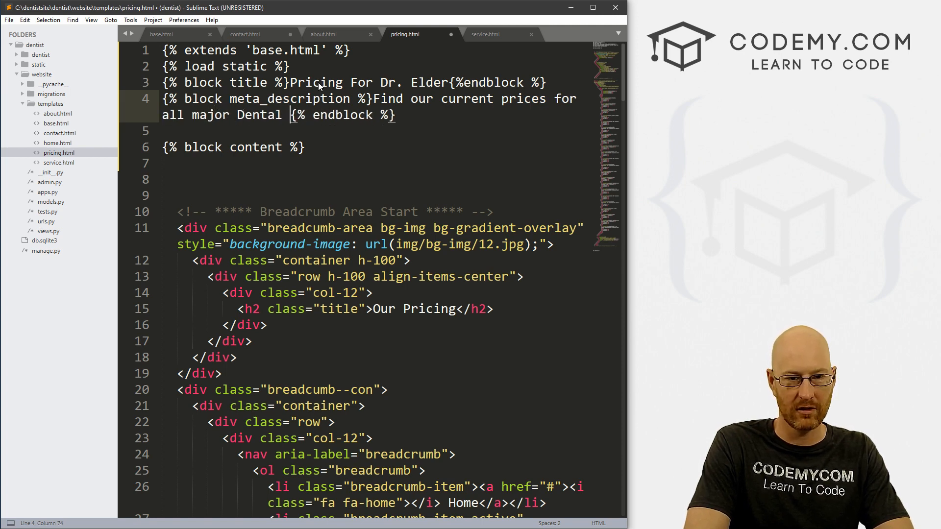
{"action": "type", "text": "Procedures."}
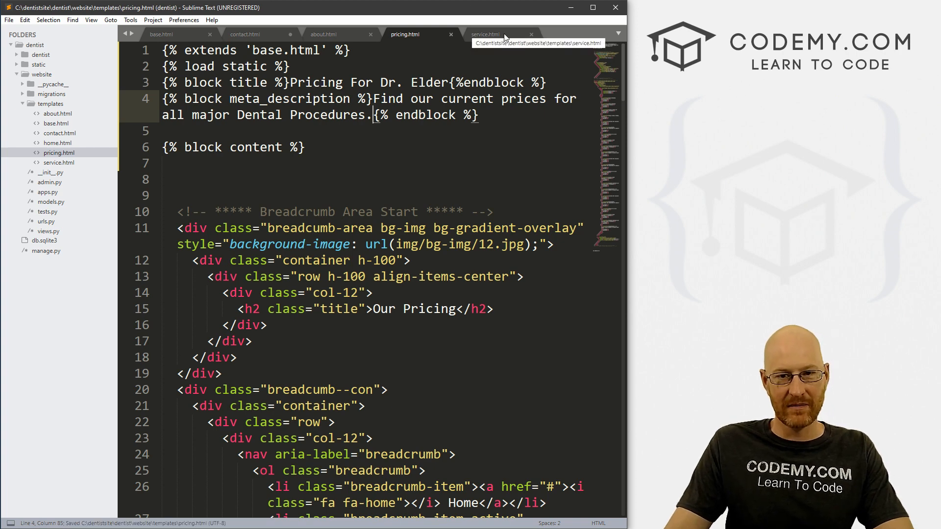
Step: Change service.html's title block from the About wording to 'Dental Services'
{"action": "left_click", "coordinate": [487, 34]}
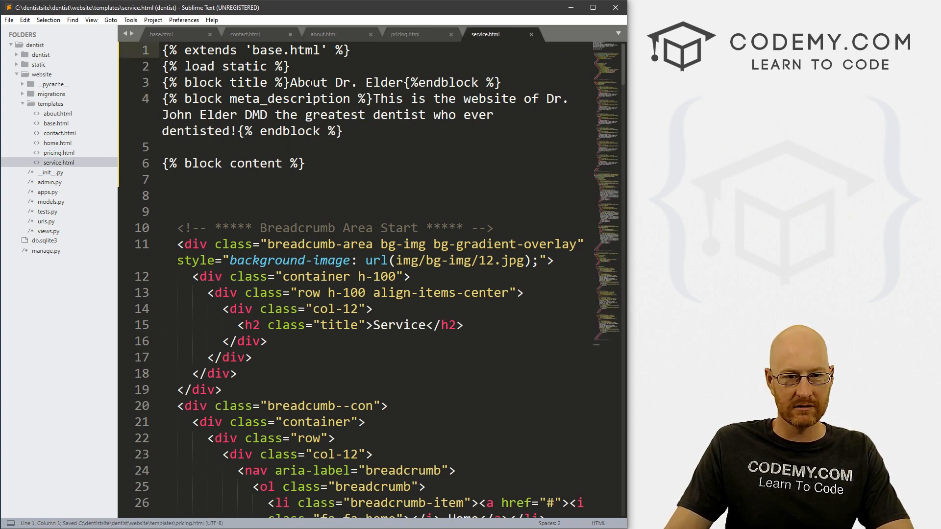
{"action": "key", "text": "Backspace"}
{"action": "type", "text": " Dental Servic"}
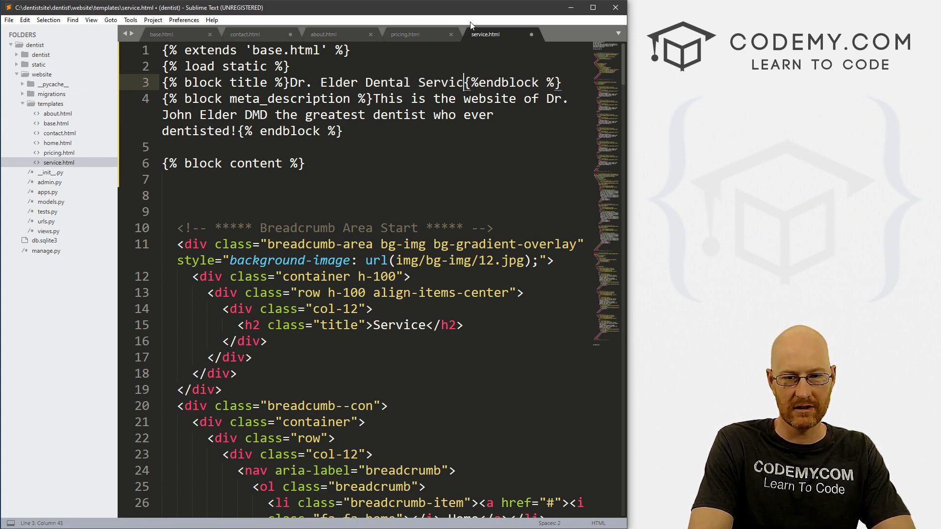
{"action": "type", "text": "es"}
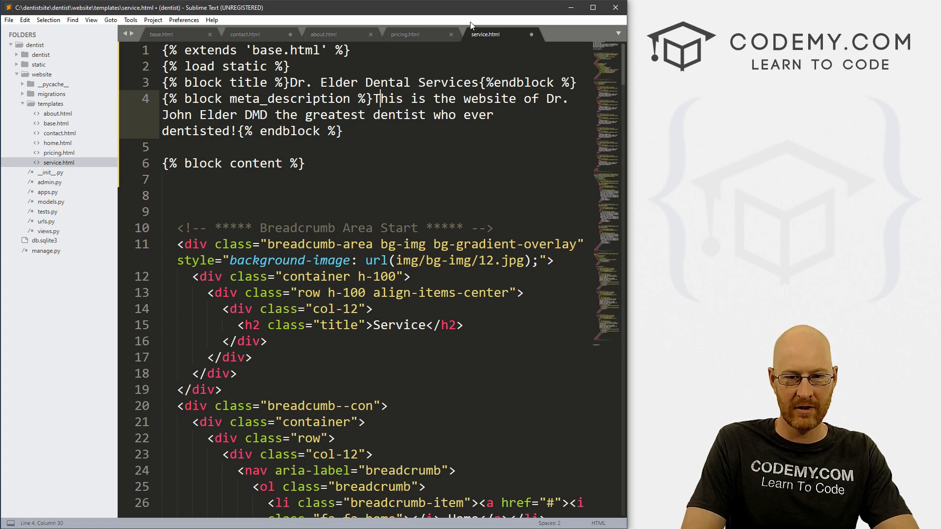
Step: Set service.html's meta description to 'Find the current dental services offered by Dr. Elder DMD' and save
{"action": "left_click_drag", "start_coordinate": [379, 98], "coordinate": [236, 130]}
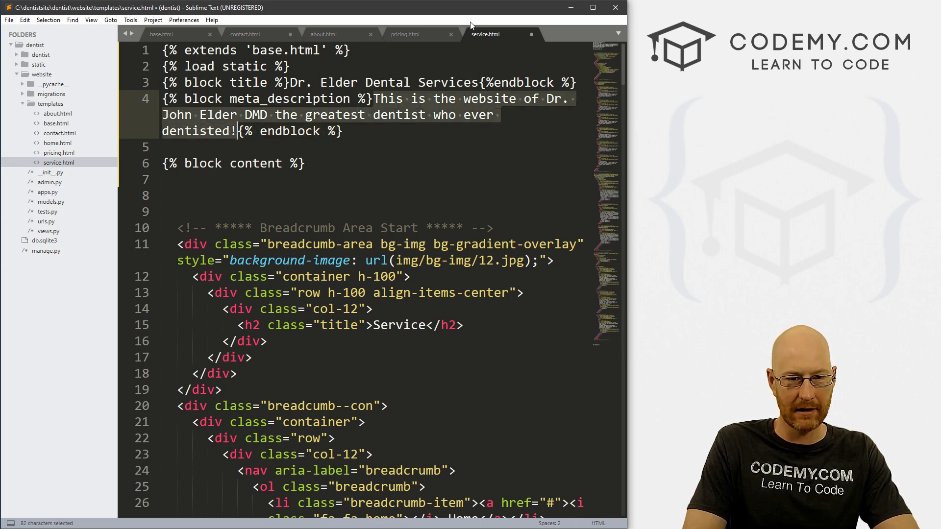
{"action": "type", "text": "Find {% endblock %"}
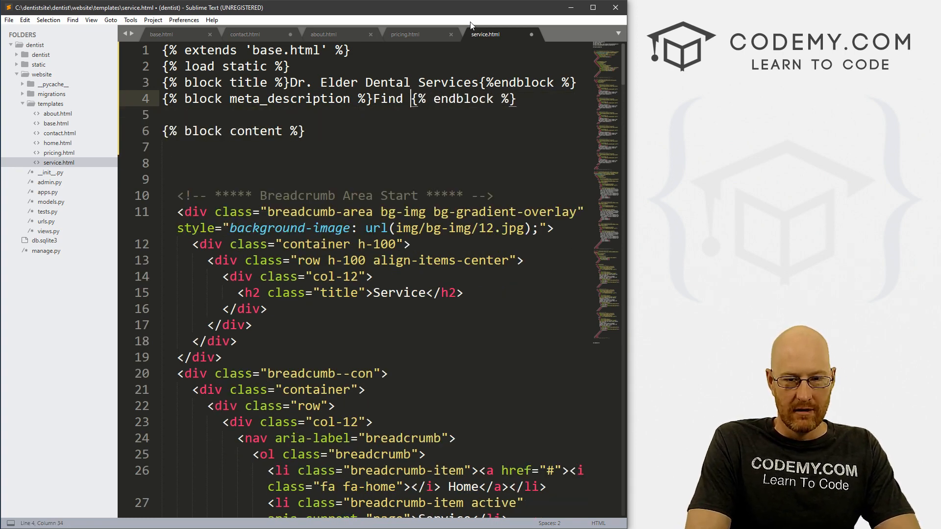
{"action": "type", "text": "the curre"}
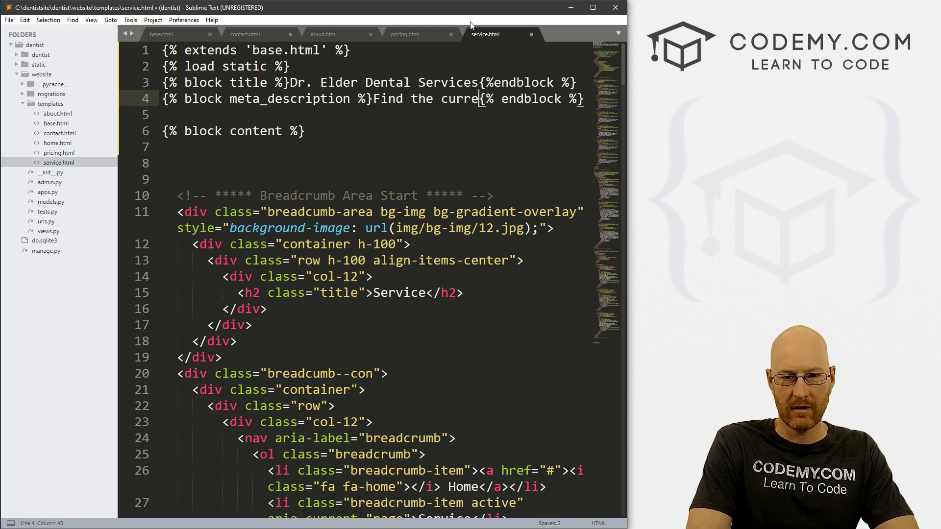
{"action": "type", "text": "nt servic"}
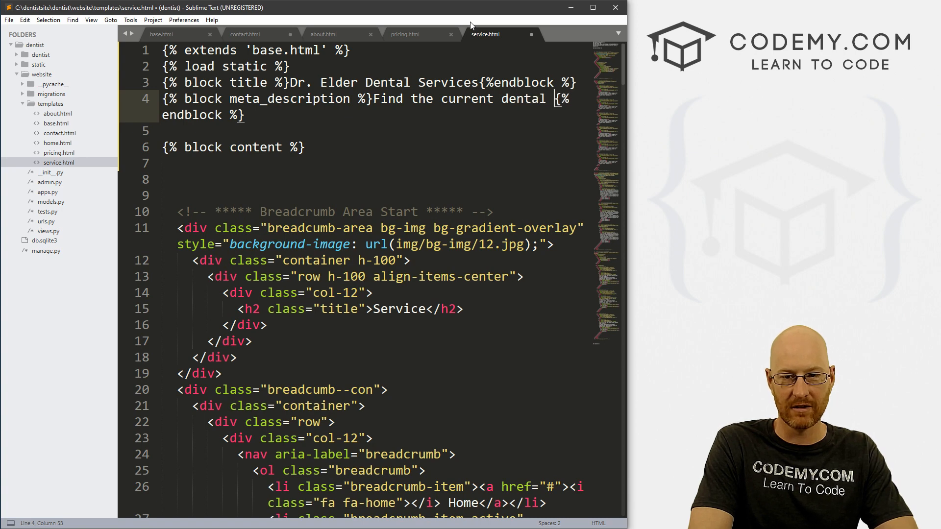
{"action": "type", "text": "services that"}
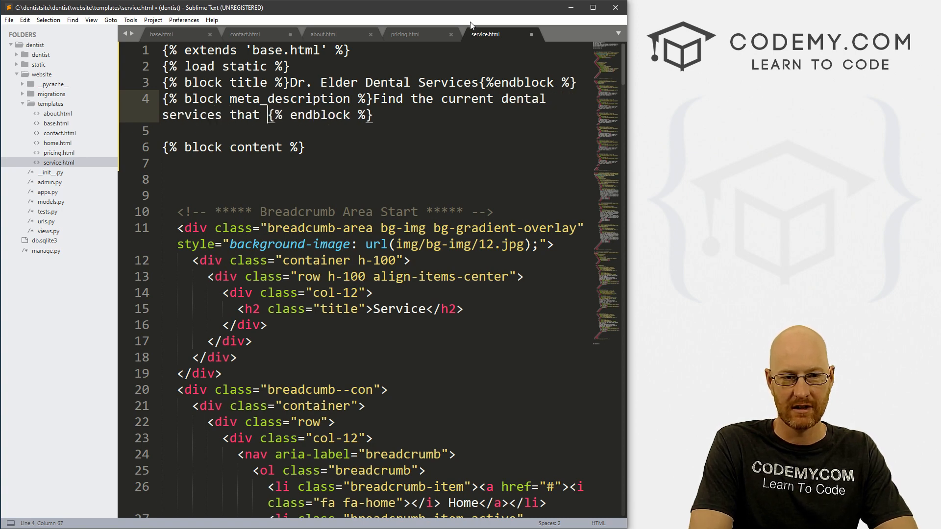
{"action": "type", "text": "offered"}
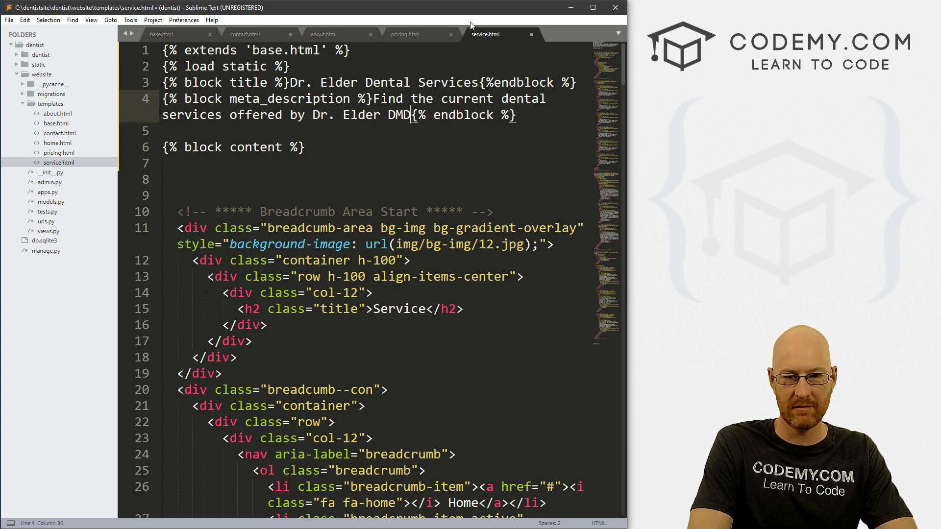
{"action": "key", "text": "ctrl+s"}
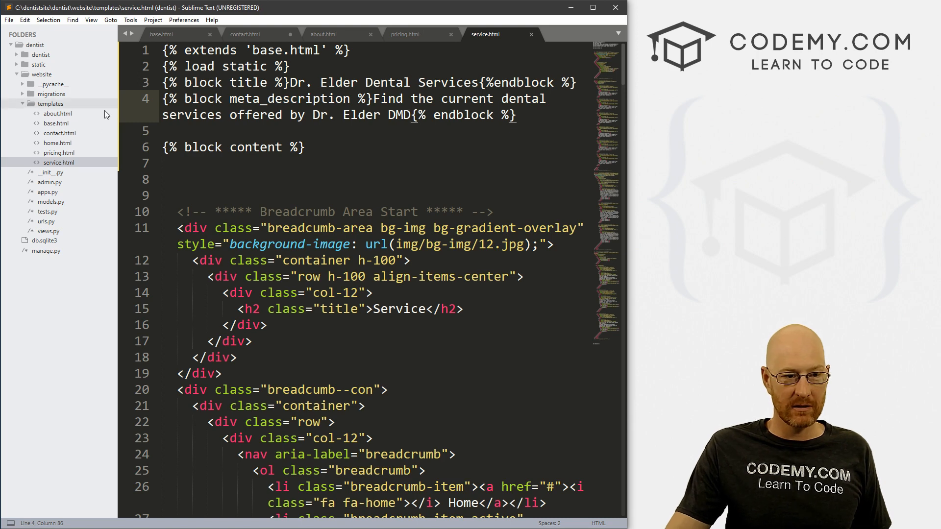
Step: In urls.py, route about.html to views.about with name 'about'
{"action": "left_click", "coordinate": [42, 220]}
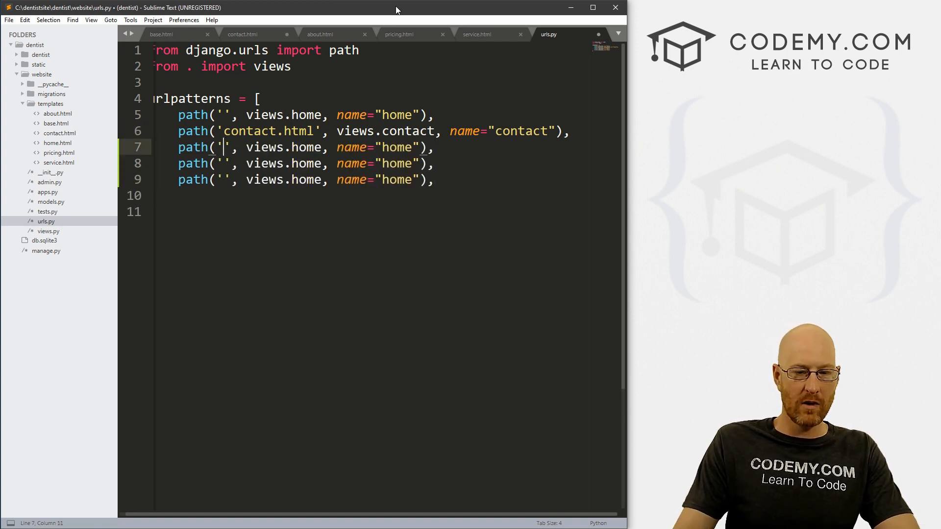
{"action": "type", "text": "about.html"}
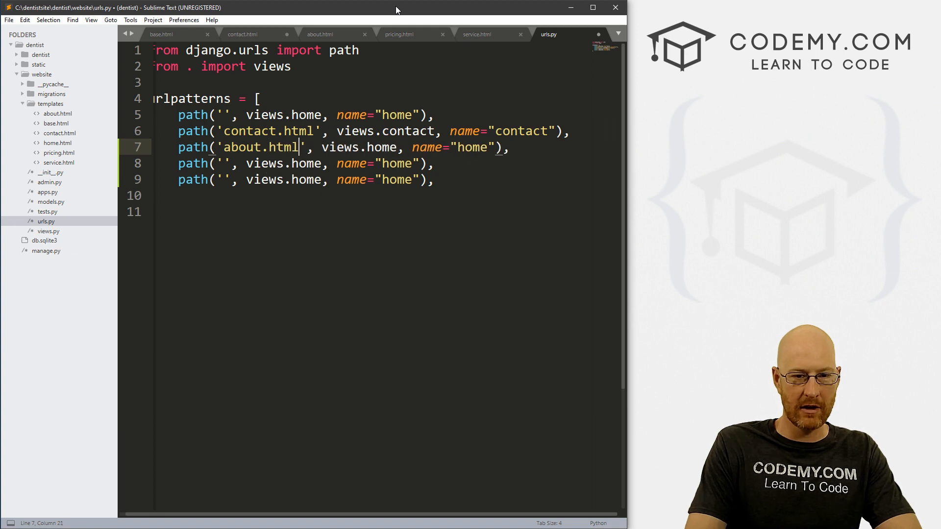
{"action": "double_click", "coordinate": [378, 147]}
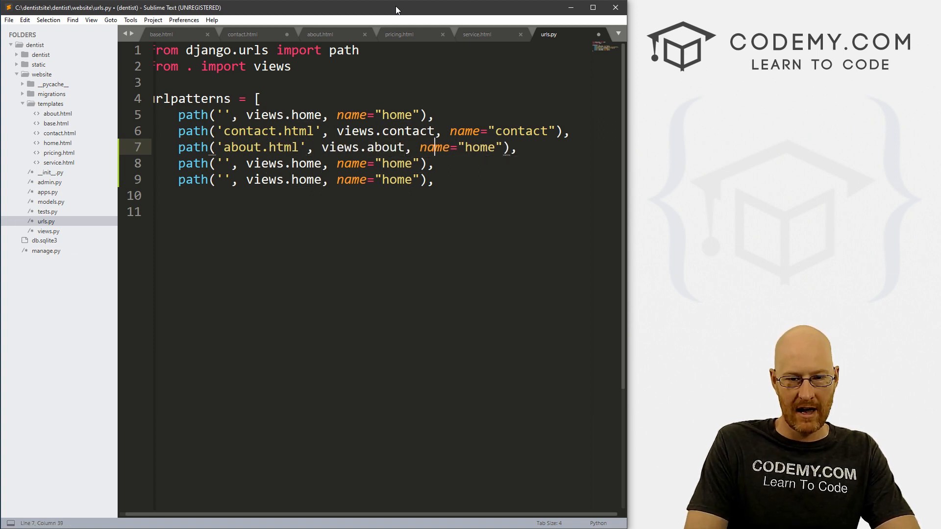
{"action": "type", "text": "about"}
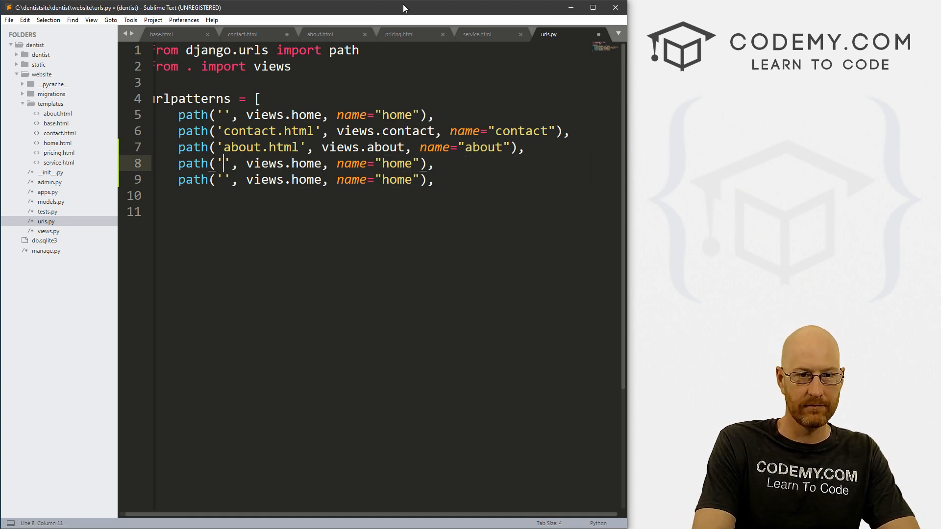
Step: Route pricing.html to views.pricing with name 'pricing'
{"action": "type", "text": "pricing.html"}
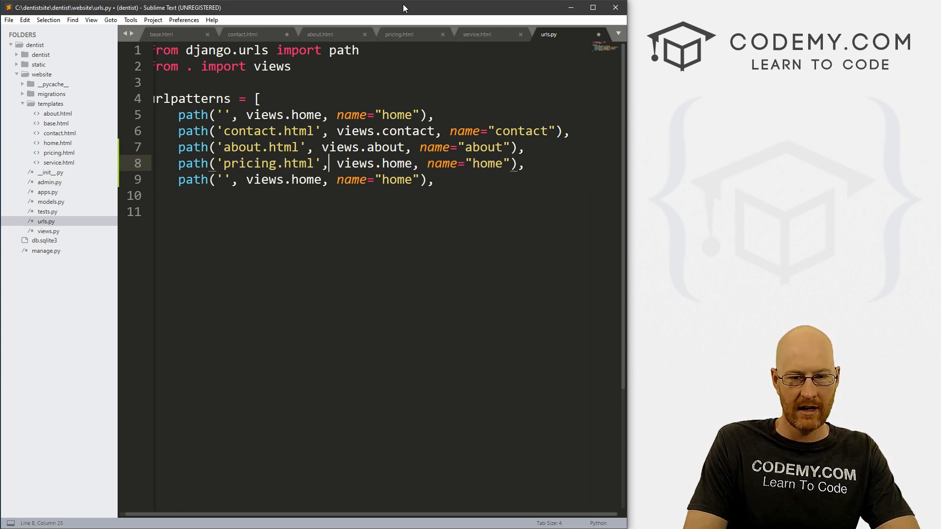
{"action": "double_click", "coordinate": [395, 164]}
{"action": "type", "text": "pricing"}
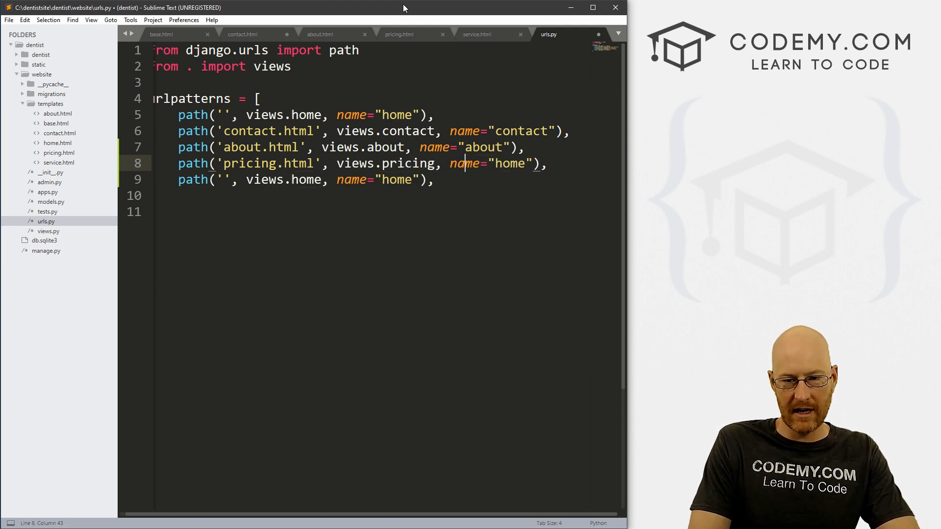
{"action": "type", "text": "p"}
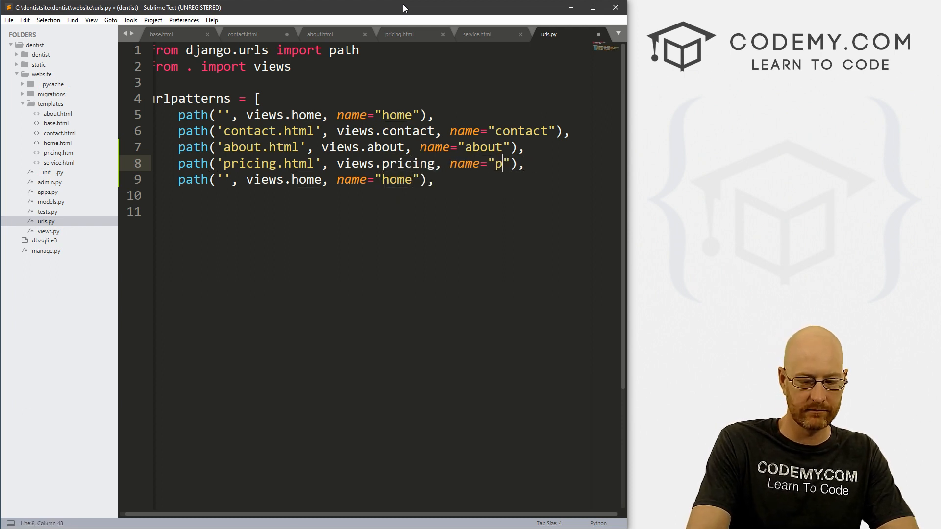
{"action": "type", "text": "ricing"}
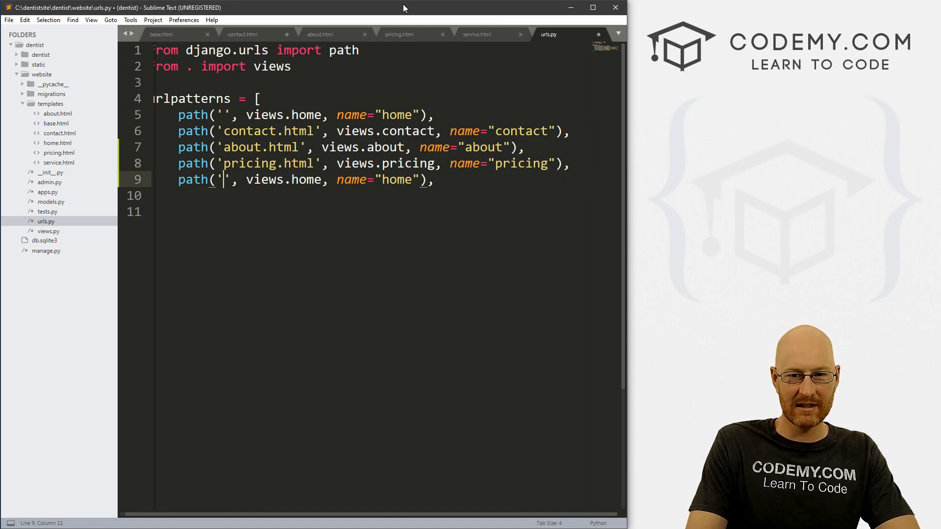
Step: Route service.html to views.service with name 'service' and save urls.py
{"action": "type", "text": "service.html"}
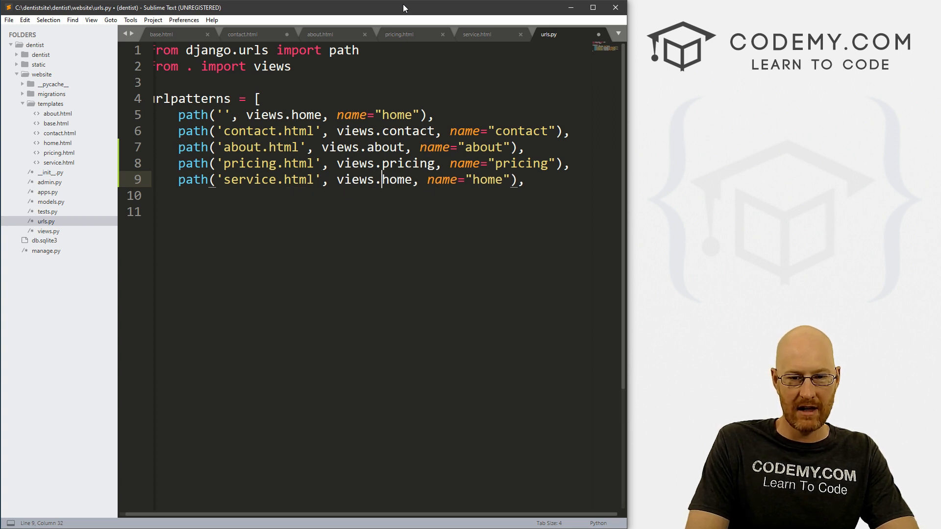
{"action": "type", "text": "service"}
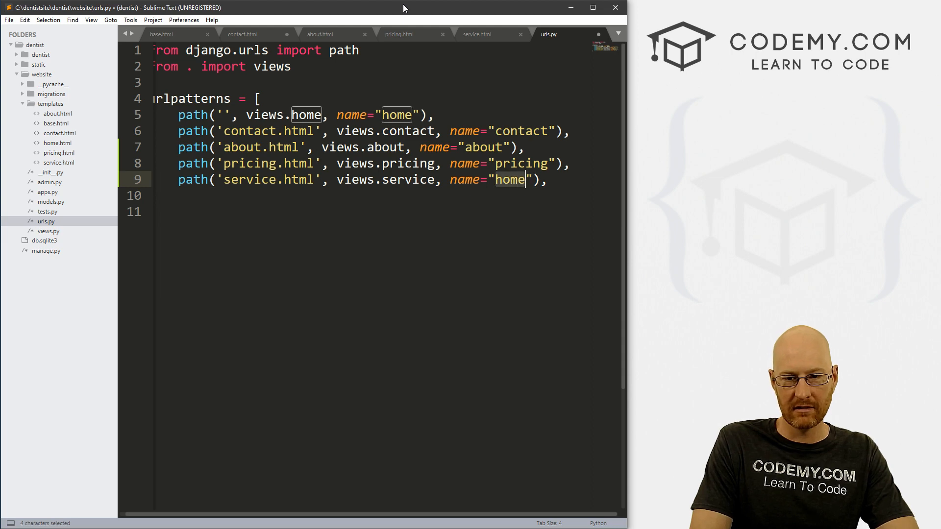
{"action": "type", "text": "service"}
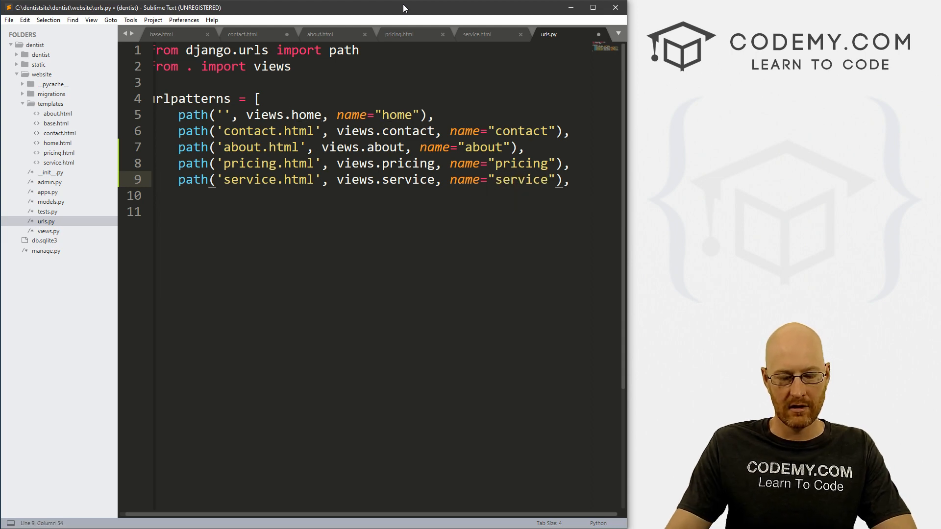
{"action": "key", "text": "ctrl+s"}
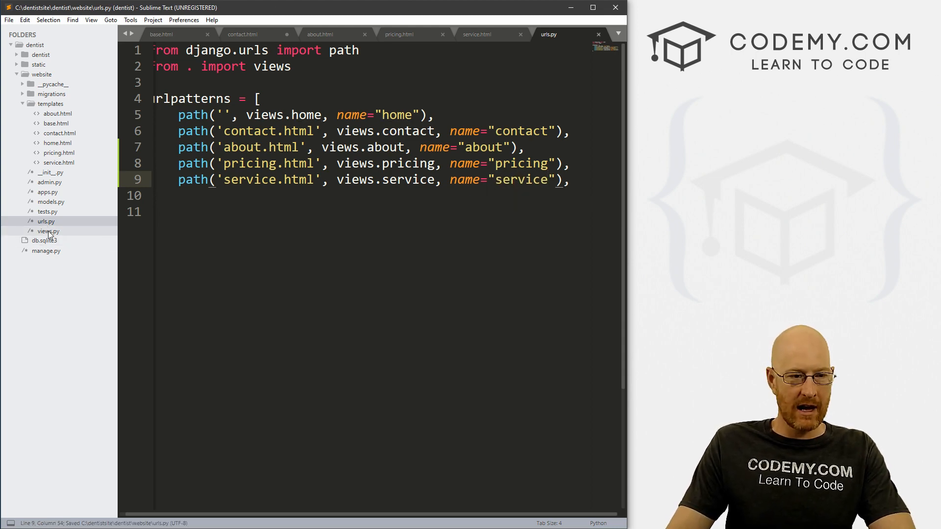
Step: In views.py, rename the first duplicate view to about rendering about.html
{"action": "left_click", "coordinate": [48, 232]}
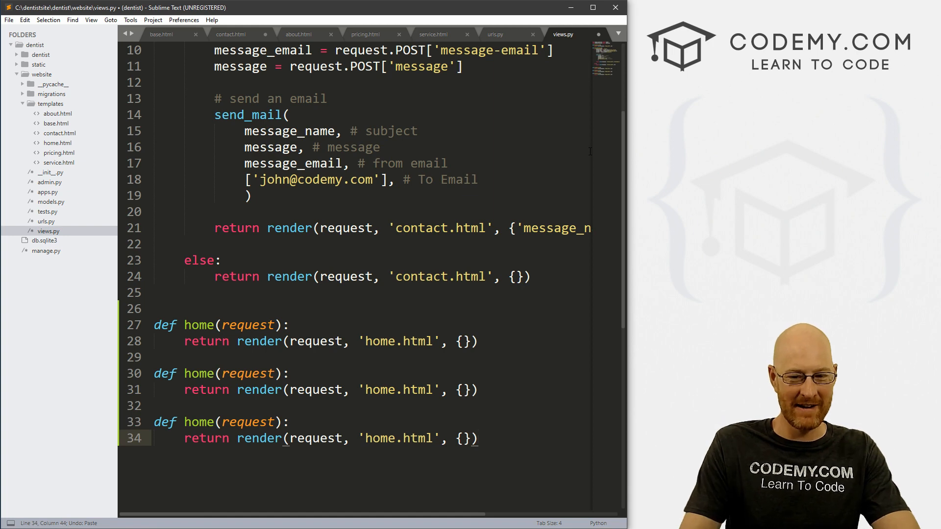
{"action": "double_click", "coordinate": [199, 325]}
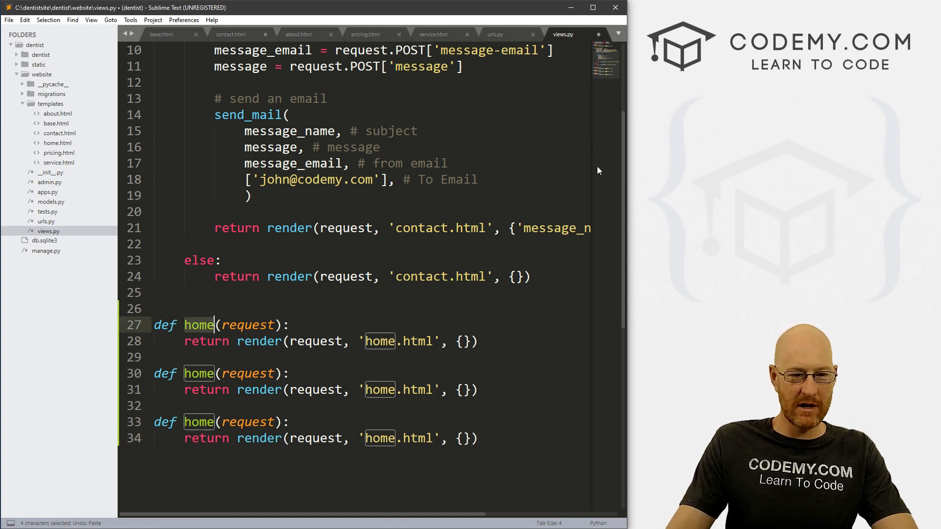
{"action": "type", "text": "about"}
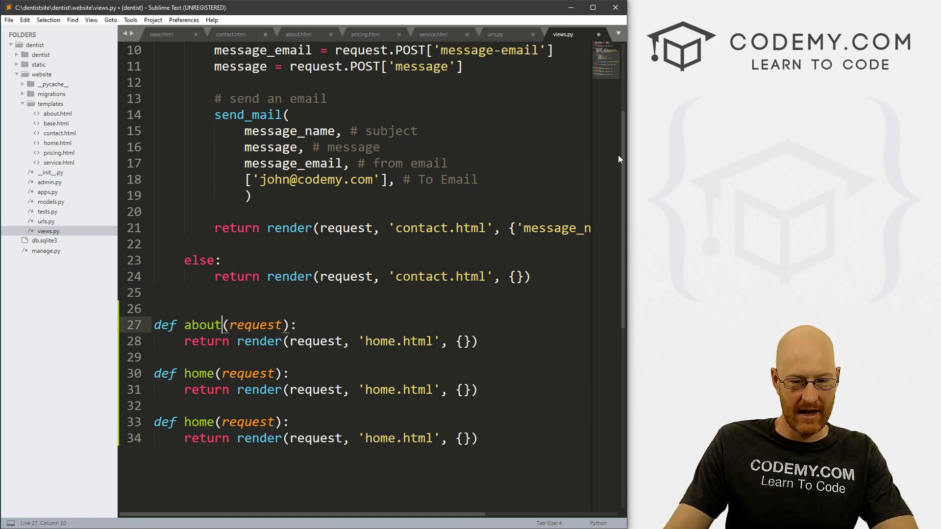
{"action": "type", "text": "ab"}
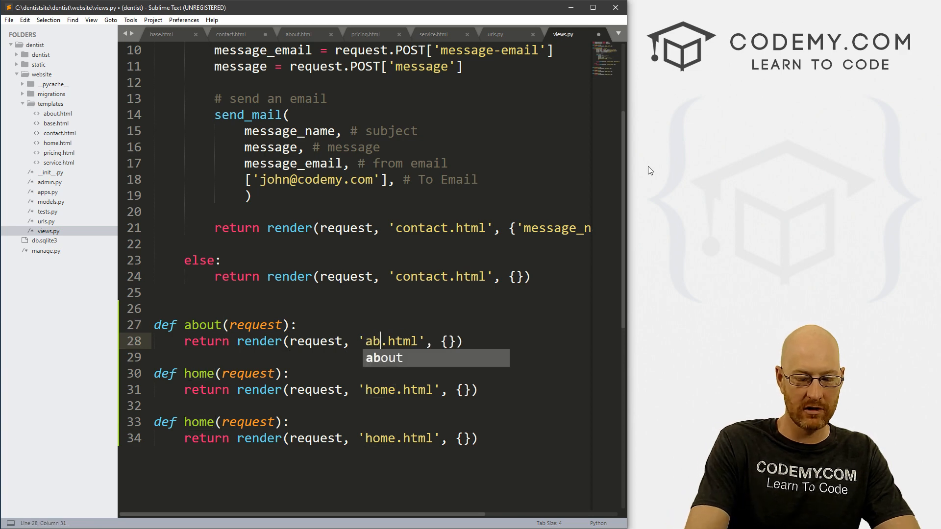
{"action": "key", "text": "Tab"}
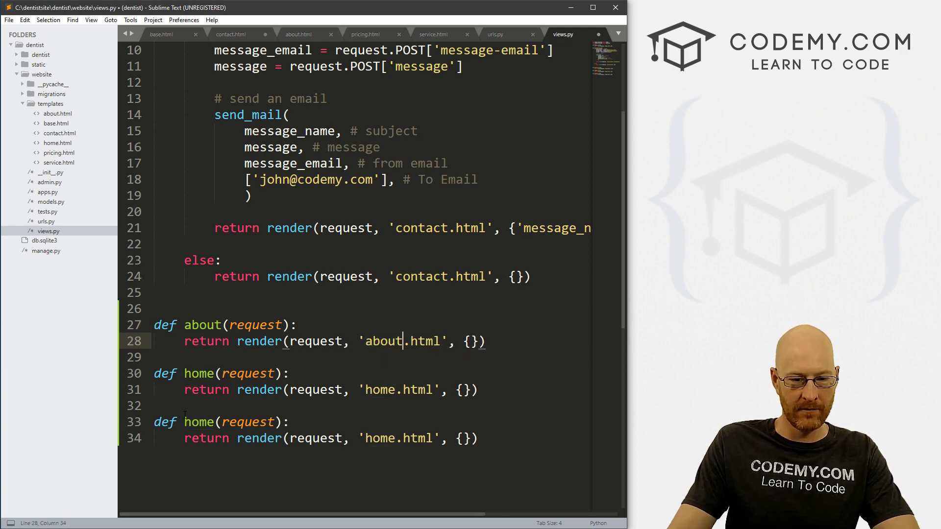
Step: Rename the remaining views to pricing and service rendering pricing.html and service.html
{"action": "type", "text": "pricing"}
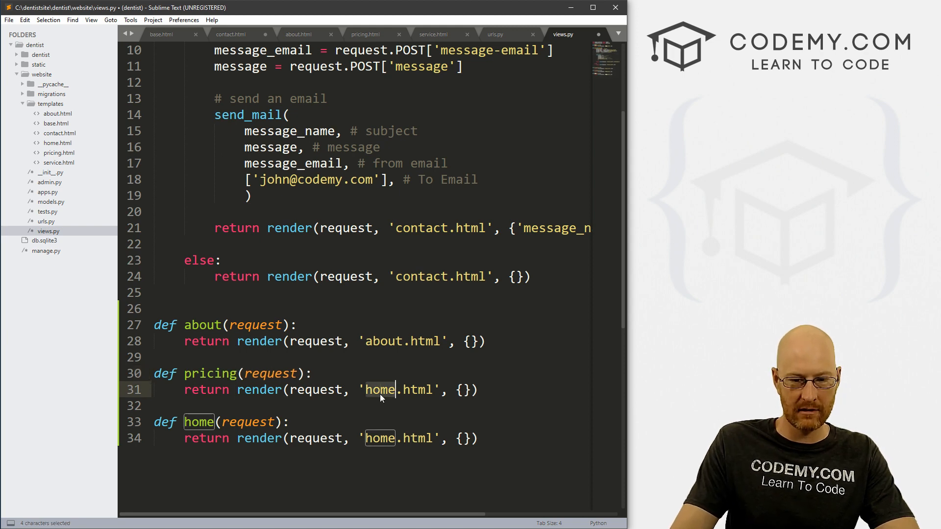
{"action": "type", "text": "pricing"}
{"action": "left_click", "coordinate": [223, 422]}
{"action": "type", "text": "s"}
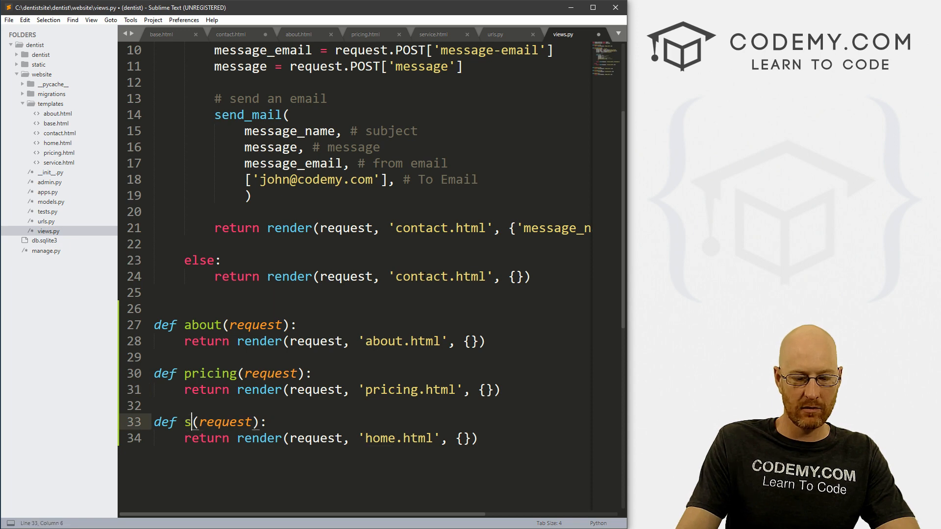
{"action": "type", "text": "ervice"}
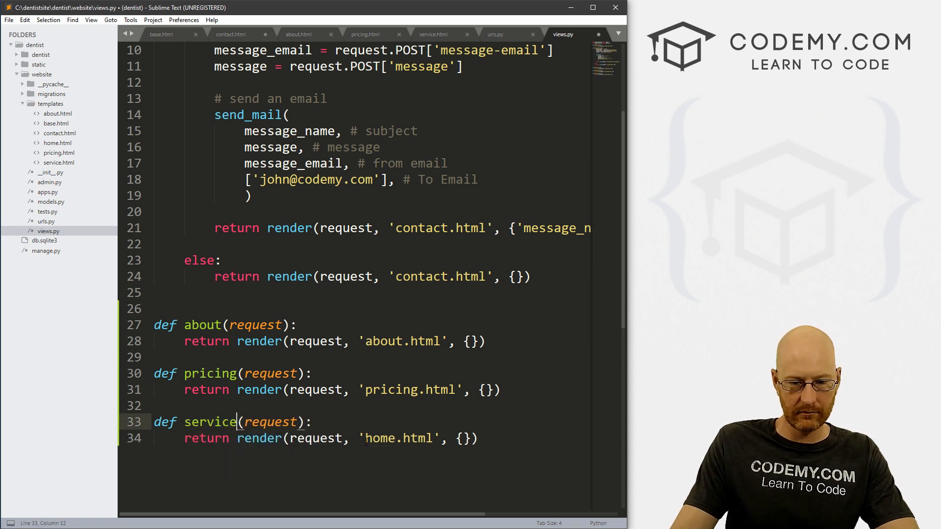
{"action": "type", "text": "servic"}
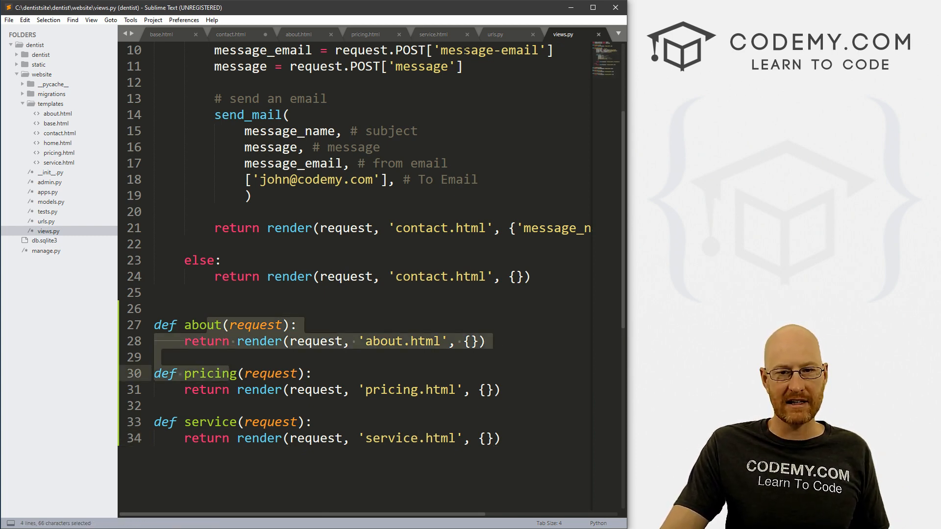
Step: Scroll base.html to the navigation and compare with the template site's menu in Firefox
{"action": "left_click", "coordinate": [161, 33]}
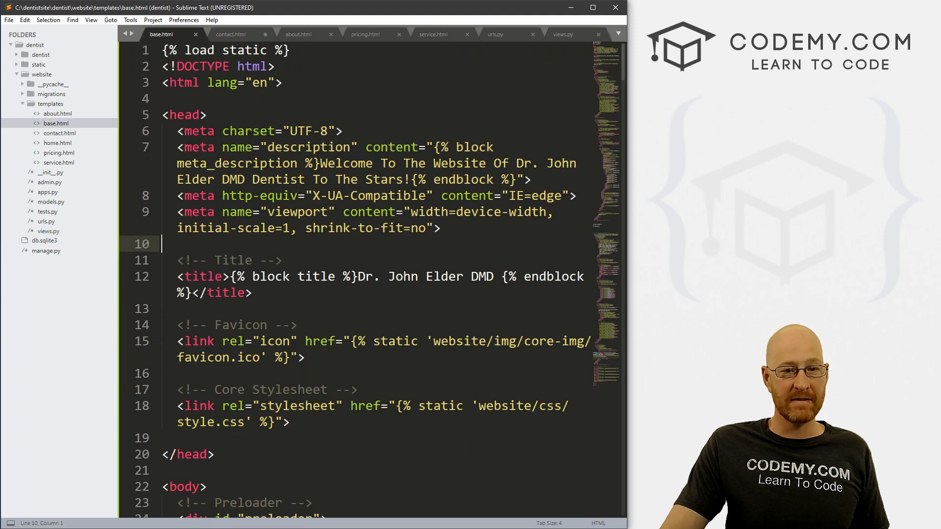
{"action": "scroll", "scroll_direction": "down", "scroll_amount": 3}
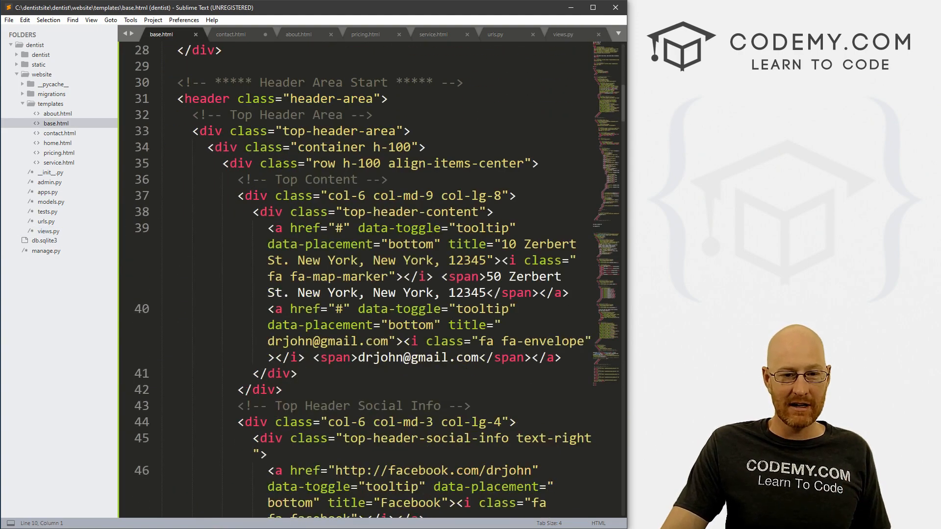
{"action": "scroll", "scroll_direction": "down", "scroll_amount": 3}
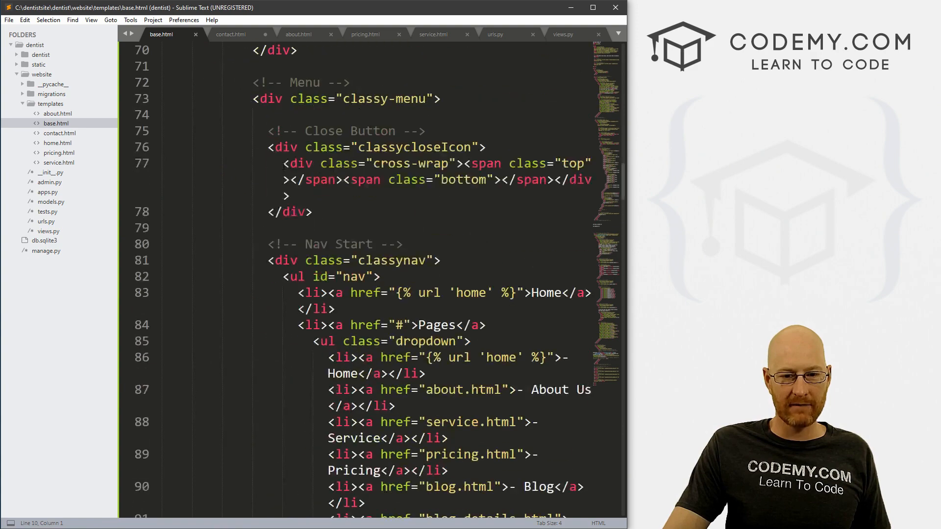
{"action": "scroll", "scroll_direction": "down", "scroll_amount": 3}
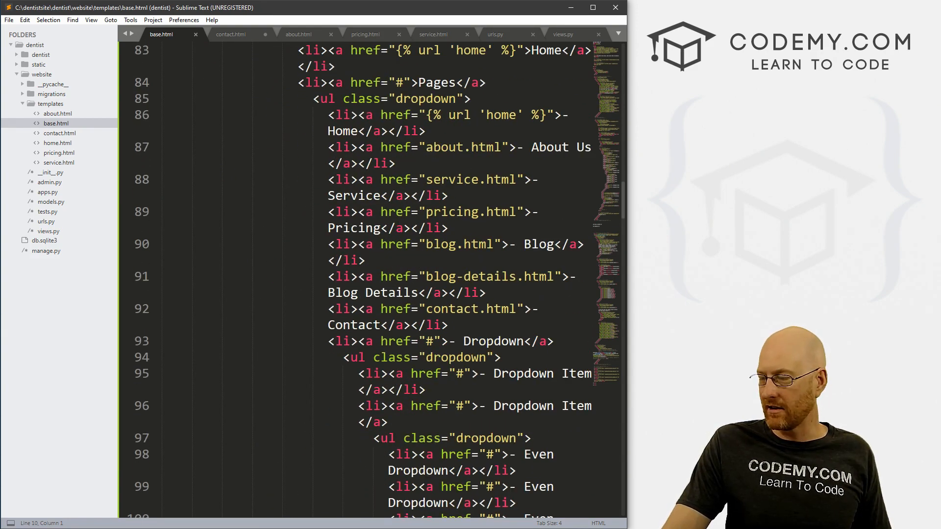
{"action": "left_click", "coordinate": [183, 9]}
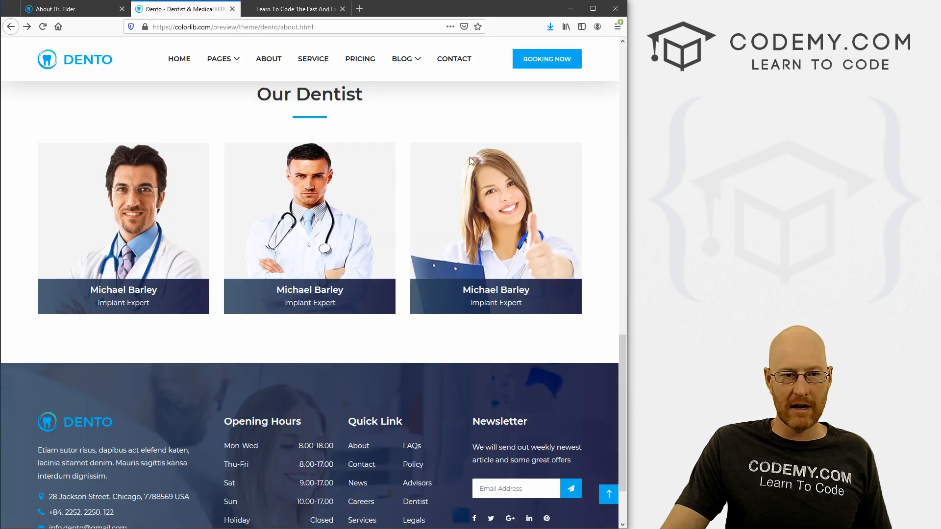
{"action": "left_click", "coordinate": [219, 78]}
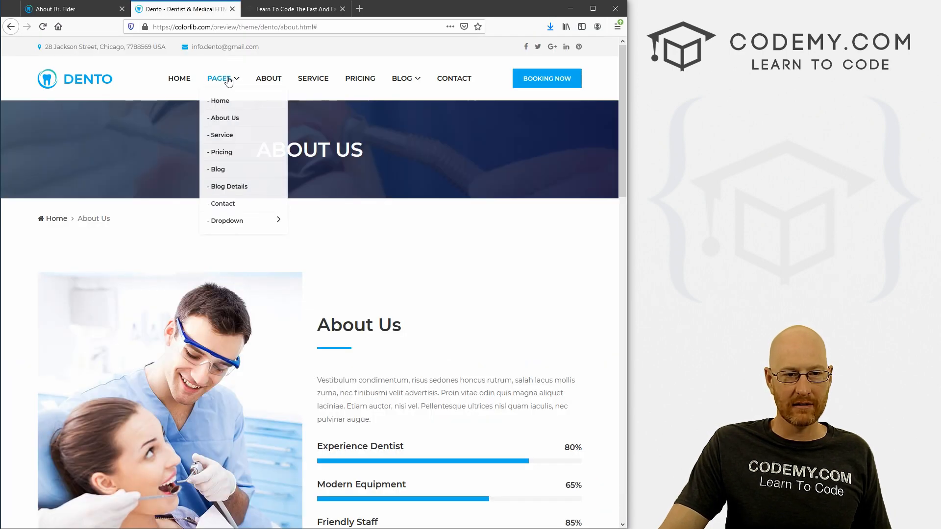
{"action": "mouse_move", "coordinate": [238, 111]}
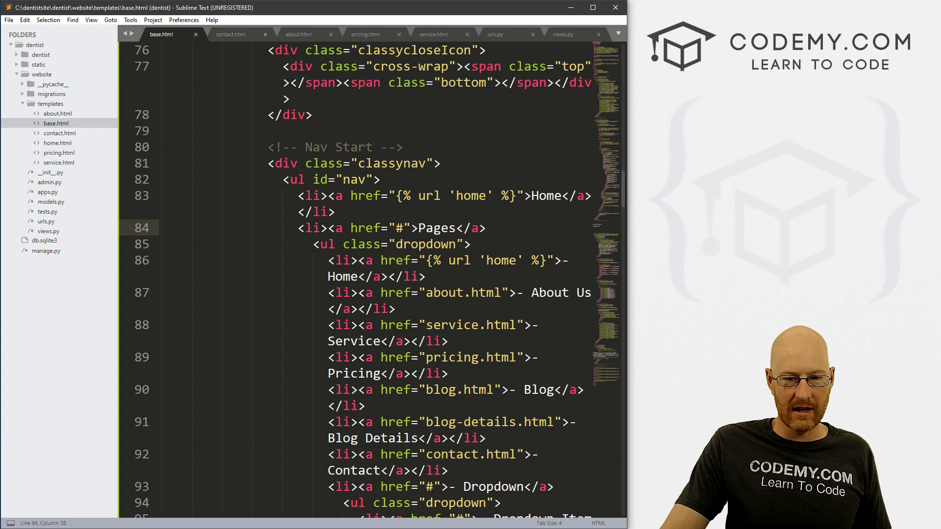
Step: Delete the Pages and Blog dropdown list items from the base.html navigation and save
{"action": "scroll", "scroll_direction": "down", "scroll_amount": 3}
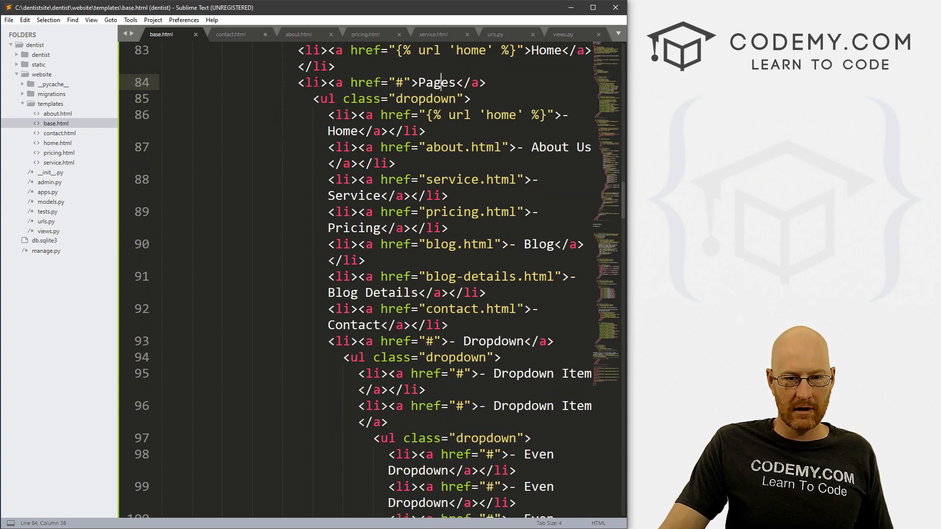
{"action": "scroll", "scroll_direction": "down", "scroll_amount": 3}
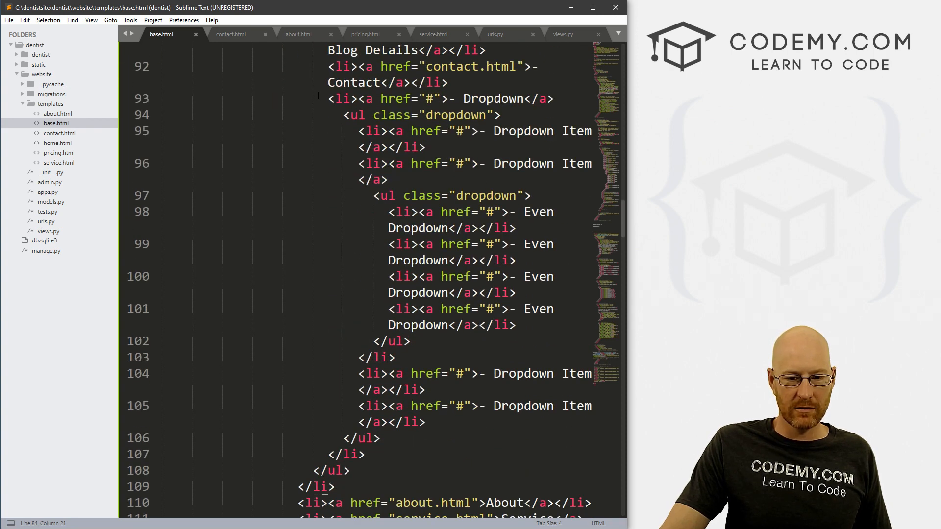
{"action": "scroll", "scroll_direction": "down", "scroll_amount": 3}
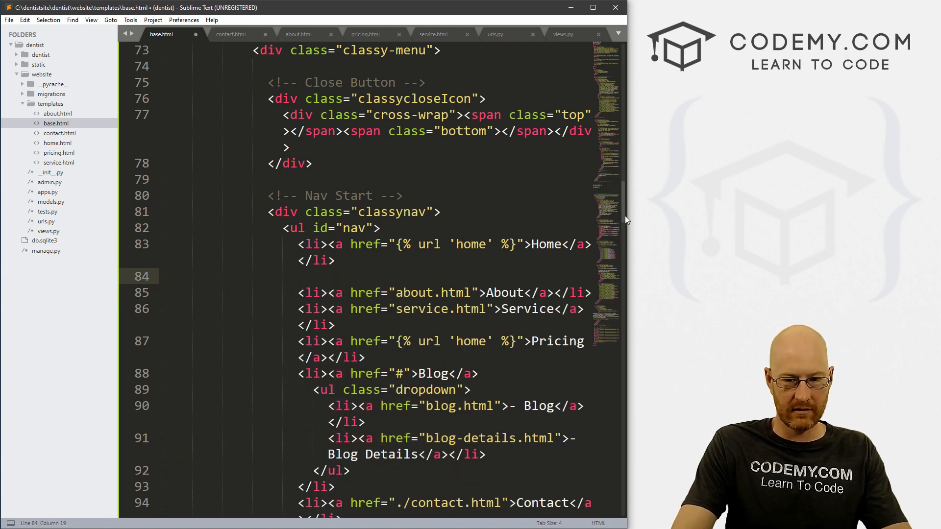
{"action": "key", "text": "enter"}
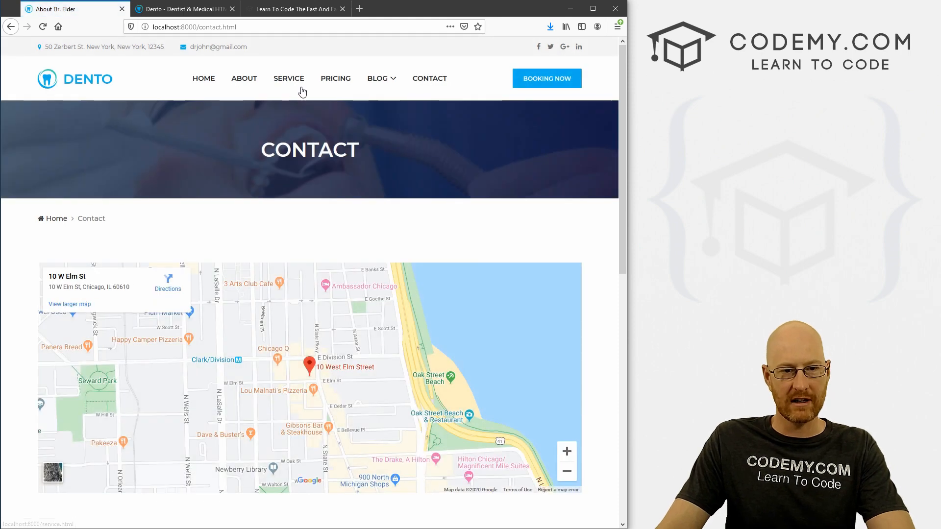
{"action": "mouse_move", "coordinate": [376, 82]}
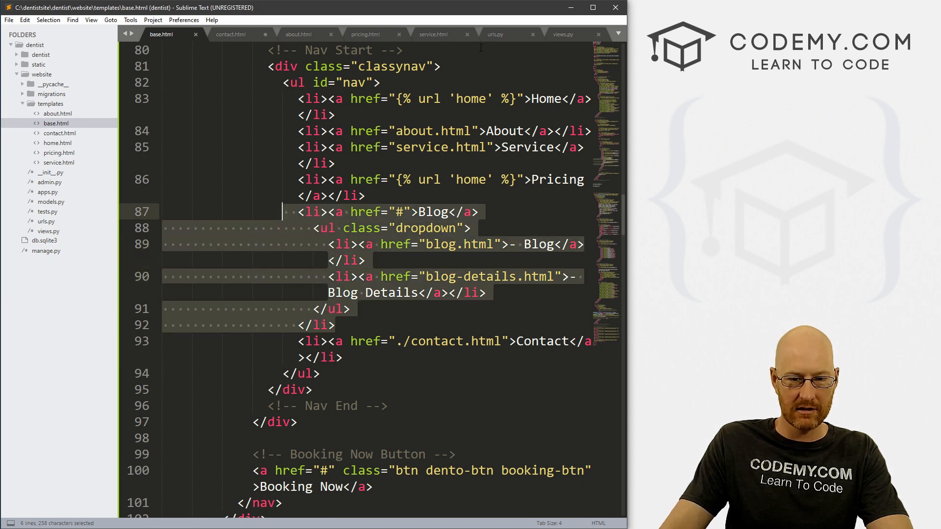
{"action": "key", "text": "Delete"}
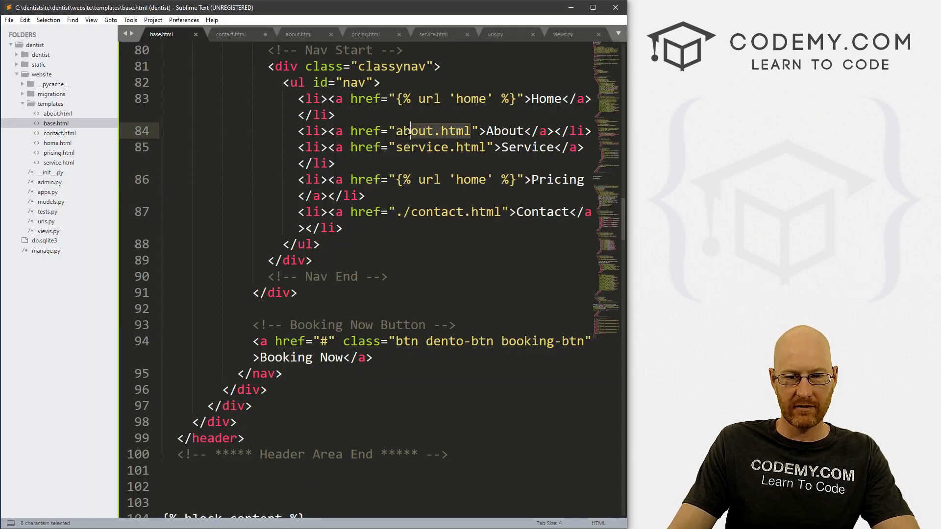
Step: Set the About, Service and Pricing hrefs to {% url 'about' %}, 'service', 'pricing' and save
{"action": "type", "text": "{"}
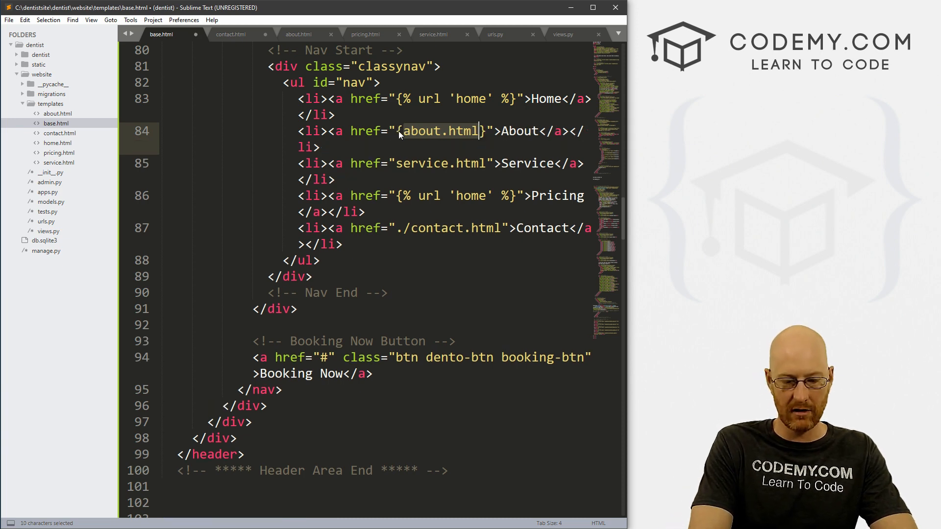
{"action": "type", "text": "{% url%"}
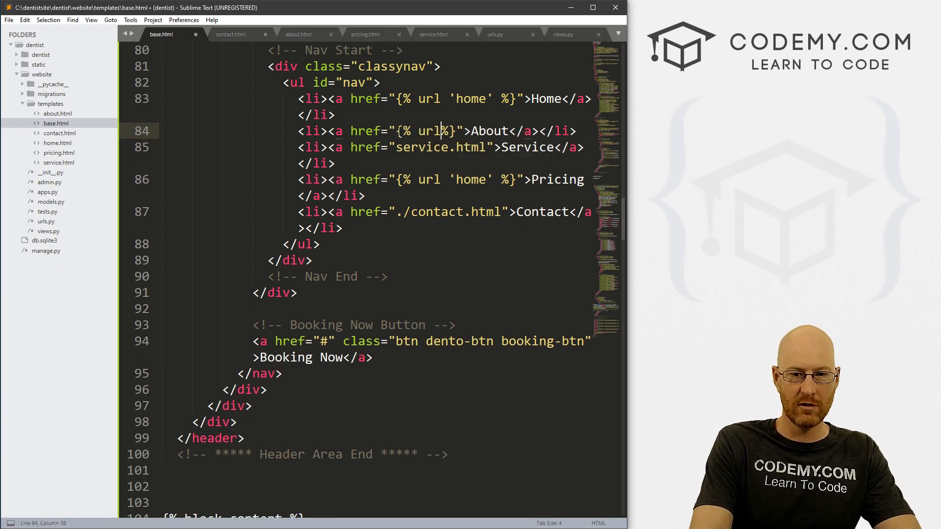
{"action": "type", "text": "'about'"}
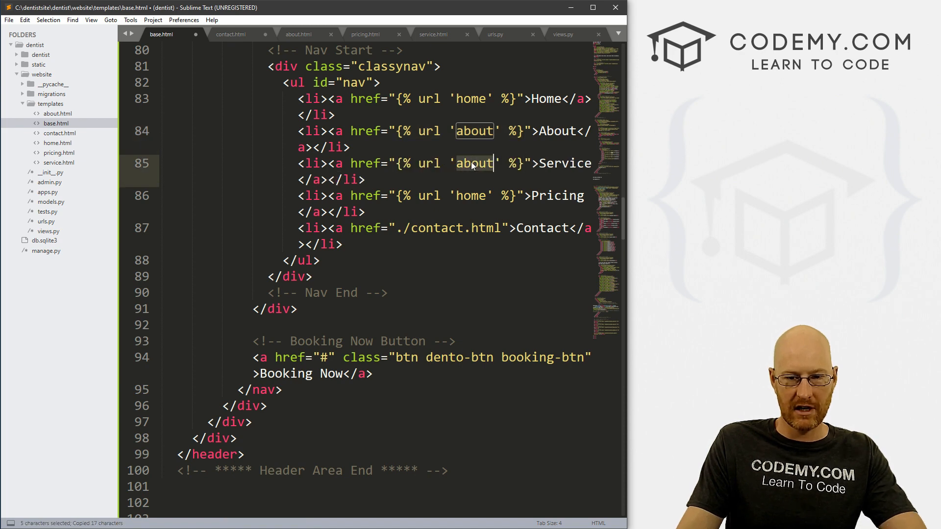
{"action": "type", "text": "service"}
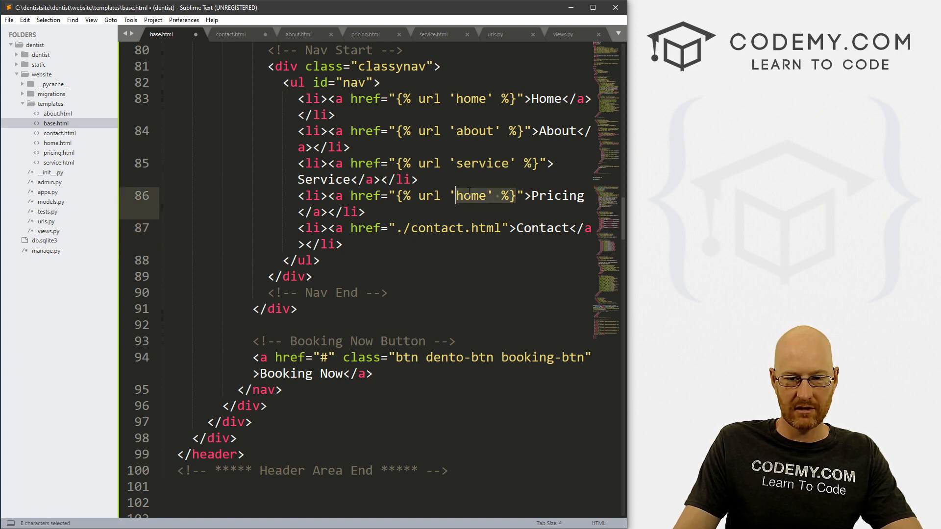
{"action": "type", "text": "pric"}
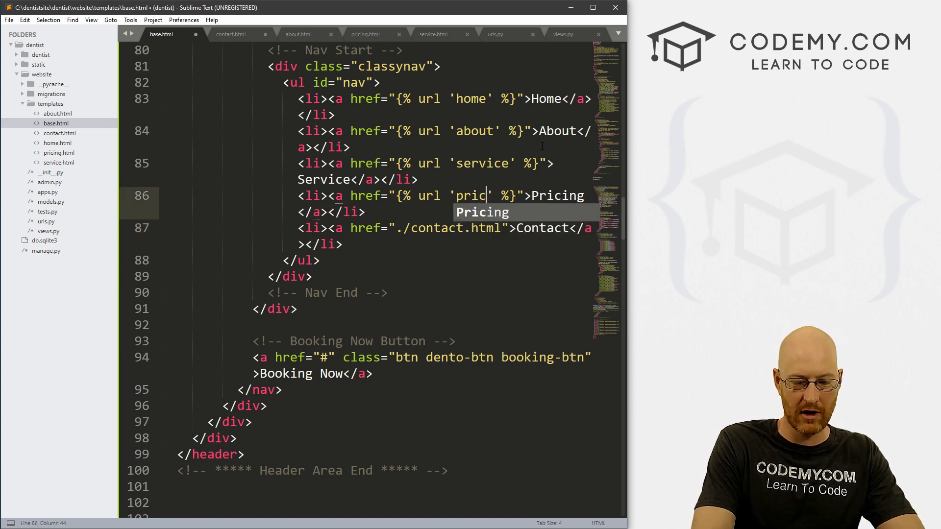
{"action": "type", "text": "ing"}
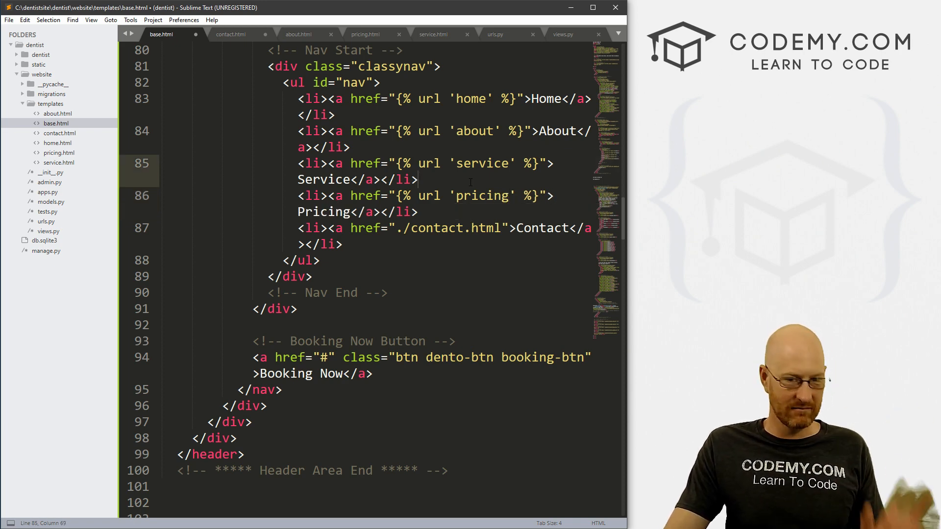
{"action": "key", "text": "ctrl+s"}
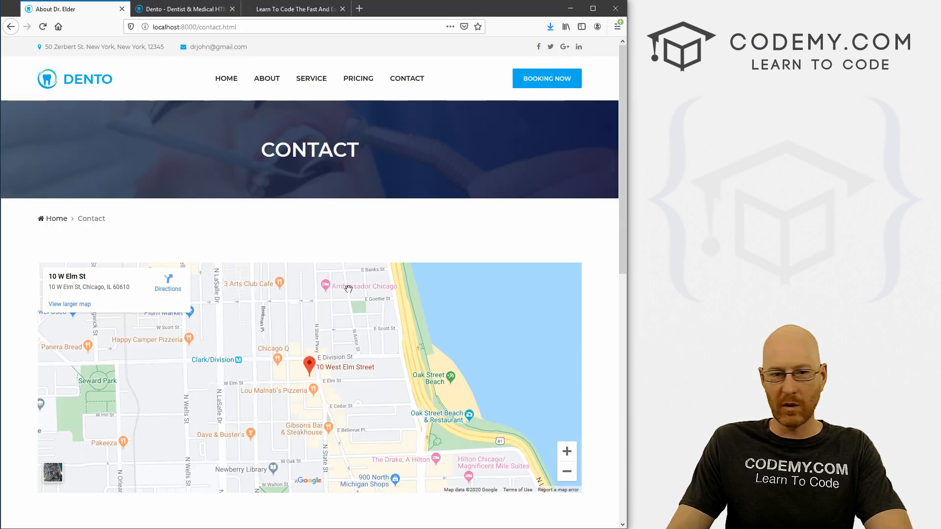
{"action": "mouse_move", "coordinate": [559, 200]}
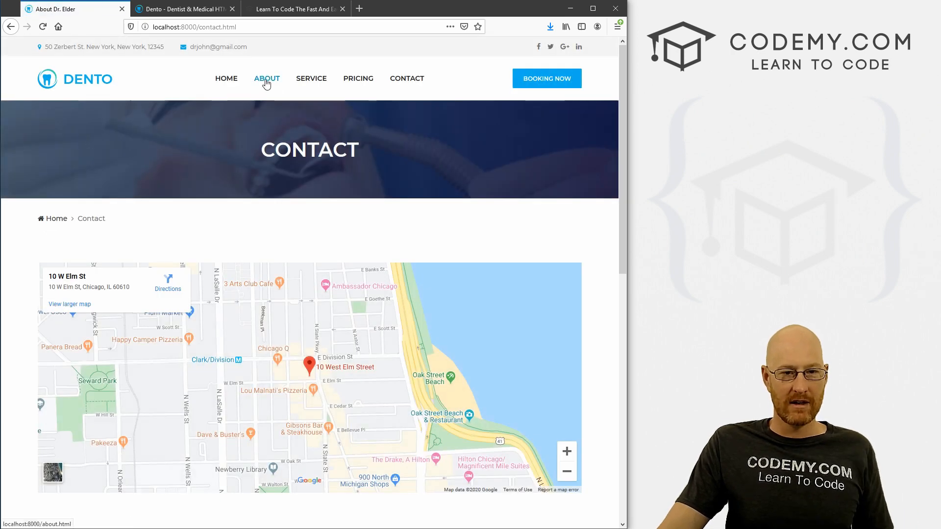
Step: Browse About, Service and Pricing via the local nav bar, then scroll the About page
{"action": "left_click", "coordinate": [266, 78]}
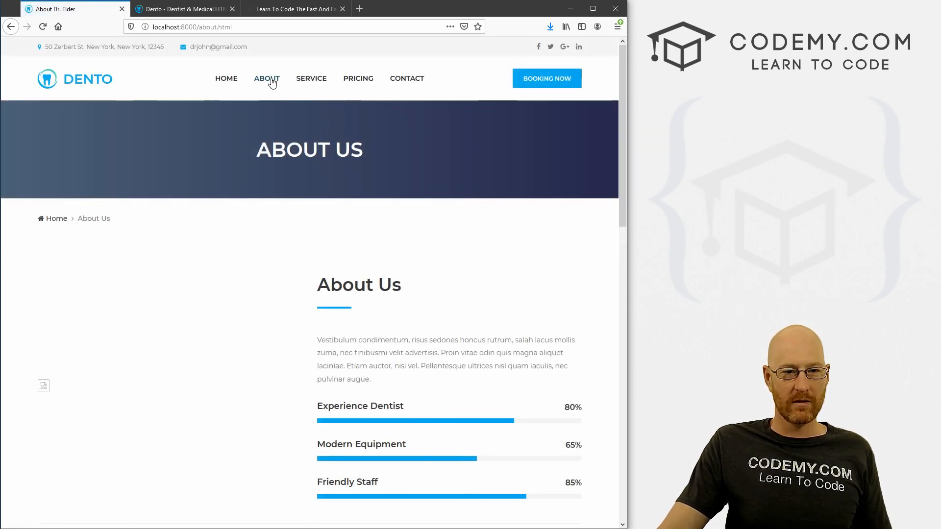
{"action": "left_click", "coordinate": [311, 78]}
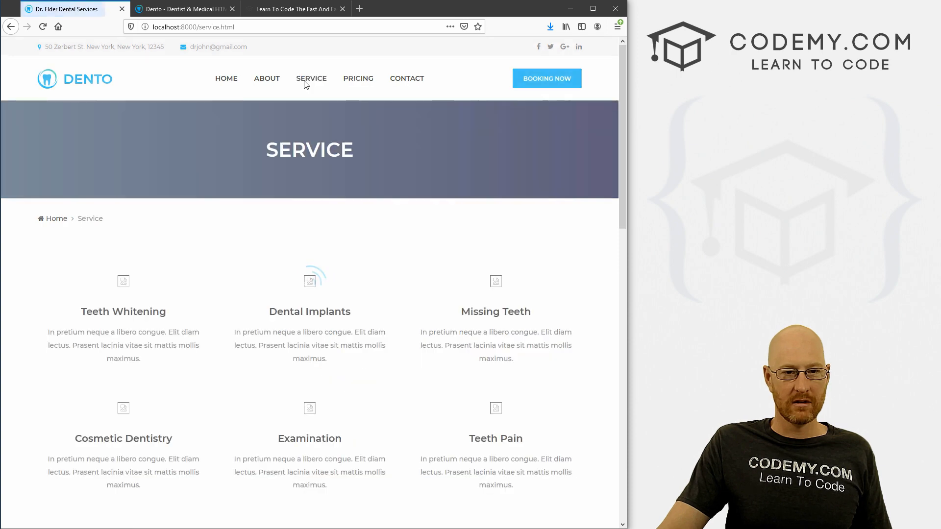
{"action": "left_click", "coordinate": [358, 78]}
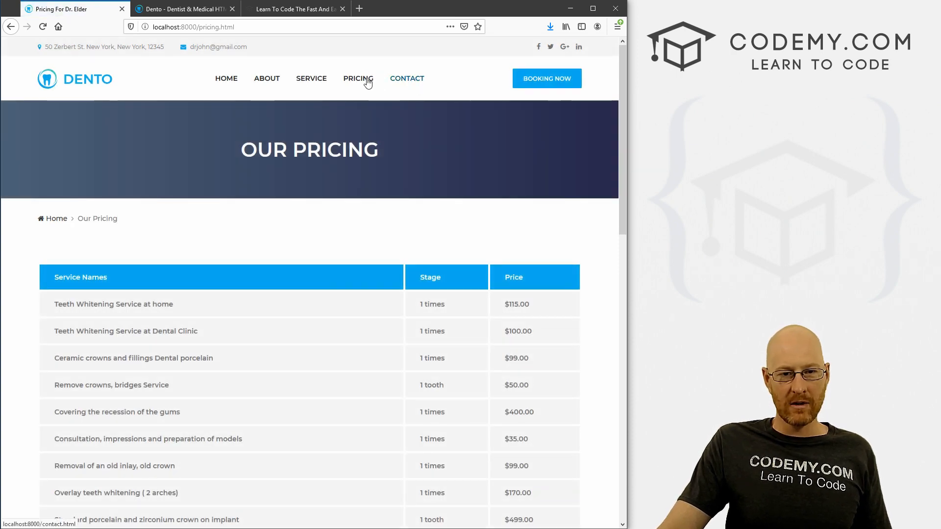
{"action": "mouse_move", "coordinate": [379, 233]}
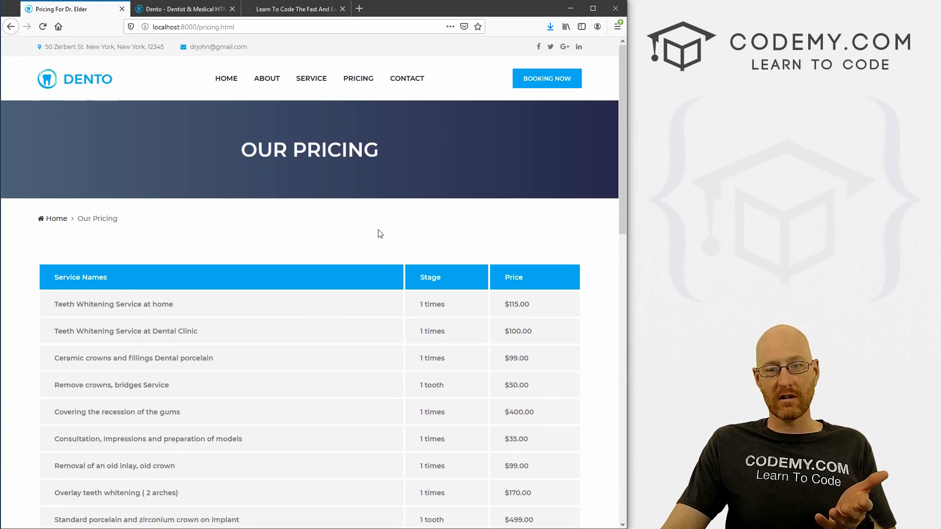
{"action": "mouse_move", "coordinate": [349, 117]}
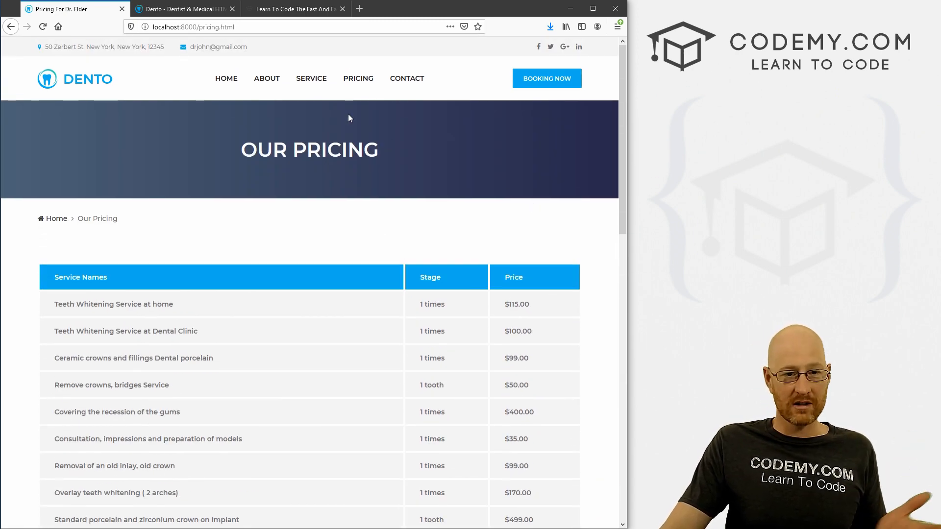
{"action": "left_click", "coordinate": [267, 78]}
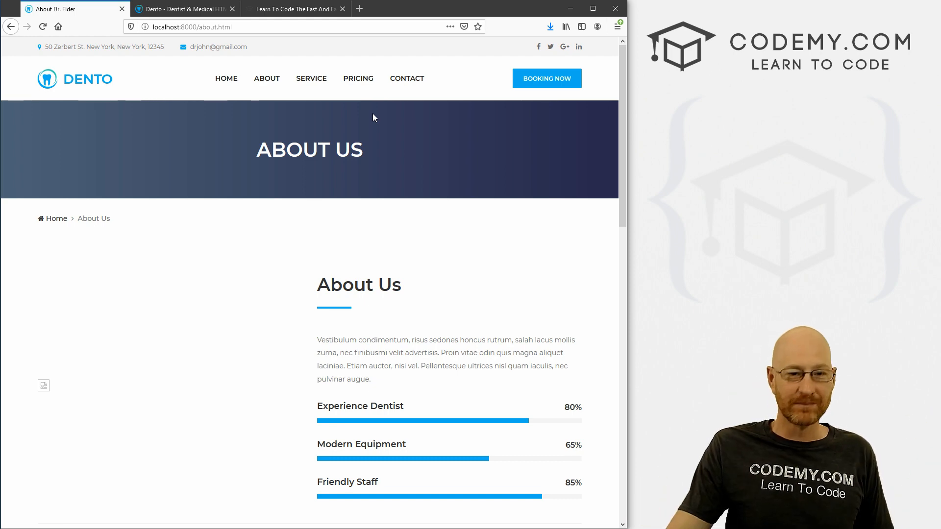
{"action": "scroll", "scroll_direction": "down", "scroll_amount": 3}
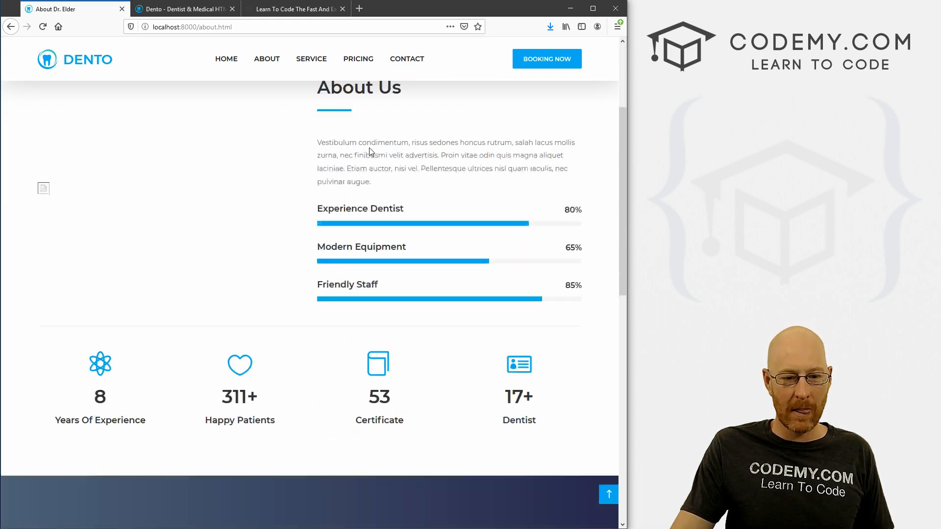
{"action": "scroll", "scroll_direction": "down", "scroll_amount": 3}
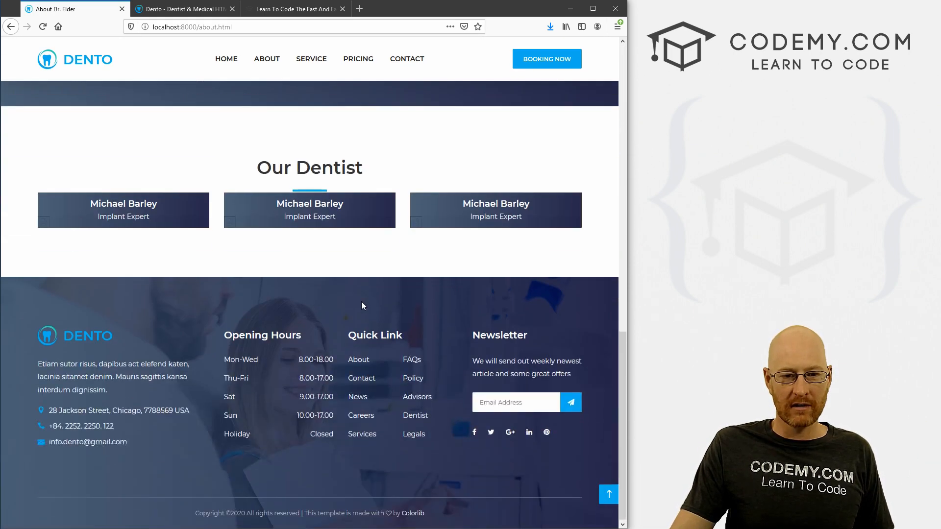
{"action": "scroll", "scroll_direction": "up", "scroll_amount": 3}
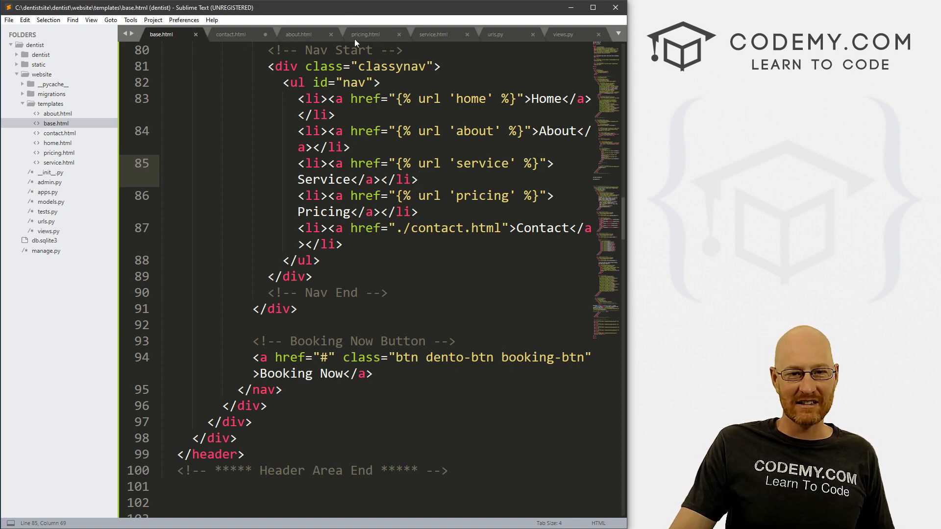
Step: In about.html, wrap the breadcrumb bg-img/12.jpg and first image paths in {% static 'website/...' %}
{"action": "left_click", "coordinate": [298, 34]}
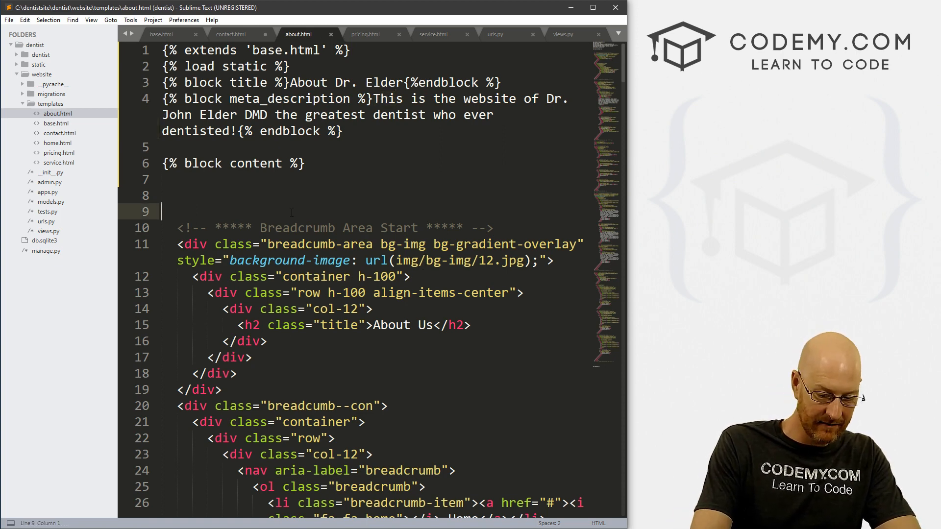
{"action": "type", "text": "{}"}
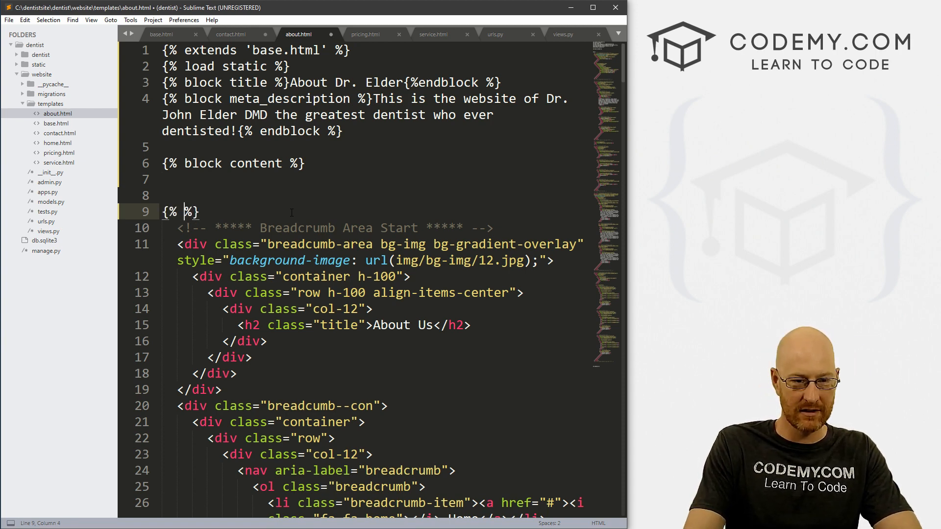
{"action": "type", "text": "static '"}
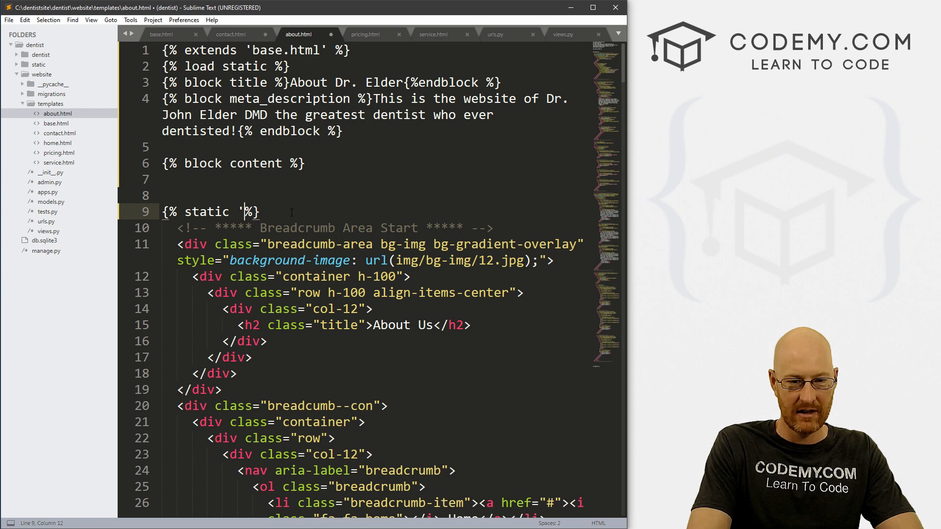
{"action": "type", "text": "website"}
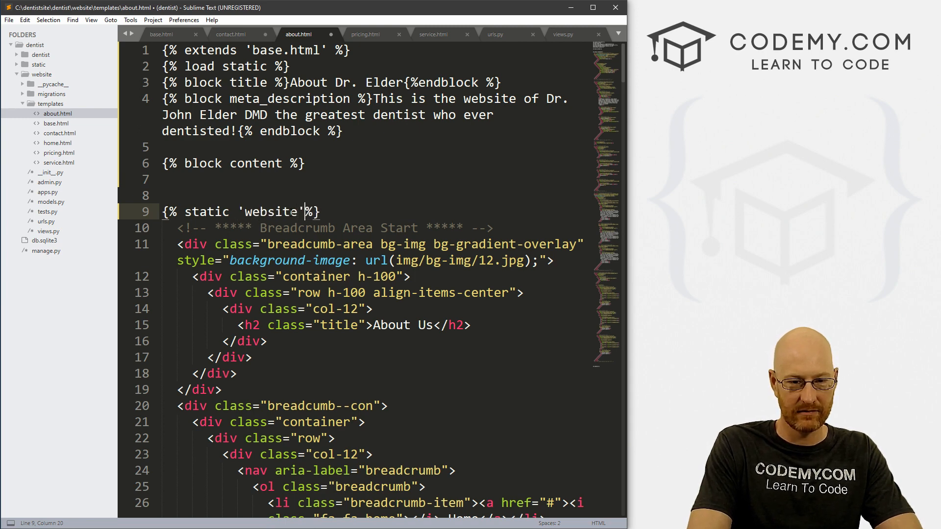
{"action": "type", "text": "/"}
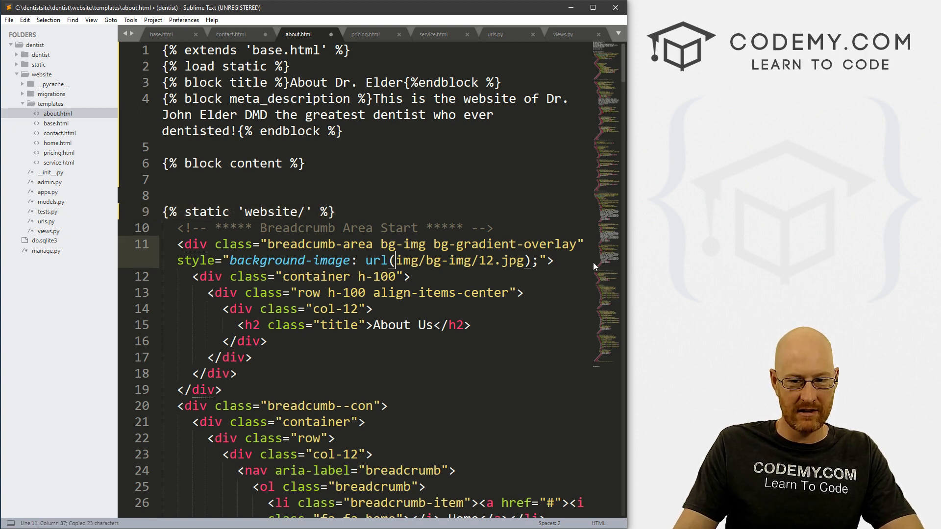
{"action": "type", "text": "{% static 'website/' %}"}
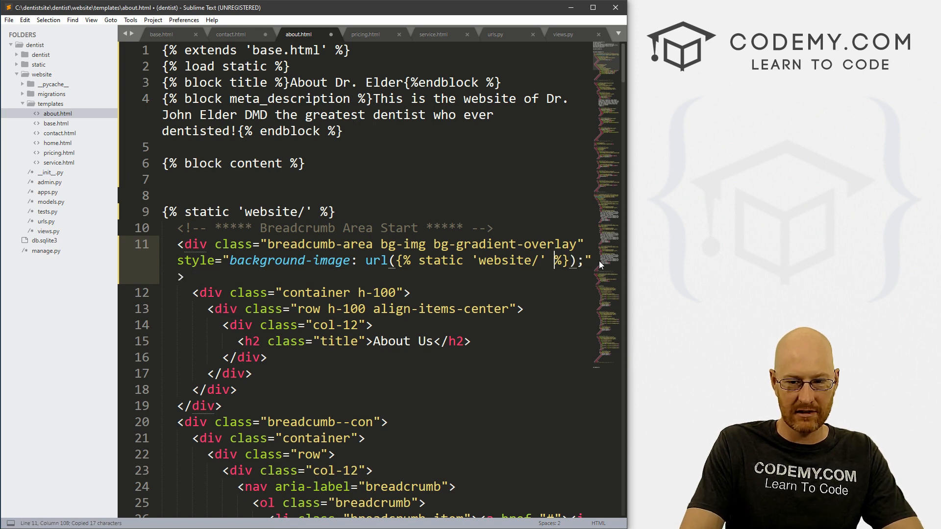
{"action": "type", "text": "img/bg-img/12.jpg"}
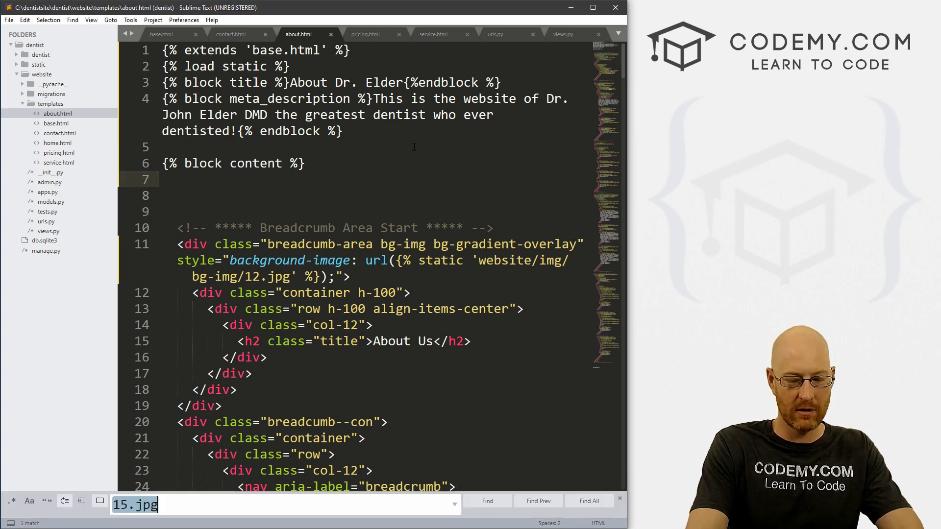
{"action": "type", "text": ".png"}
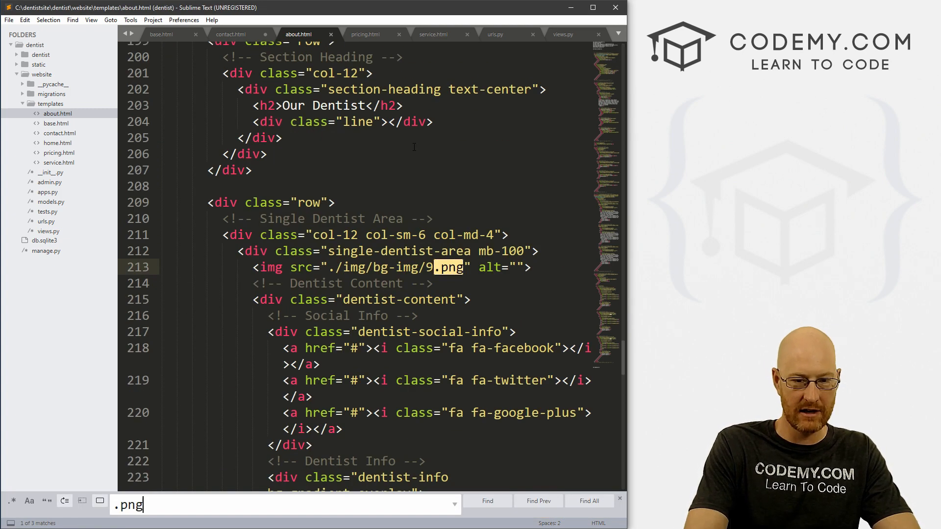
{"action": "type", "text": "{% static 'website/' %}"}
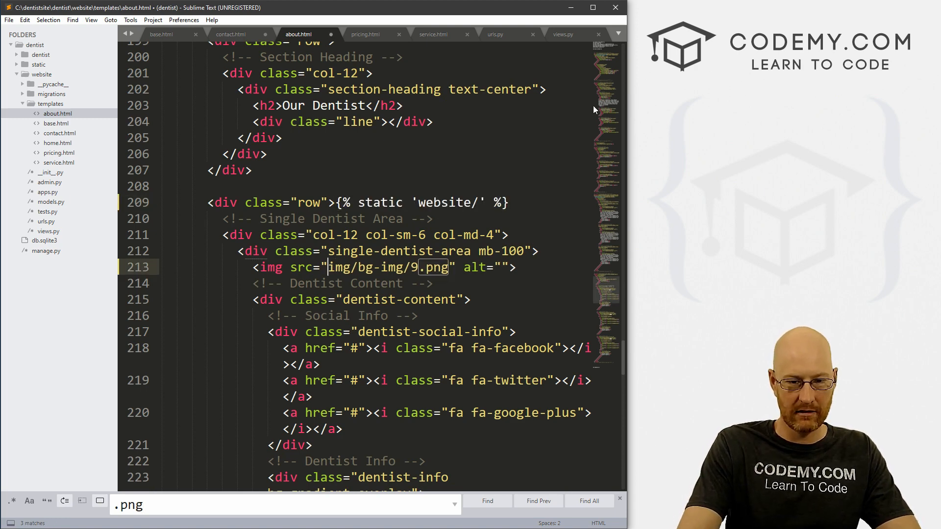
Step: Wrap the bg-img/9 and bg-img/11 dentist photo paths in static tags, finding each .png reference
{"action": "type", "text": "{% static 'website/' %}"}
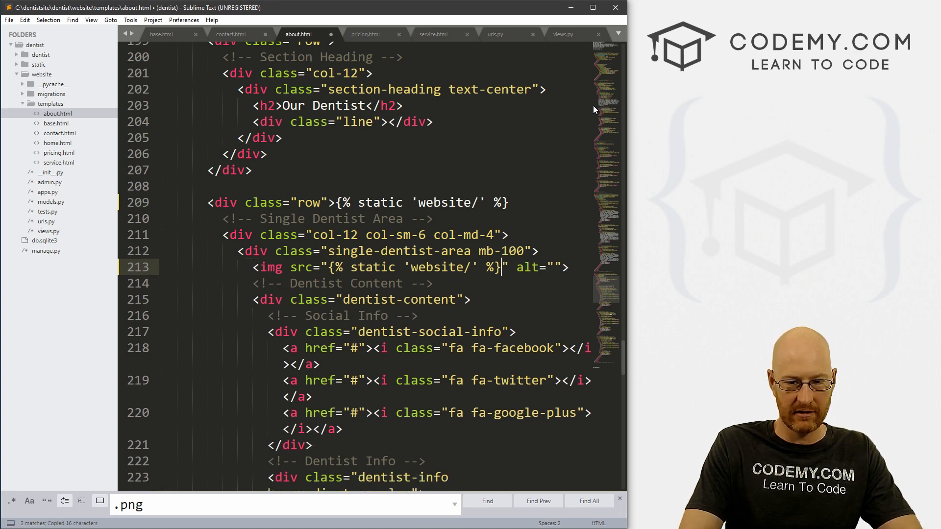
{"action": "type", "text": "img/bg-img/9"}
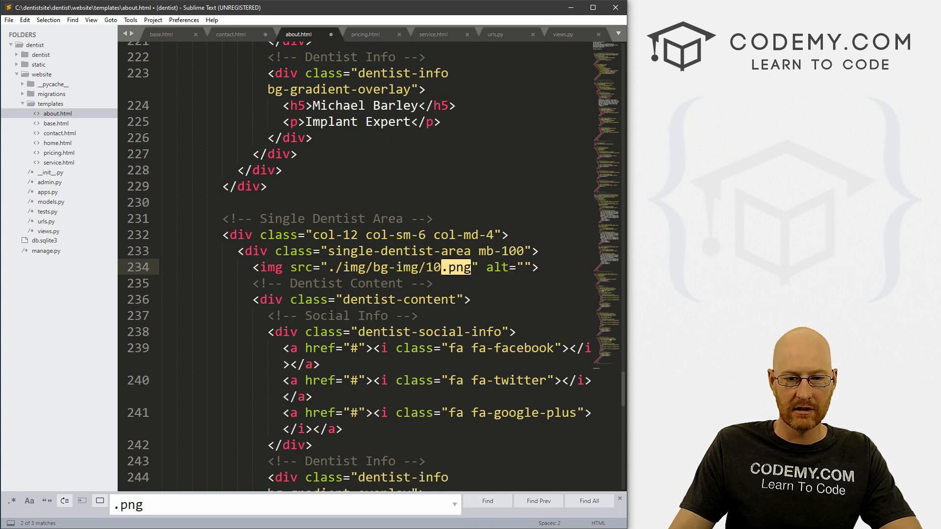
{"action": "type", "text": "{% static 'website/' %}"}
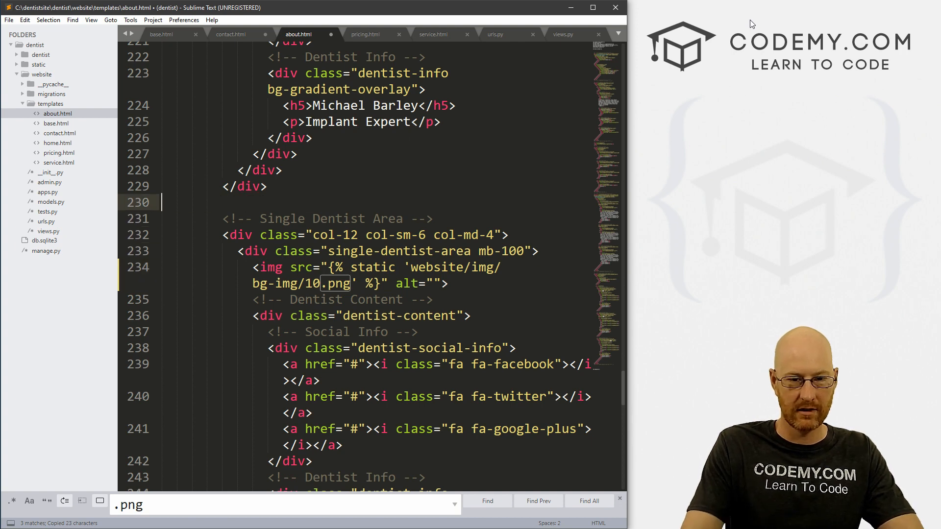
{"action": "left_click", "coordinate": [486, 501]}
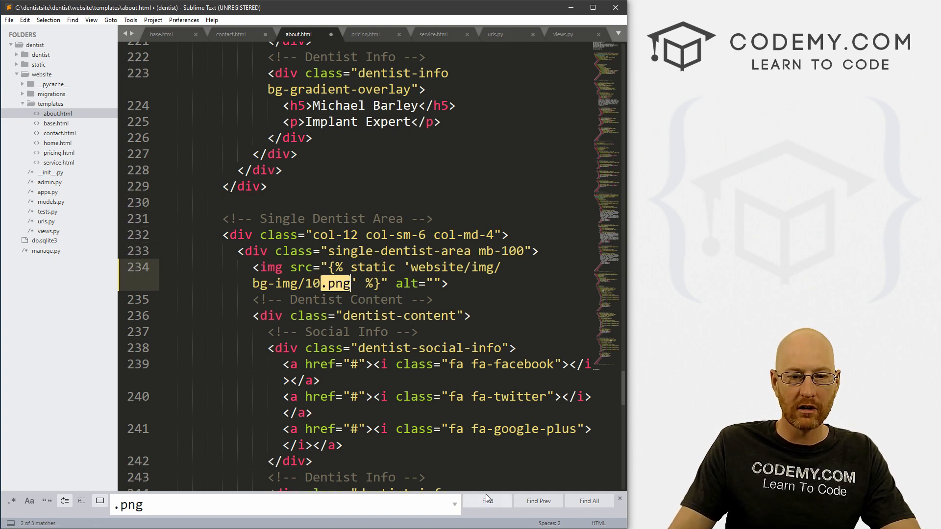
{"action": "left_click", "coordinate": [487, 501]}
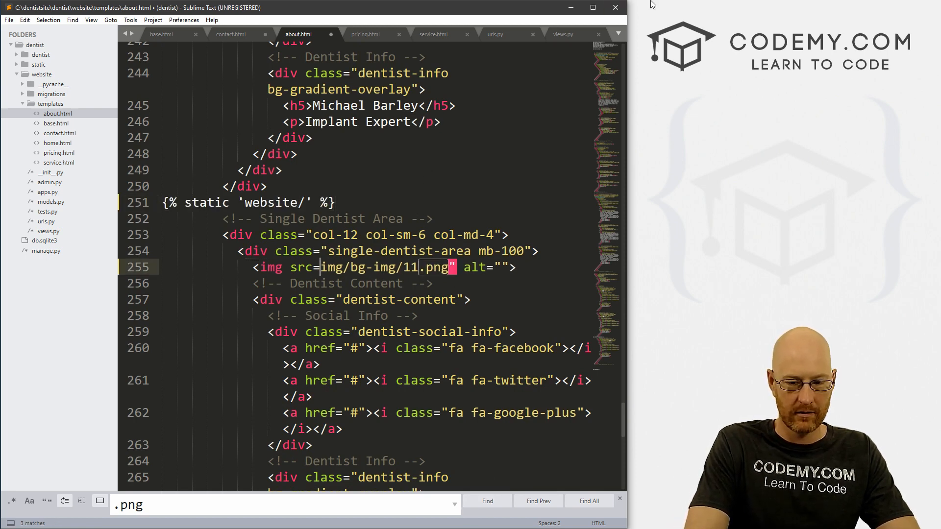
{"action": "type", "text": "\"{% static 'website/' %}"}
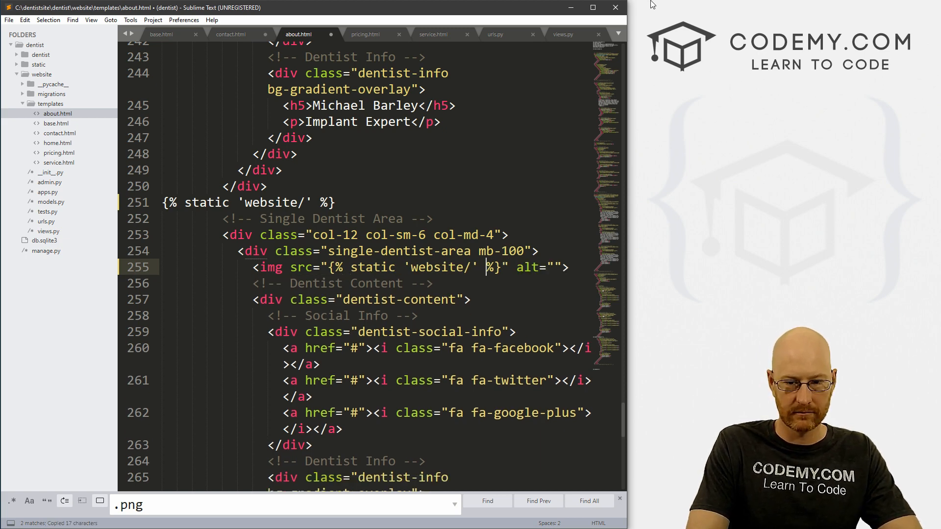
{"action": "type", "text": "img/bg-img/11.png"}
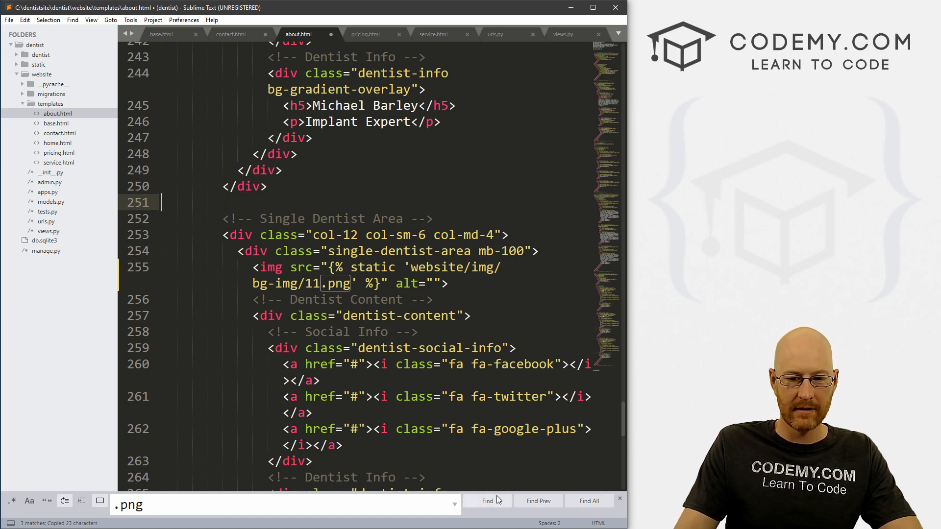
{"action": "left_click", "coordinate": [494, 501]}
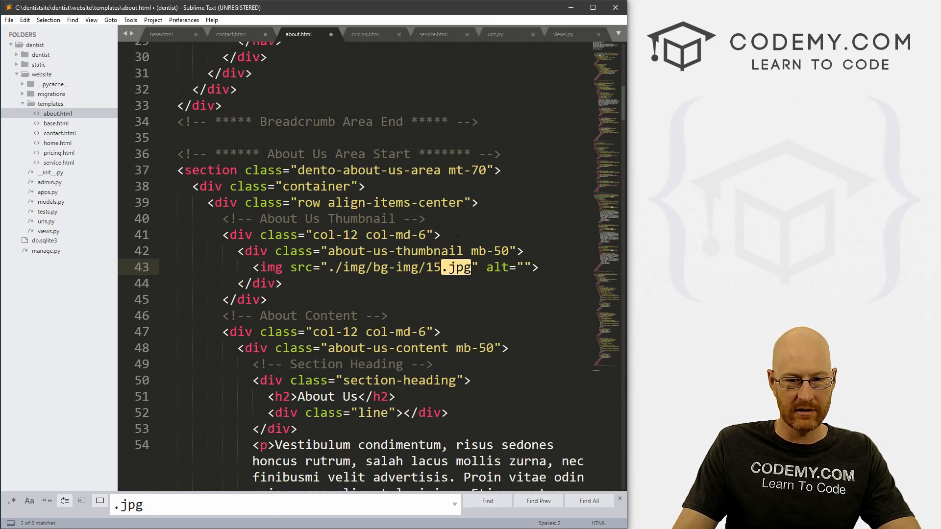
Step: Wrap the testimonial thumbnails and bg-img/8 background in static tags via the .jpg search
{"action": "type", "text": "{% static 'website/' %}"}
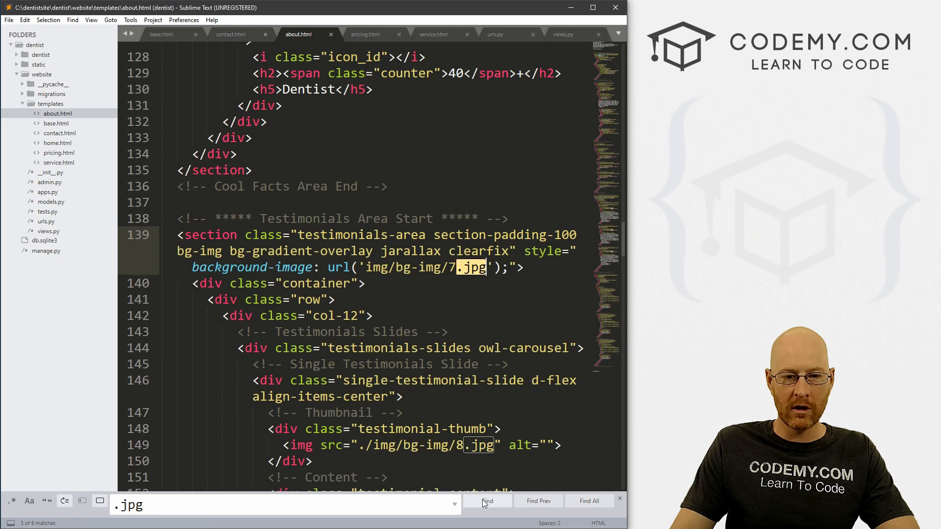
{"action": "type", "text": "{% static 'website/' %}"}
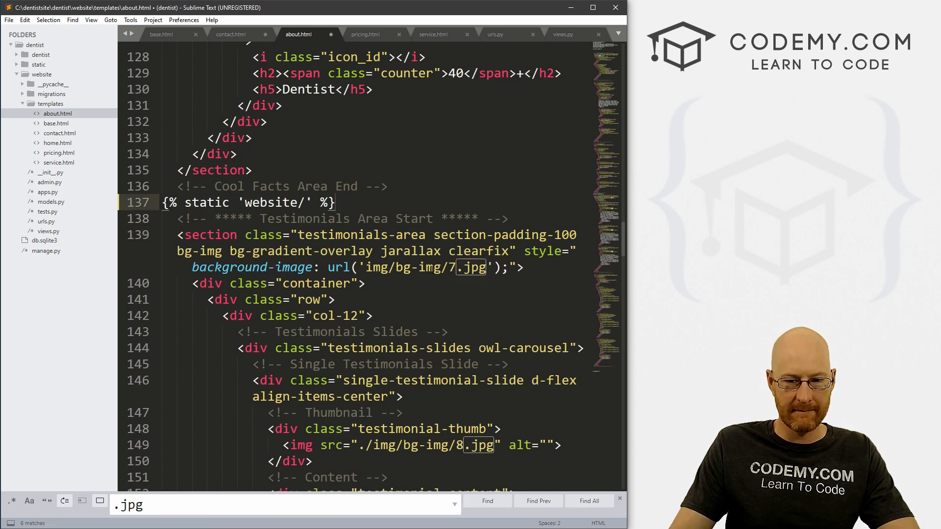
{"action": "type", "text": "{% static 'website/' %}"}
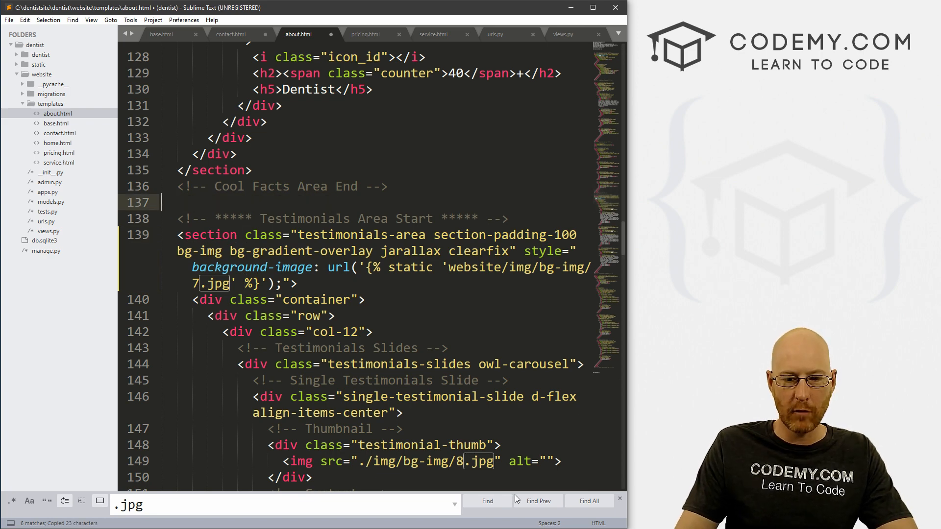
{"action": "left_click", "coordinate": [487, 501]}
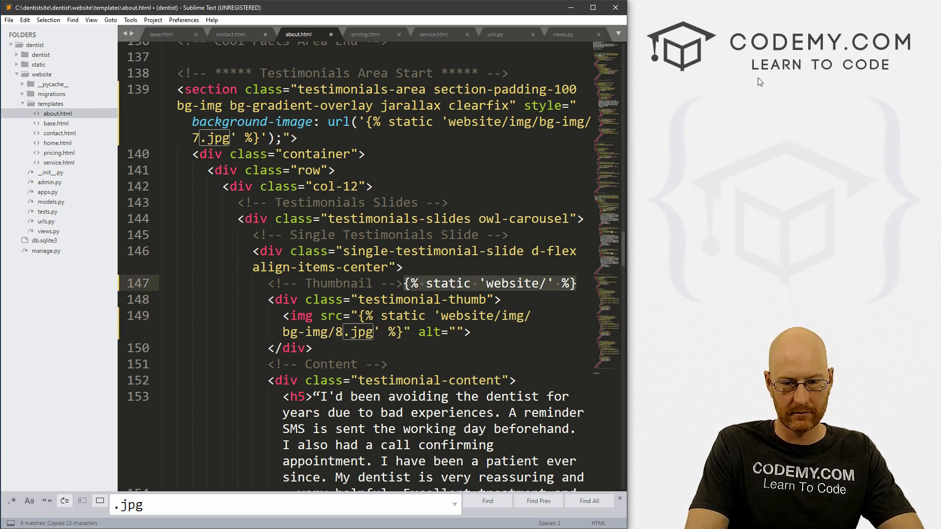
{"action": "left_click", "coordinate": [488, 501]}
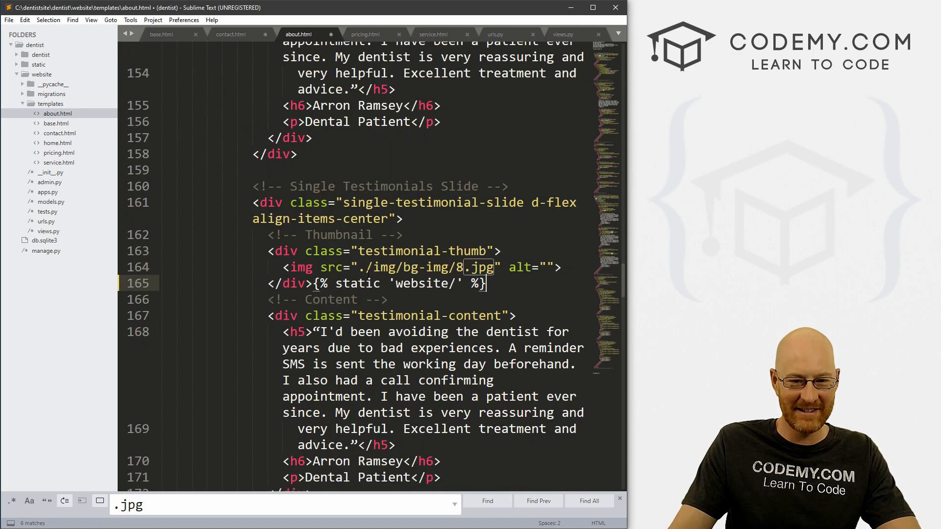
{"action": "type", "text": "{% static 'website/' %}"}
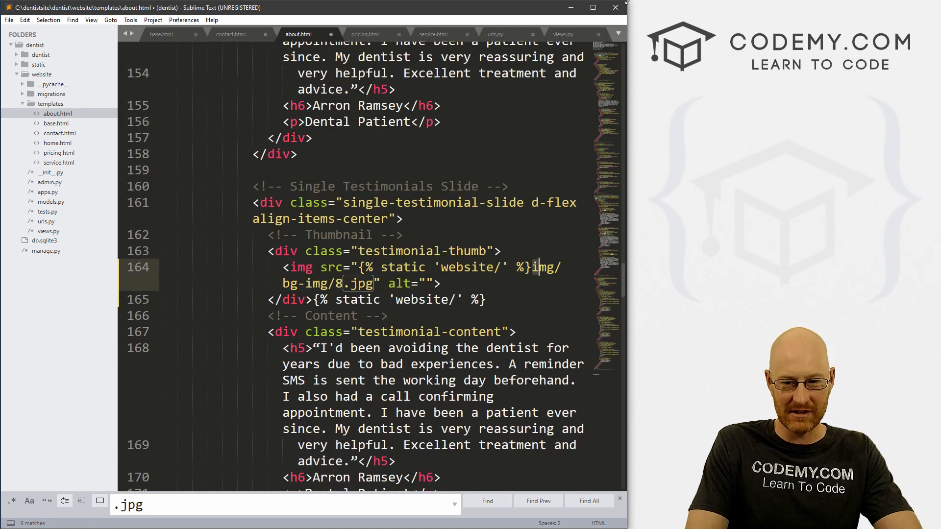
{"action": "key", "text": "Delete"}
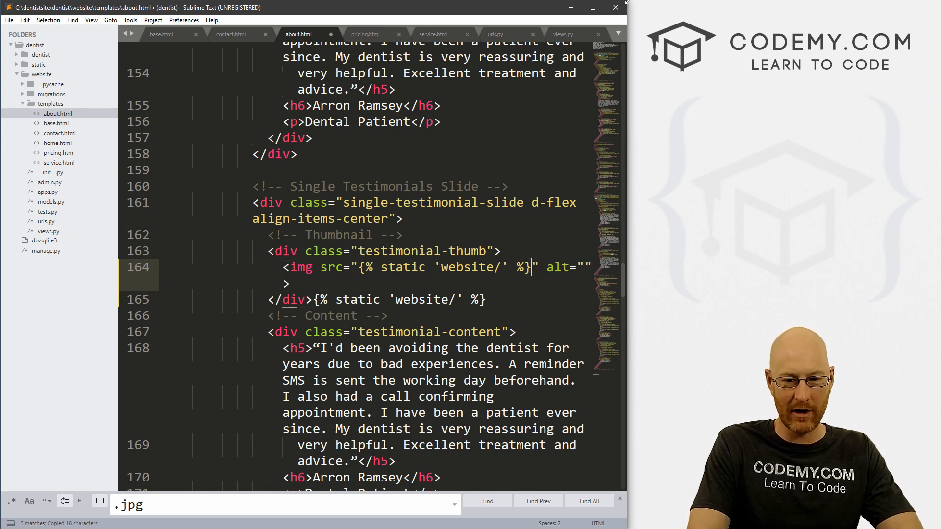
{"action": "type", "text": "img/bg-img/8.jpg"}
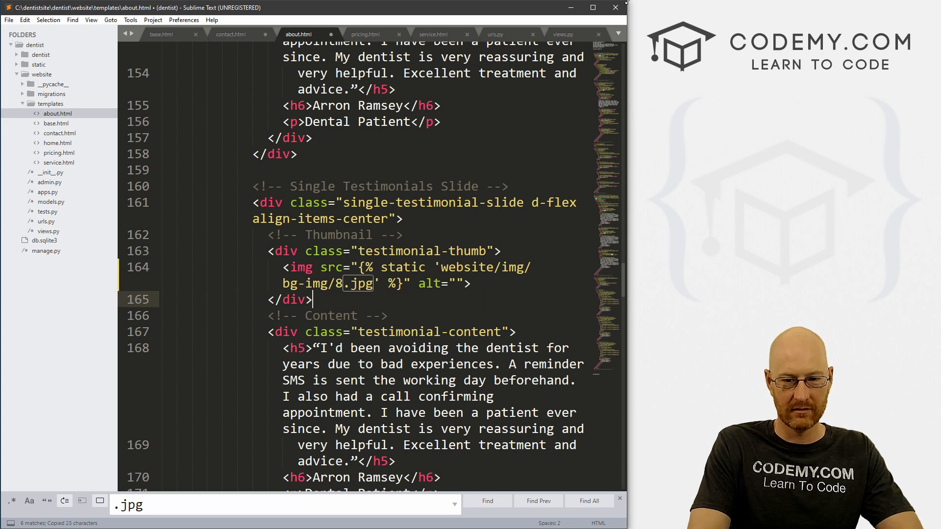
{"action": "left_click", "coordinate": [487, 501]}
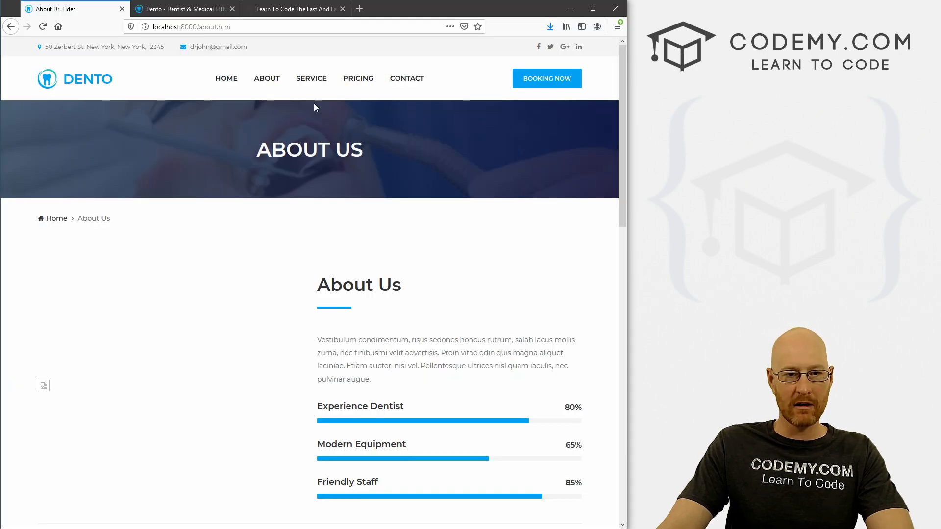
Step: Check the About page photos in Firefox, then scroll the Service page and go to Pricing
{"action": "scroll", "scroll_direction": "down", "scroll_amount": 3}
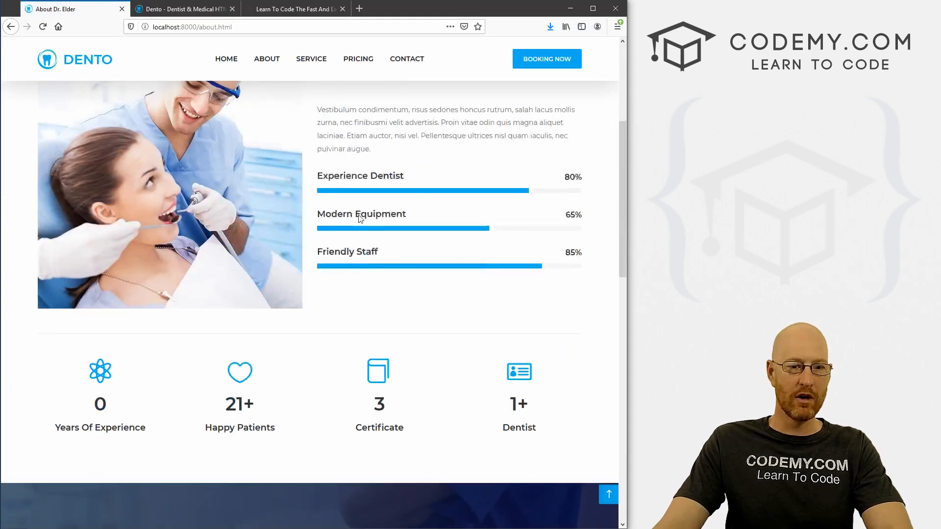
{"action": "scroll", "scroll_direction": "down", "scroll_amount": 3}
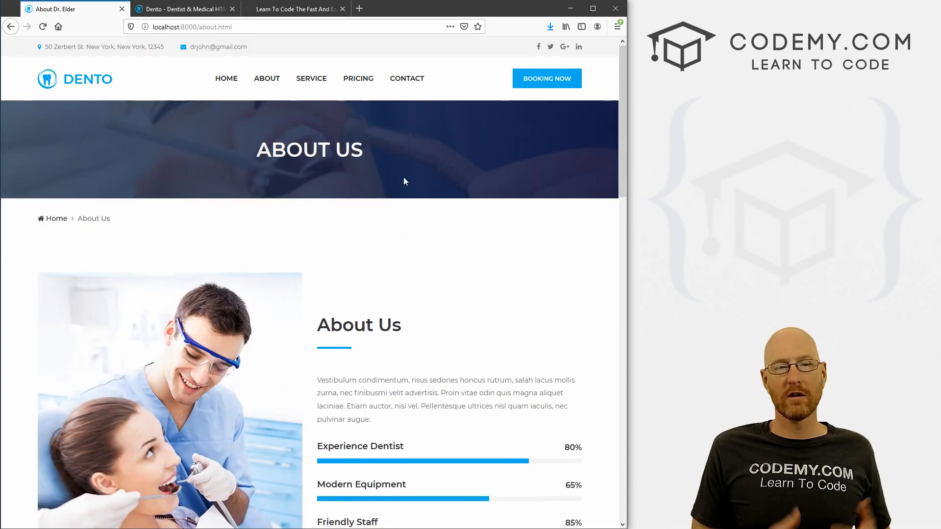
{"action": "left_click", "coordinate": [311, 79]}
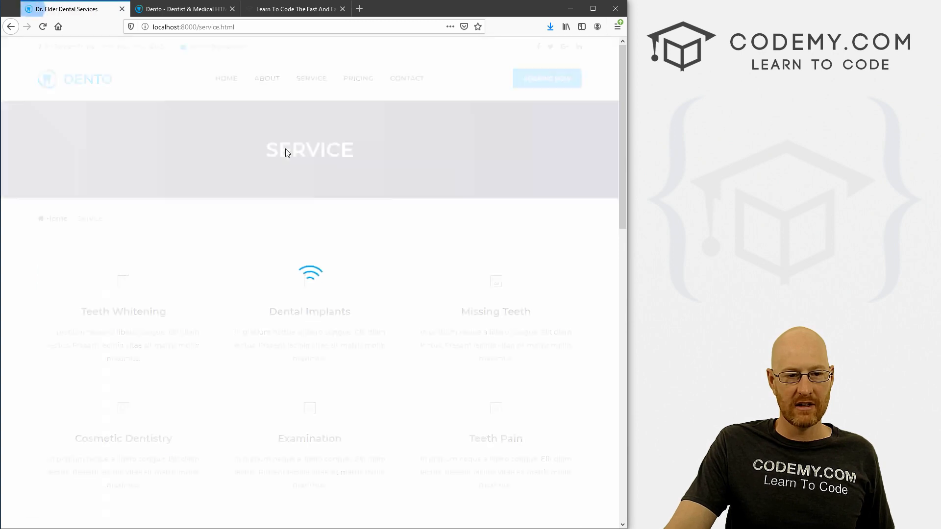
{"action": "scroll", "scroll_direction": "down", "scroll_amount": 3}
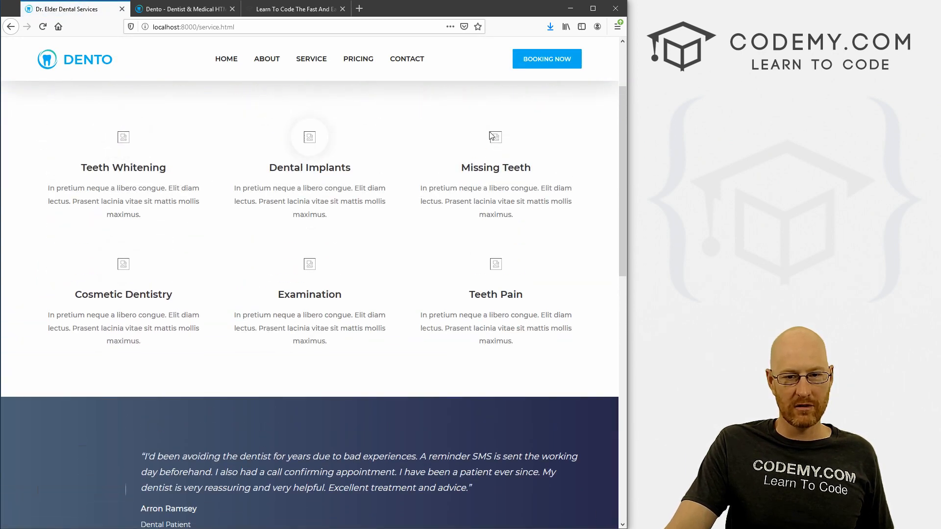
{"action": "scroll", "scroll_direction": "down", "scroll_amount": 3}
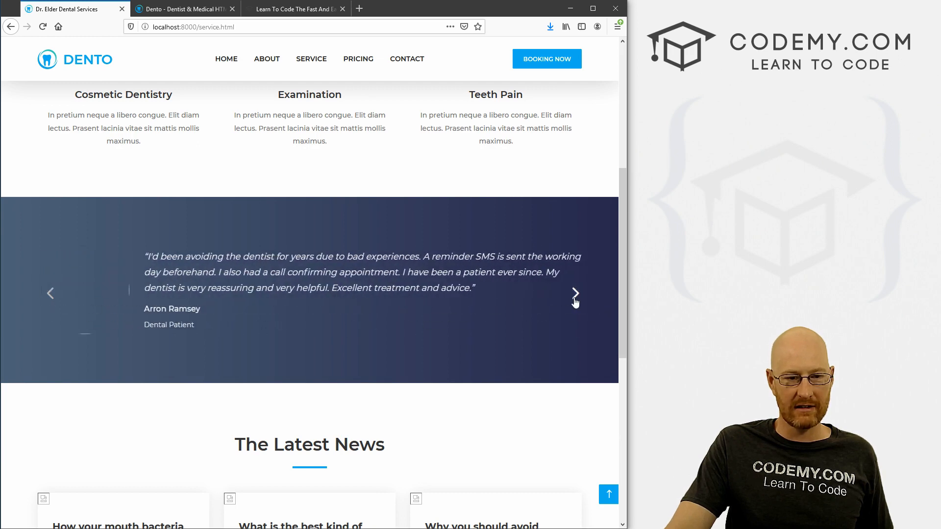
{"action": "scroll", "scroll_direction": "down", "scroll_amount": 3}
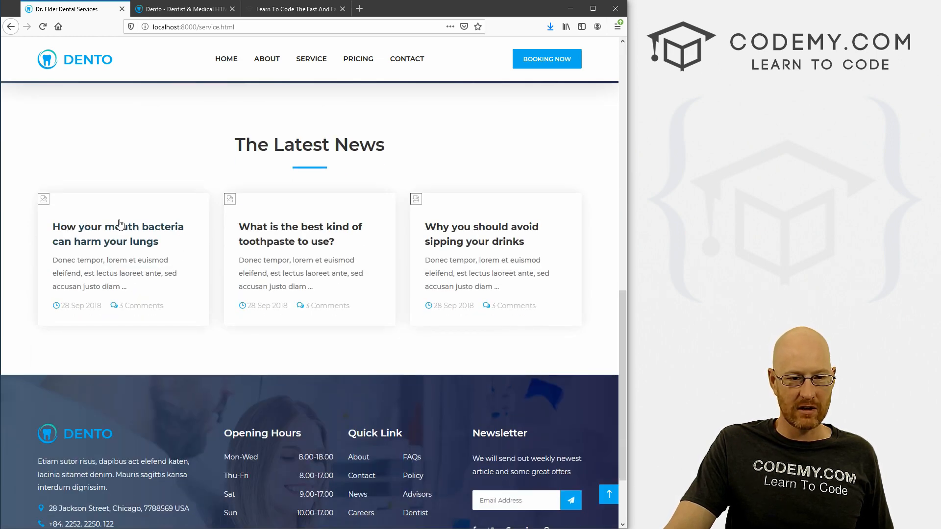
{"action": "scroll", "scroll_direction": "down", "scroll_amount": 3}
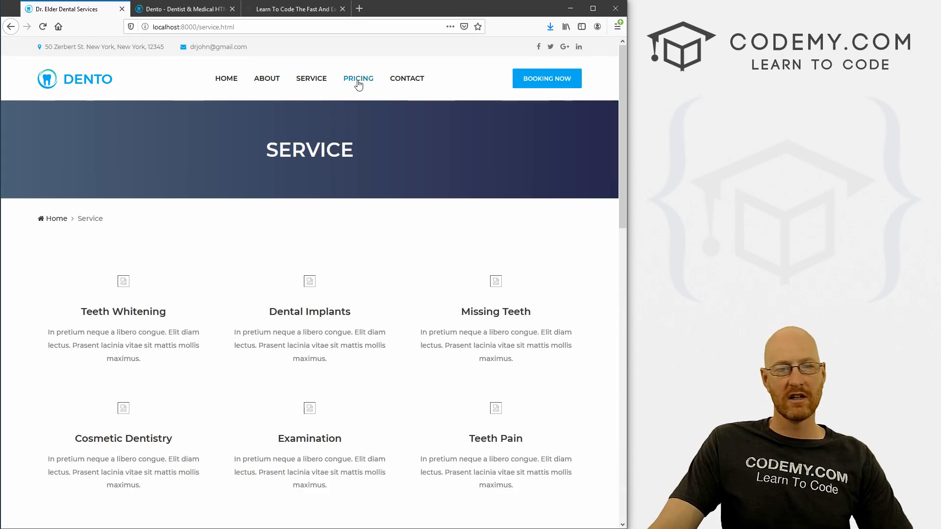
{"action": "left_click", "coordinate": [359, 78]}
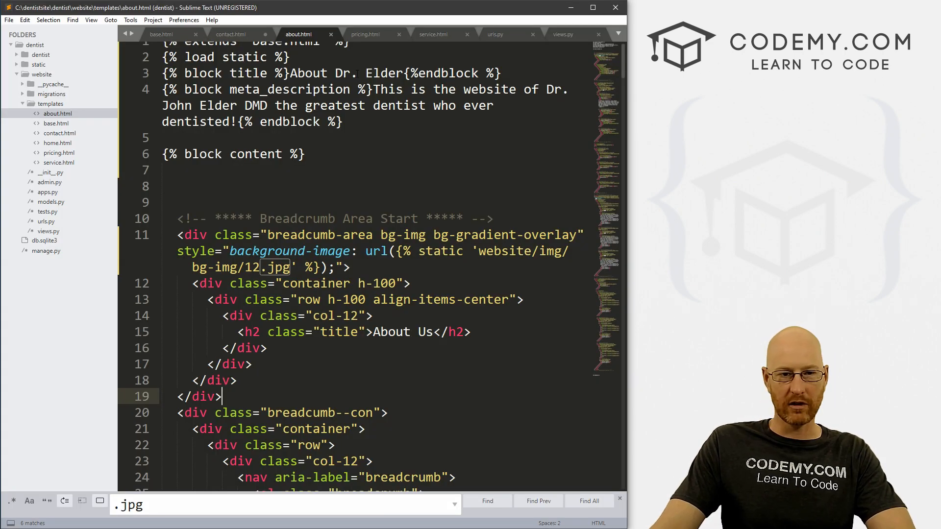
Step: In pricing.html, wrap url(img/bg-img/12.jpg) in {% static 'website/...' %}, save, and search .png
{"action": "left_click", "coordinate": [365, 34]}
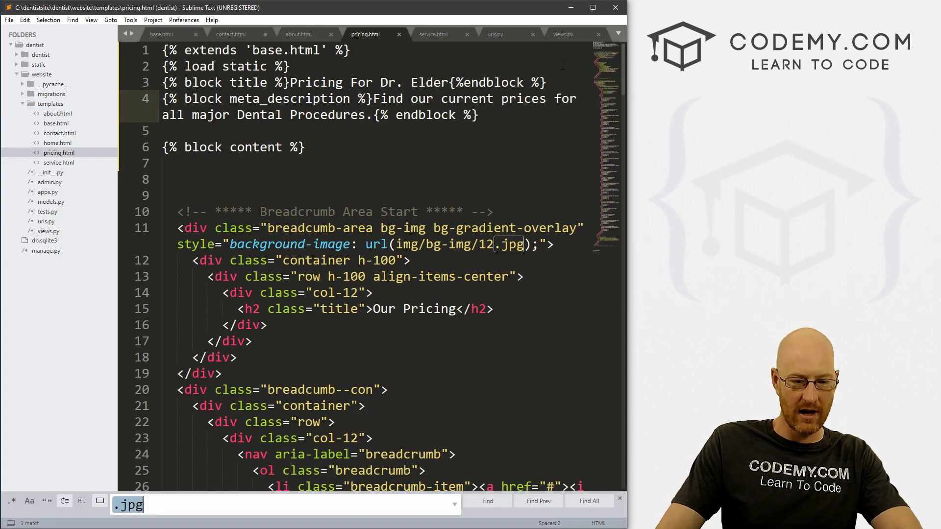
{"action": "left_click", "coordinate": [488, 501]}
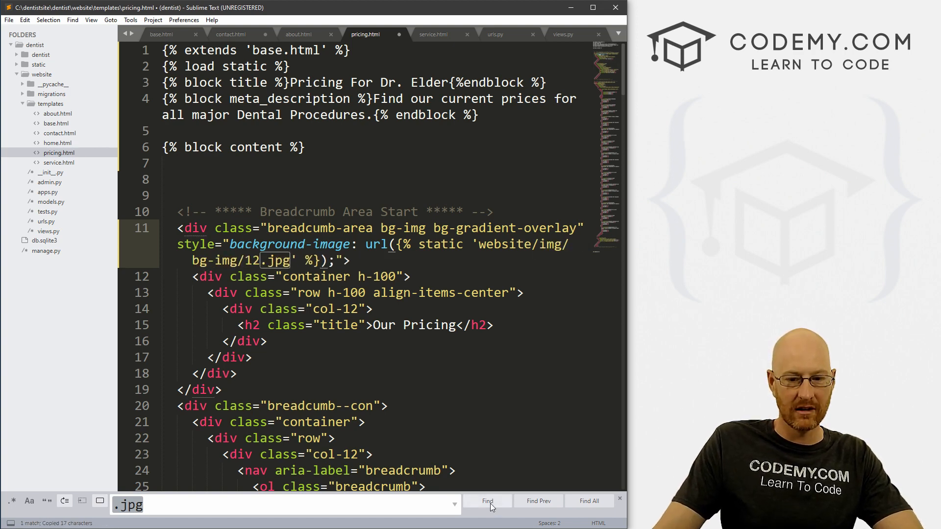
{"action": "left_click", "coordinate": [488, 501]}
{"action": "type", "text": "."}
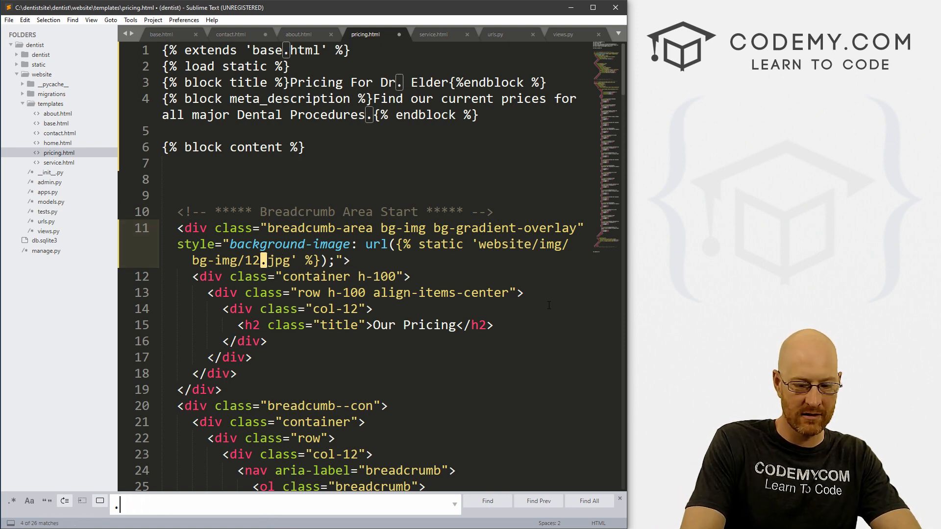
{"action": "type", "text": "png"}
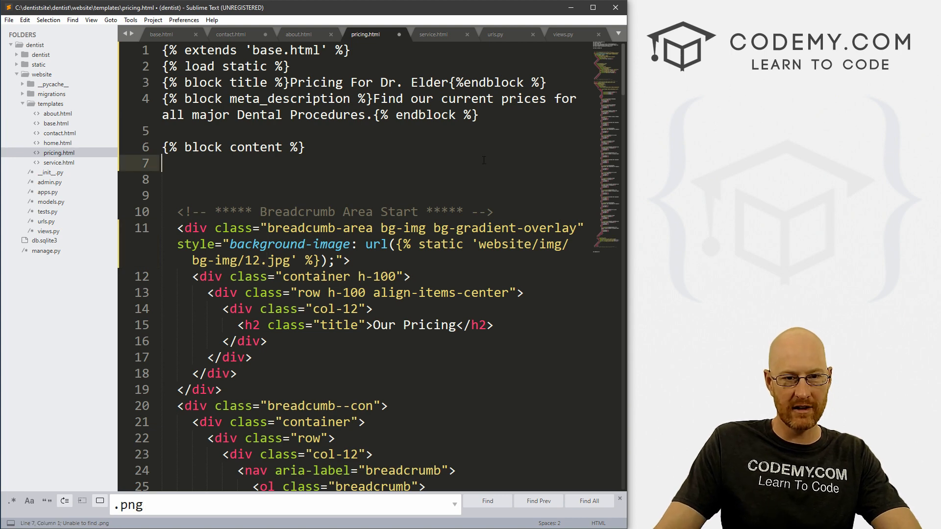
{"action": "key", "text": "ctrl+s"}
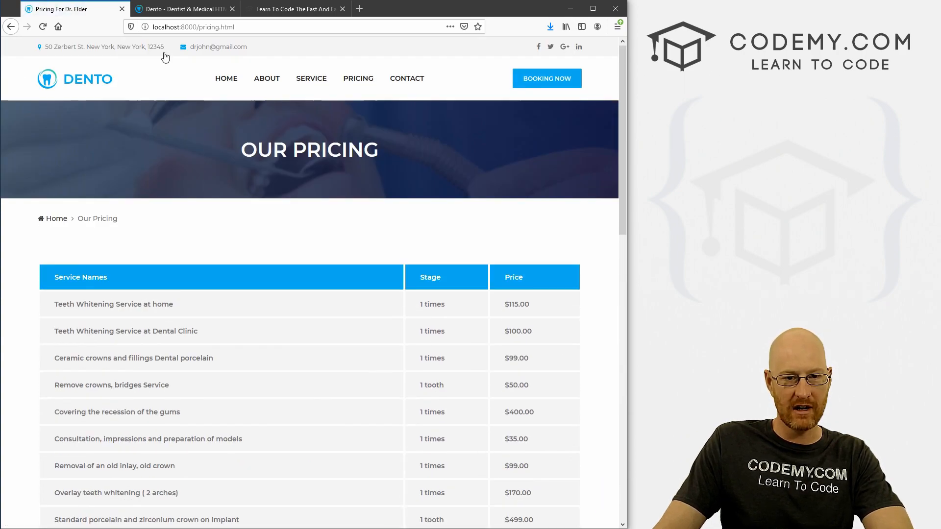
Step: Verify the Pricing header image, then visit Contact, Pricing, About and Home pages
{"action": "scroll", "scroll_direction": "down", "scroll_amount": 3}
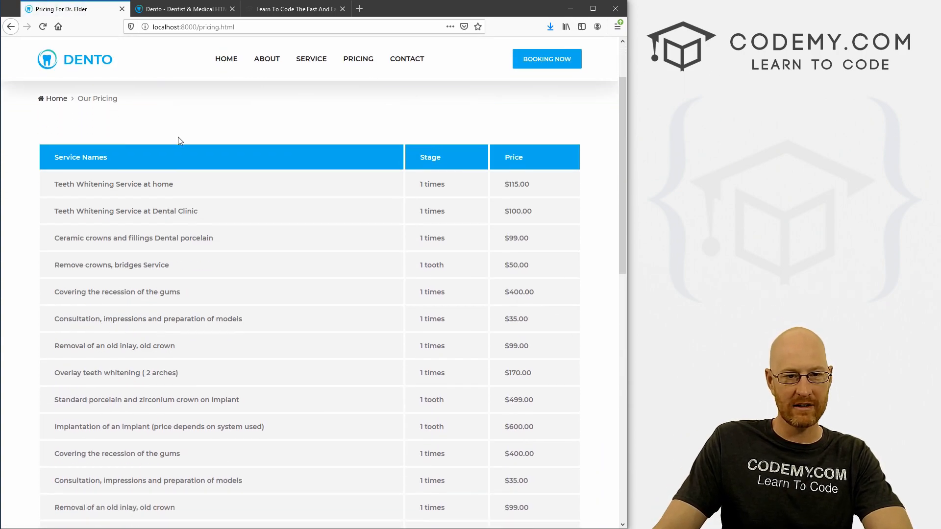
{"action": "scroll", "scroll_direction": "down", "scroll_amount": 3}
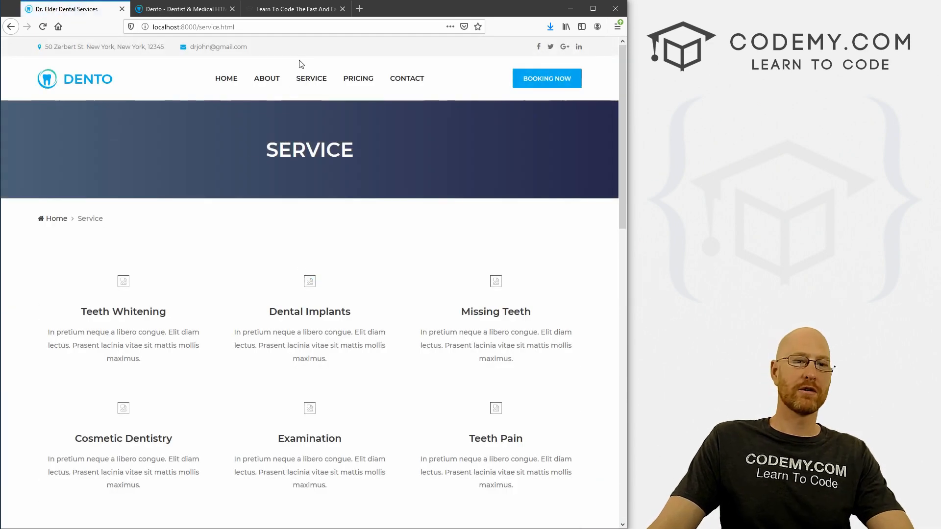
{"action": "mouse_move", "coordinate": [551, 244]}
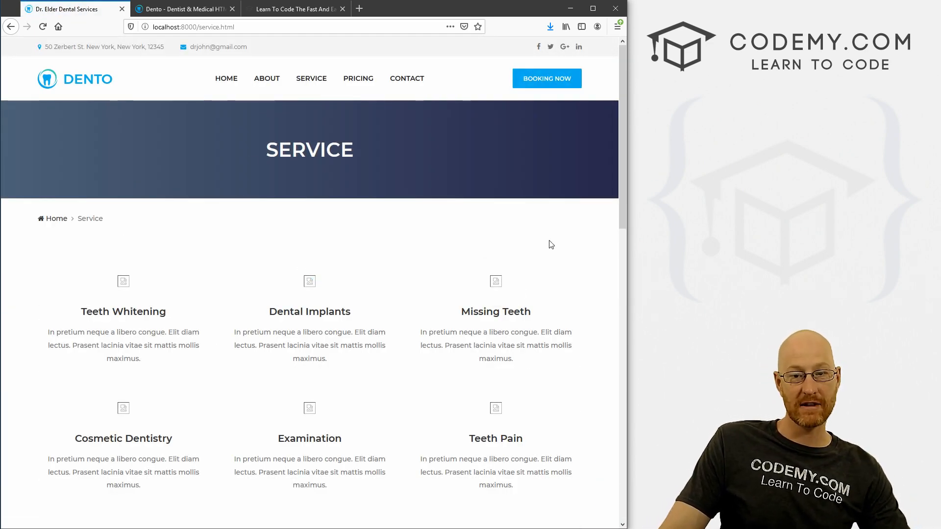
{"action": "mouse_move", "coordinate": [358, 79]}
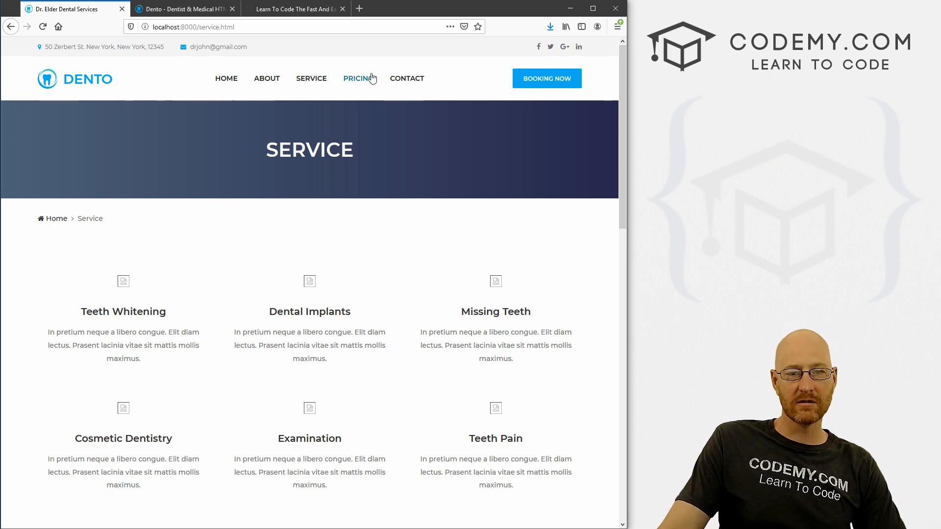
{"action": "left_click", "coordinate": [405, 78]}
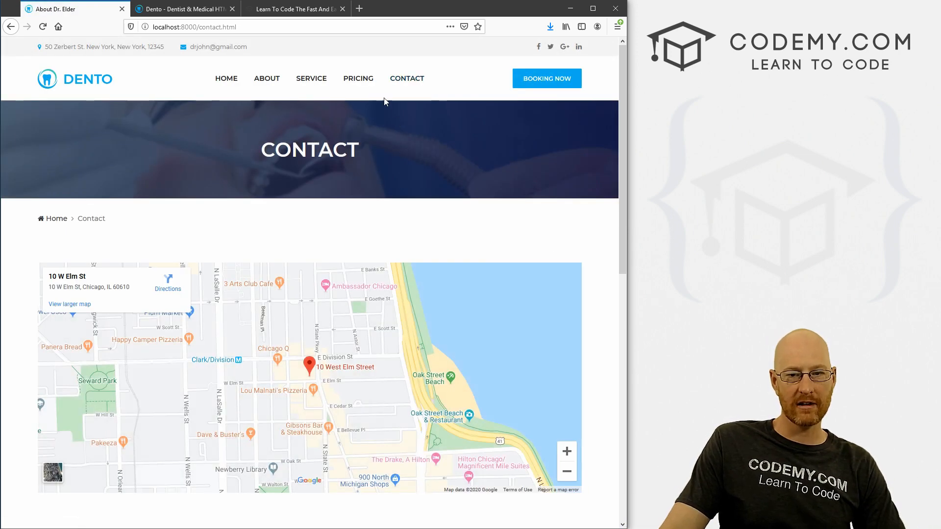
{"action": "left_click", "coordinate": [358, 78]}
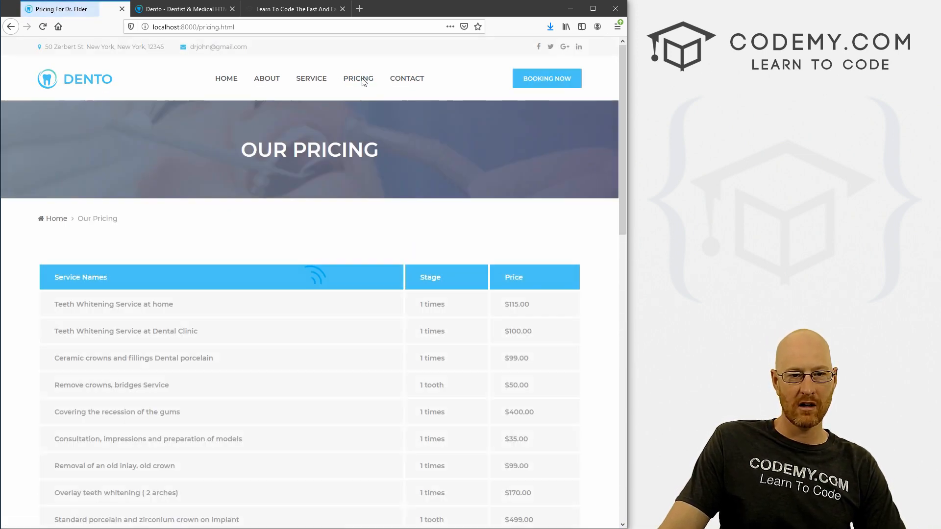
{"action": "left_click", "coordinate": [267, 78]}
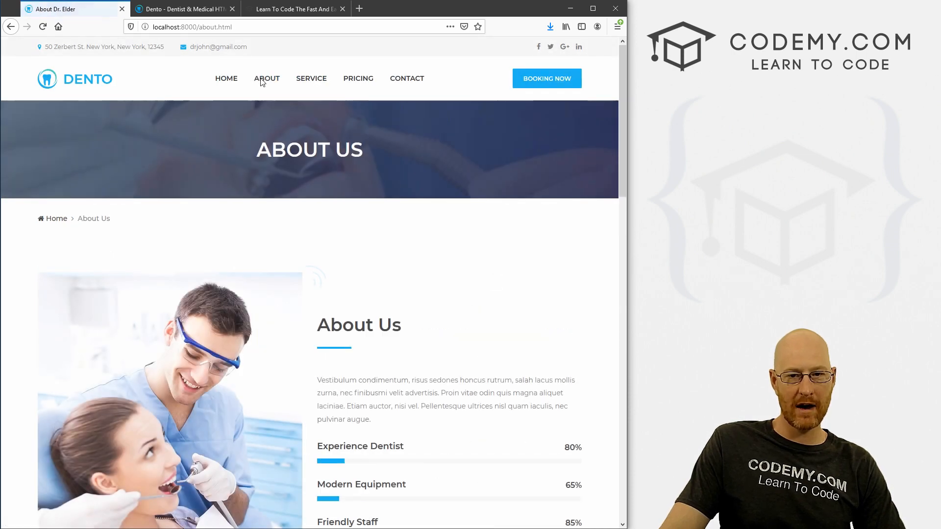
{"action": "left_click", "coordinate": [227, 78]}
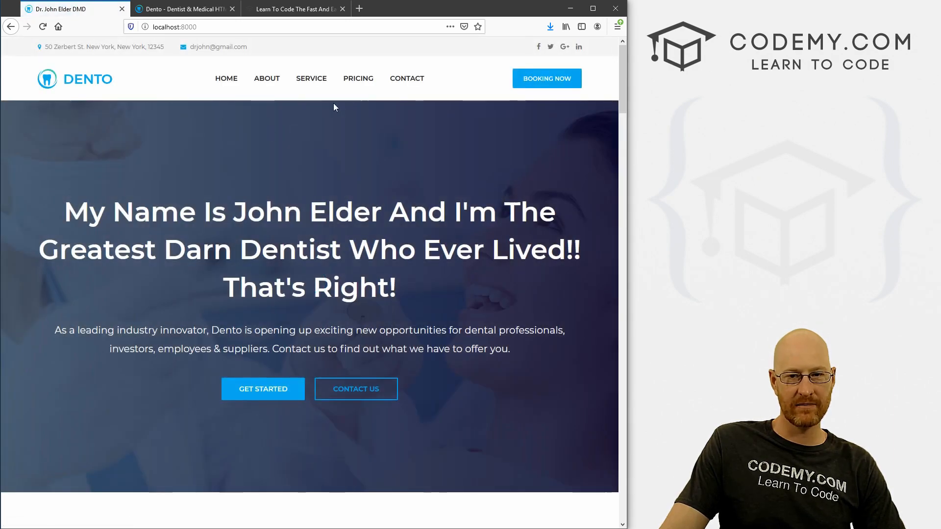
{"action": "scroll", "scroll_direction": "down", "scroll_amount": 3}
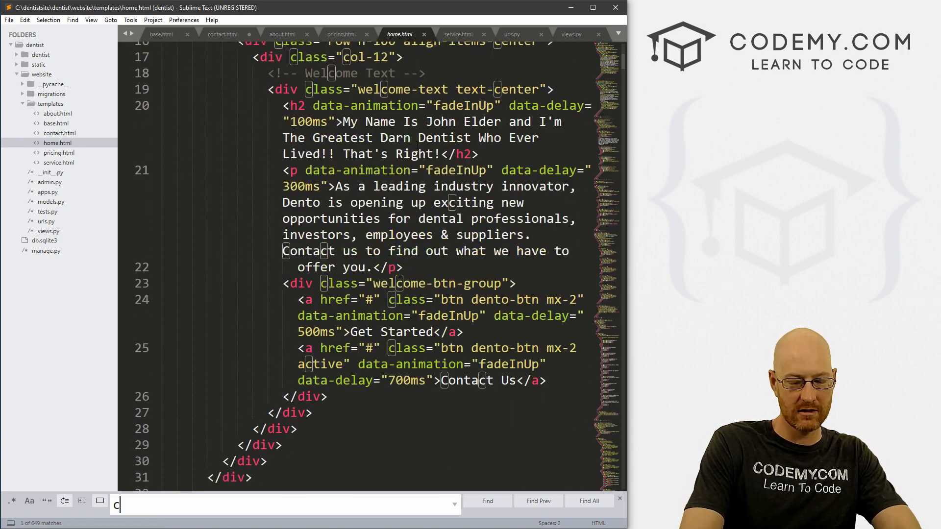
Step: In home.html, find the Contact Us anchor and set its href to {% url 'contact' %}
{"action": "type", "text": "vontact"}
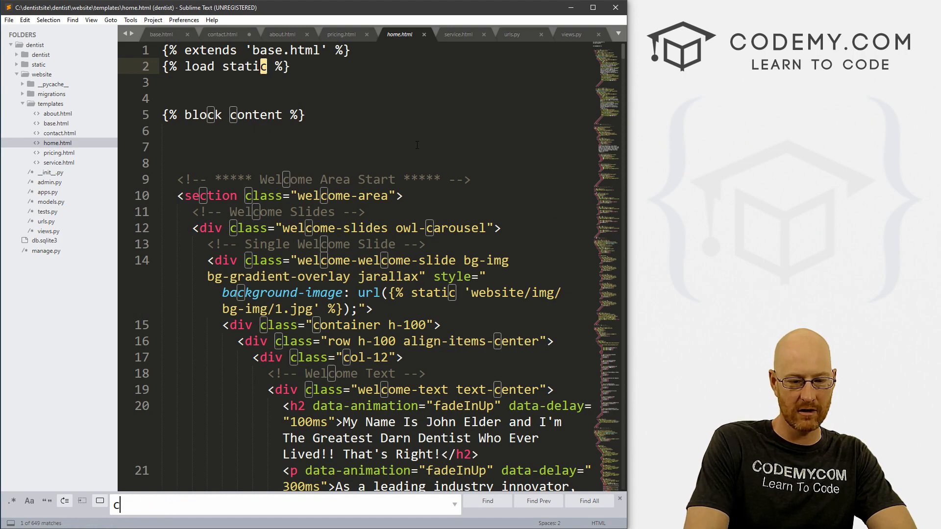
{"action": "type", "text": "ontact"}
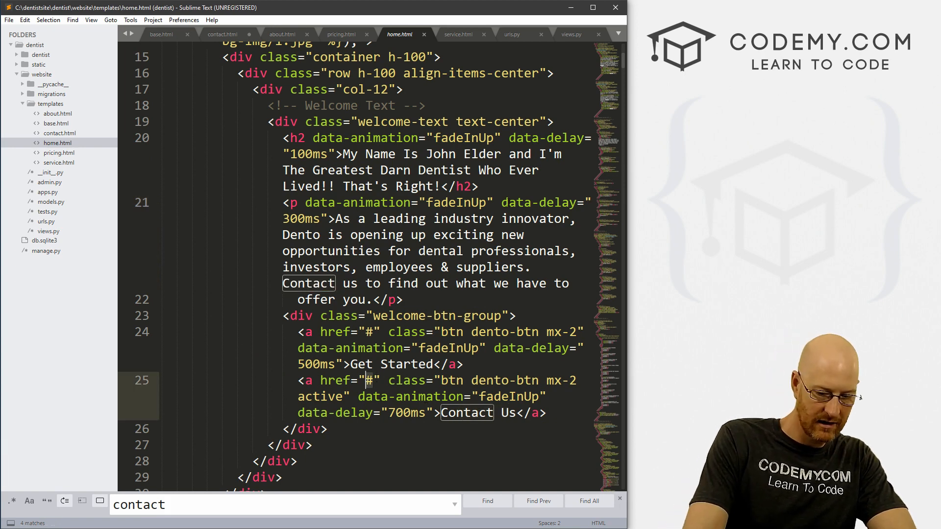
{"action": "type", "text": "{}"}
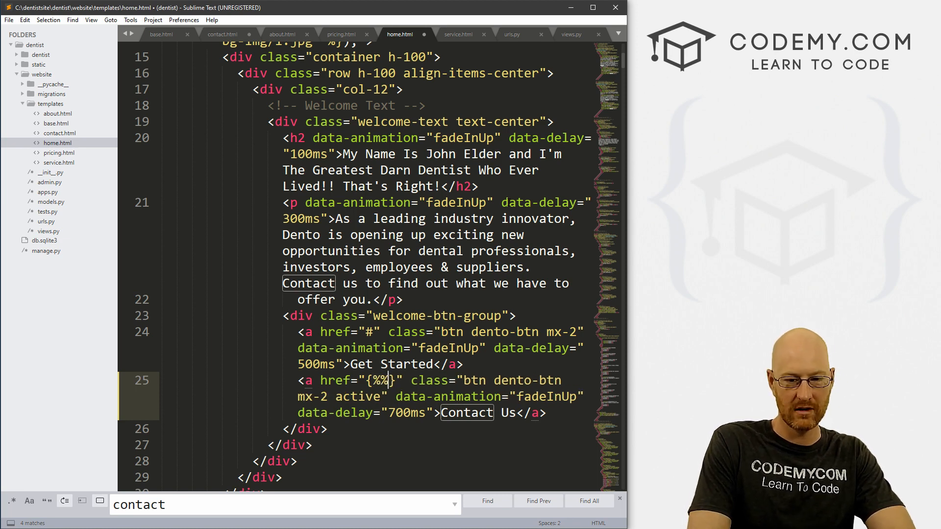
{"action": "type", "text": "% url 'co"}
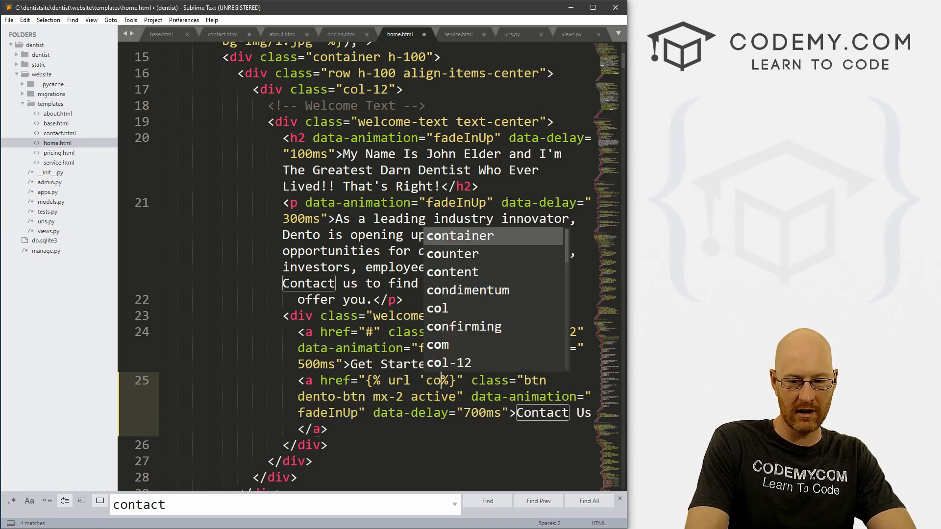
{"action": "type", "text": "contact"}
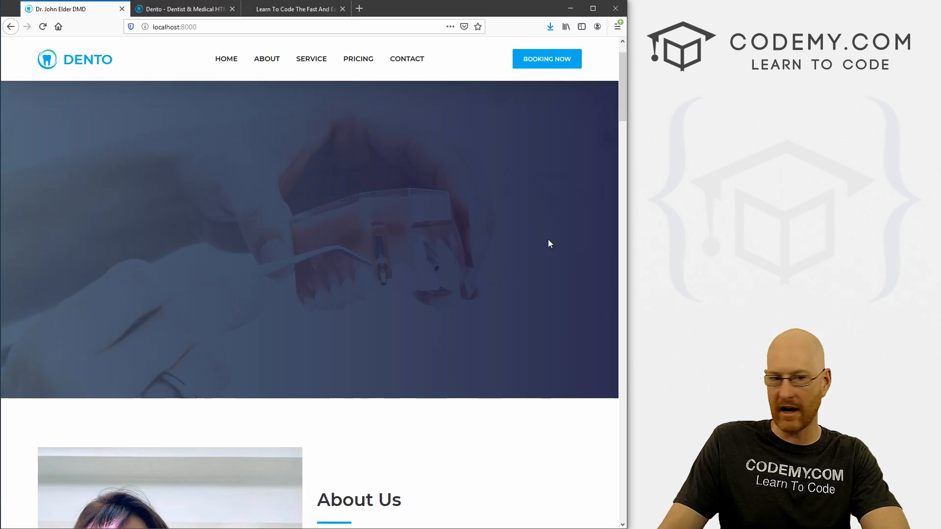
{"action": "left_click", "coordinate": [406, 59]}
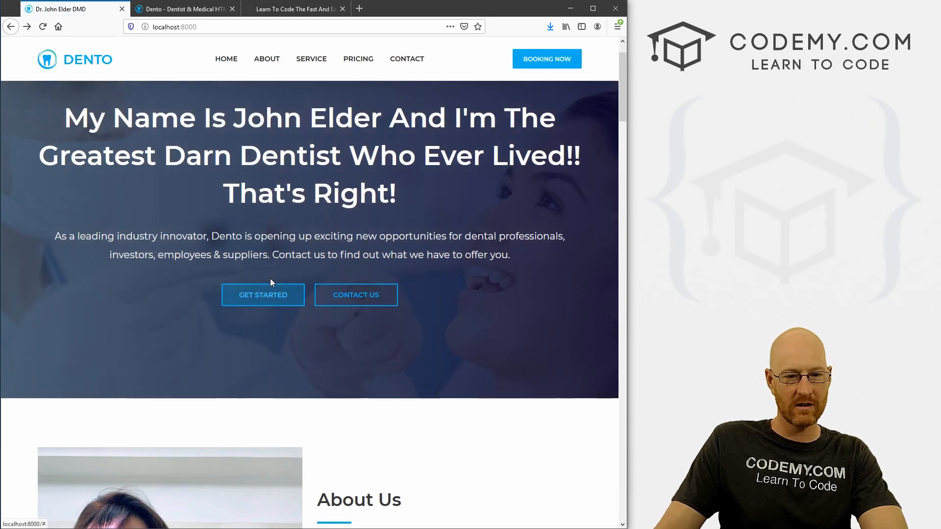
{"action": "mouse_move", "coordinate": [263, 295]}
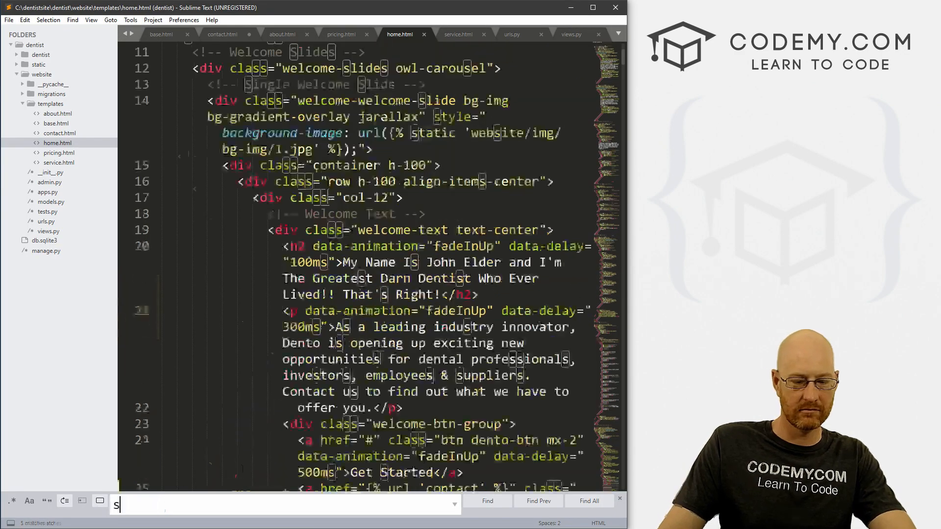
{"action": "type", "text": "tarted"}
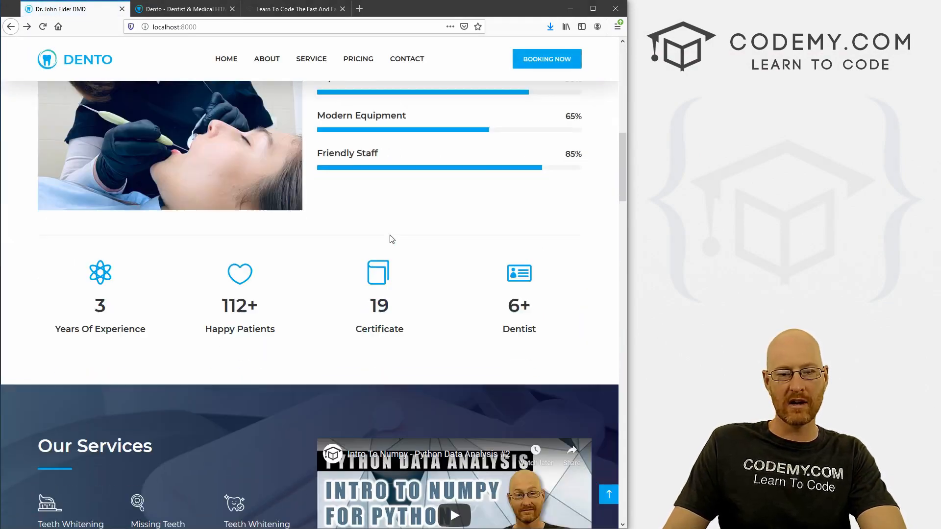
{"action": "scroll", "scroll_direction": "down", "scroll_amount": 3}
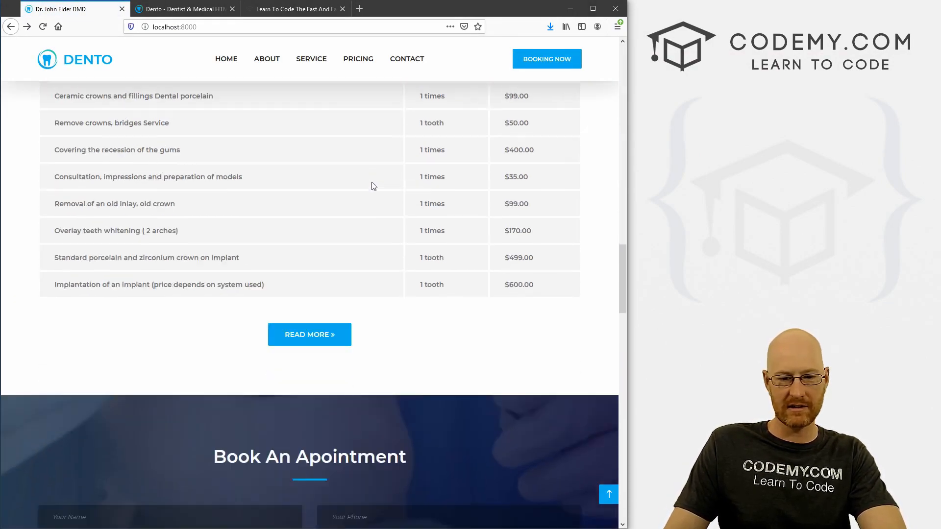
{"action": "scroll", "scroll_direction": "up", "scroll_amount": 3}
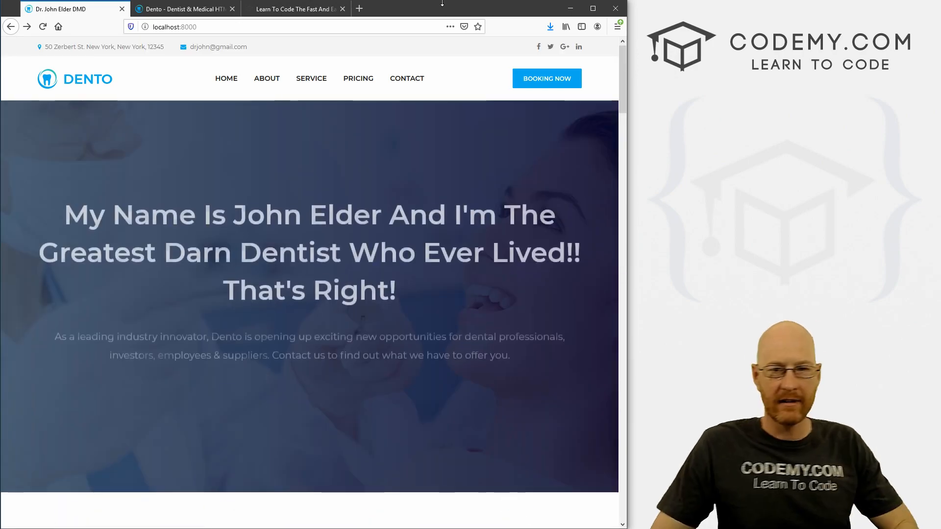
{"action": "scroll", "scroll_direction": "down", "scroll_amount": 3}
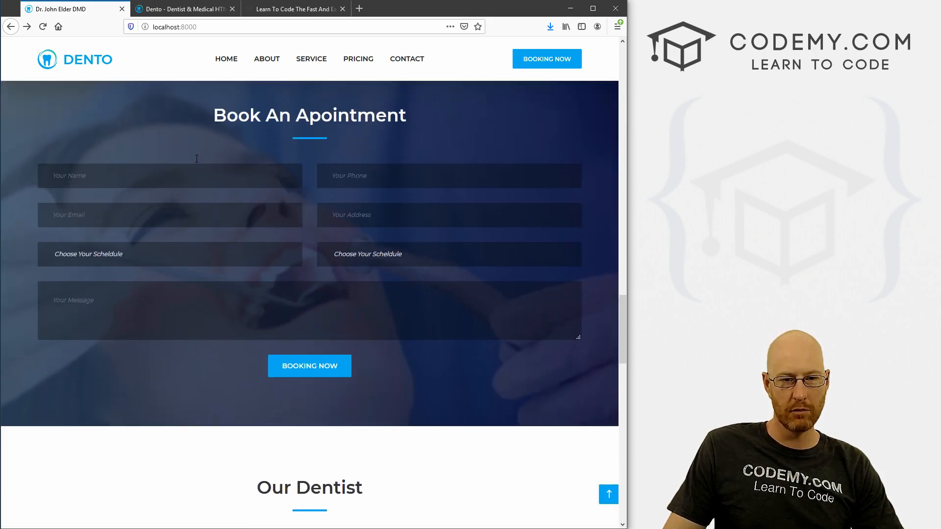
{"action": "left_click", "coordinate": [309, 366]}
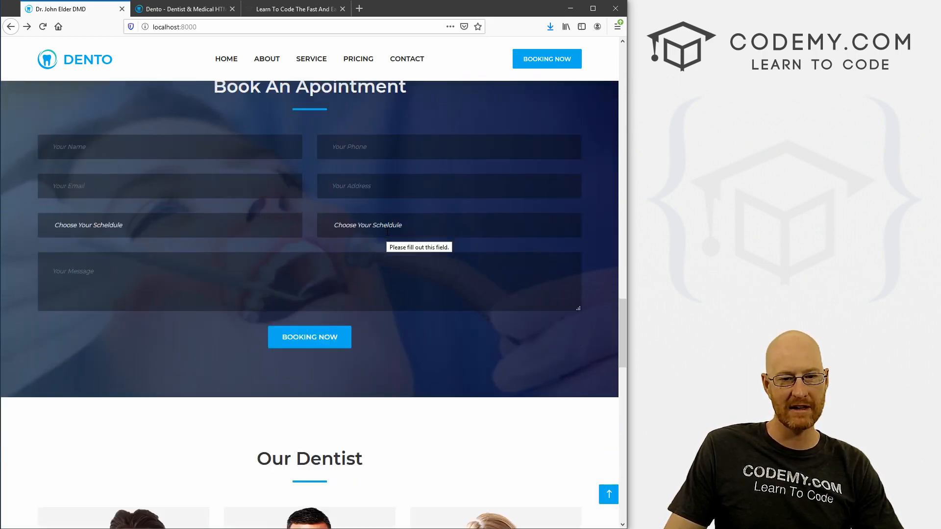
{"action": "scroll", "scroll_direction": "down", "scroll_amount": 3}
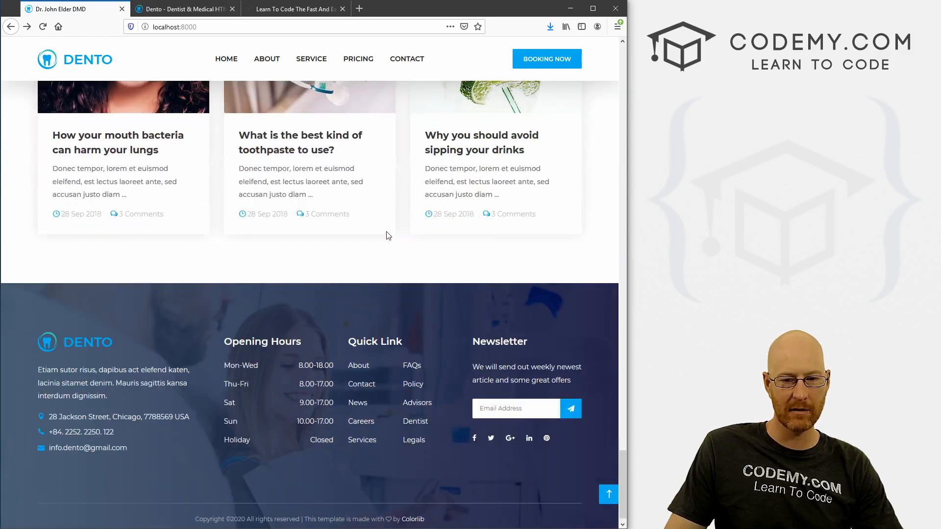